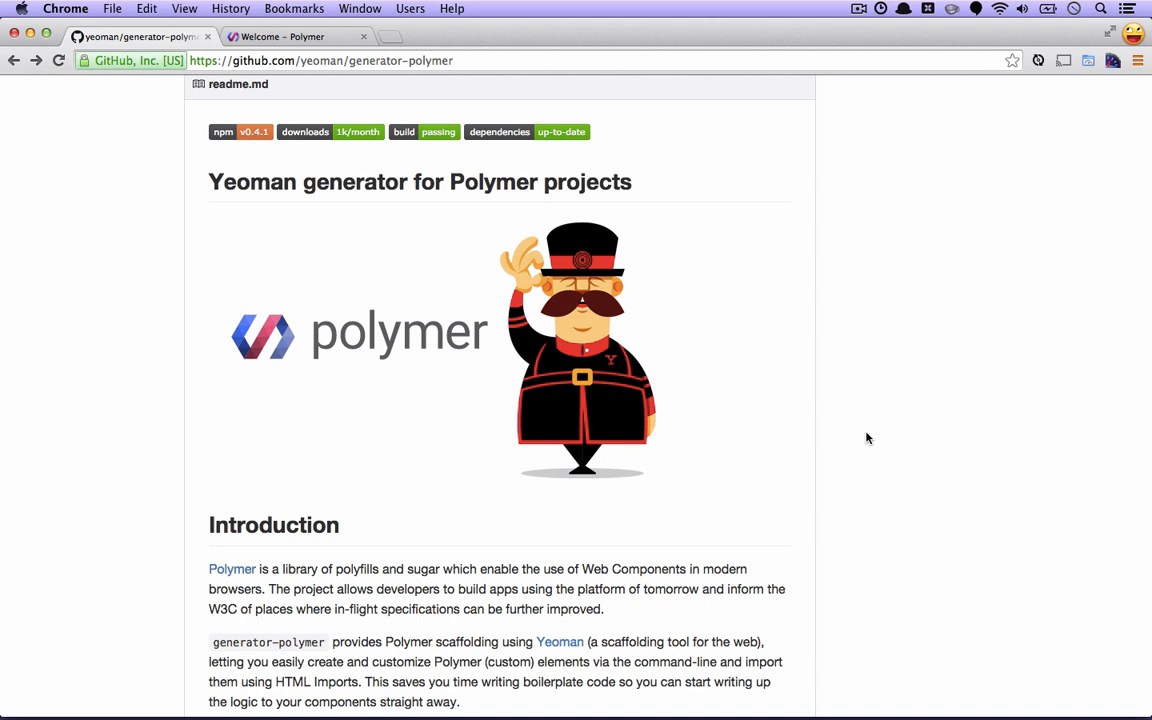
Step: Scroll the generator-polymer README down through Features to the Installation and Generators sections
{"action": "scroll", "scroll_direction": "down", "scroll_amount": 3}
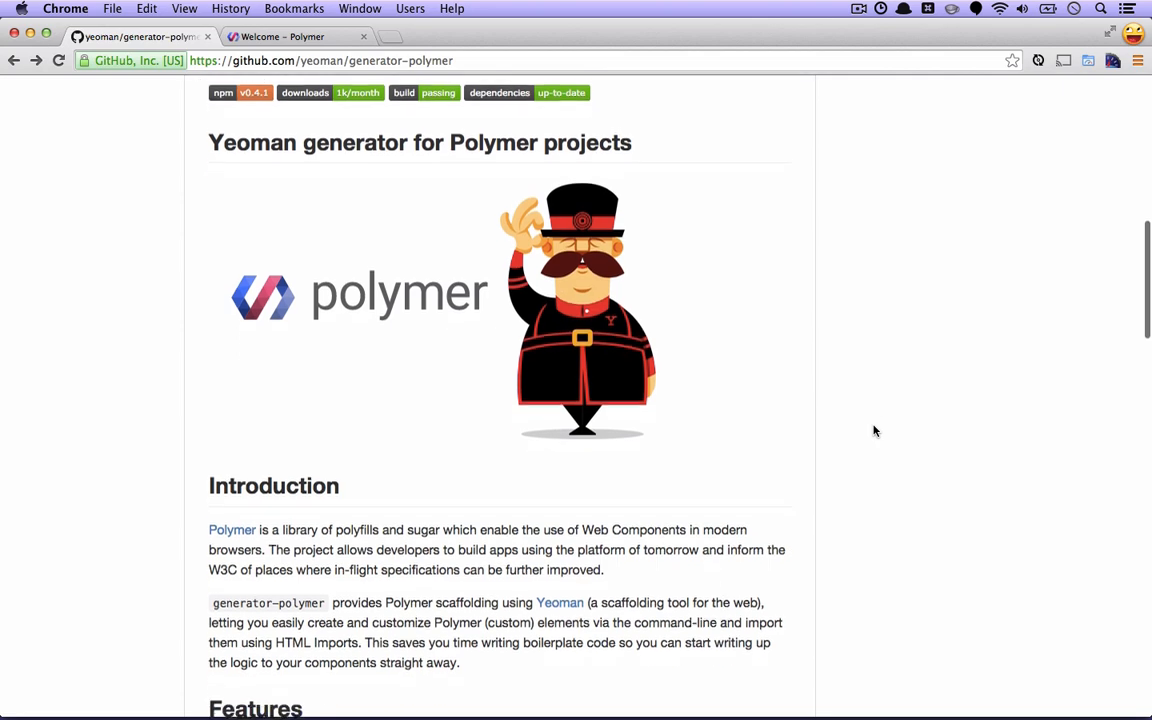
{"action": "scroll", "scroll_direction": "down", "scroll_amount": 3}
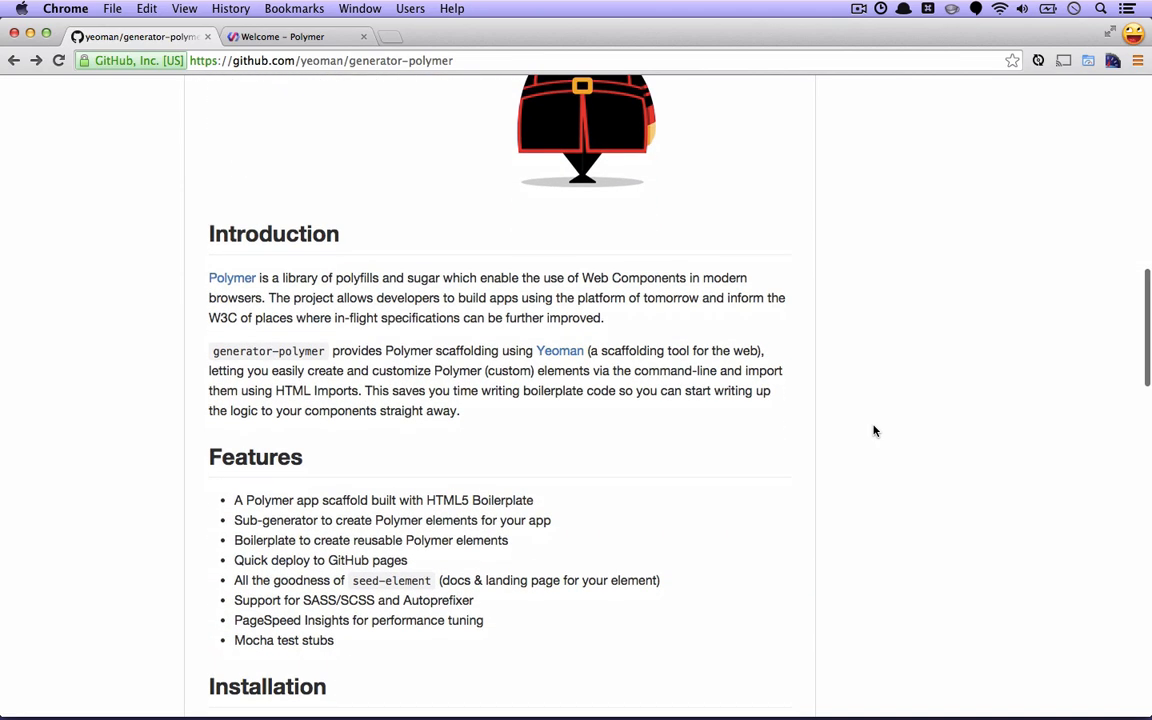
{"action": "scroll", "scroll_direction": "down", "scroll_amount": 3}
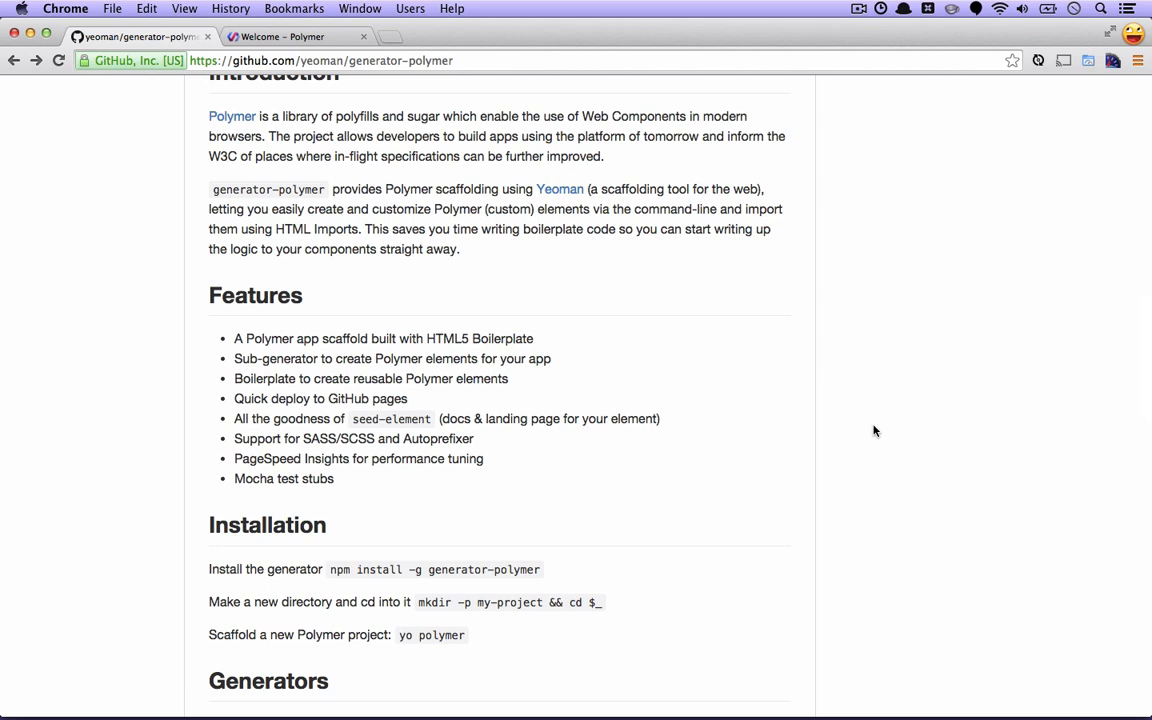
{"action": "scroll", "scroll_direction": "down", "scroll_amount": 3}
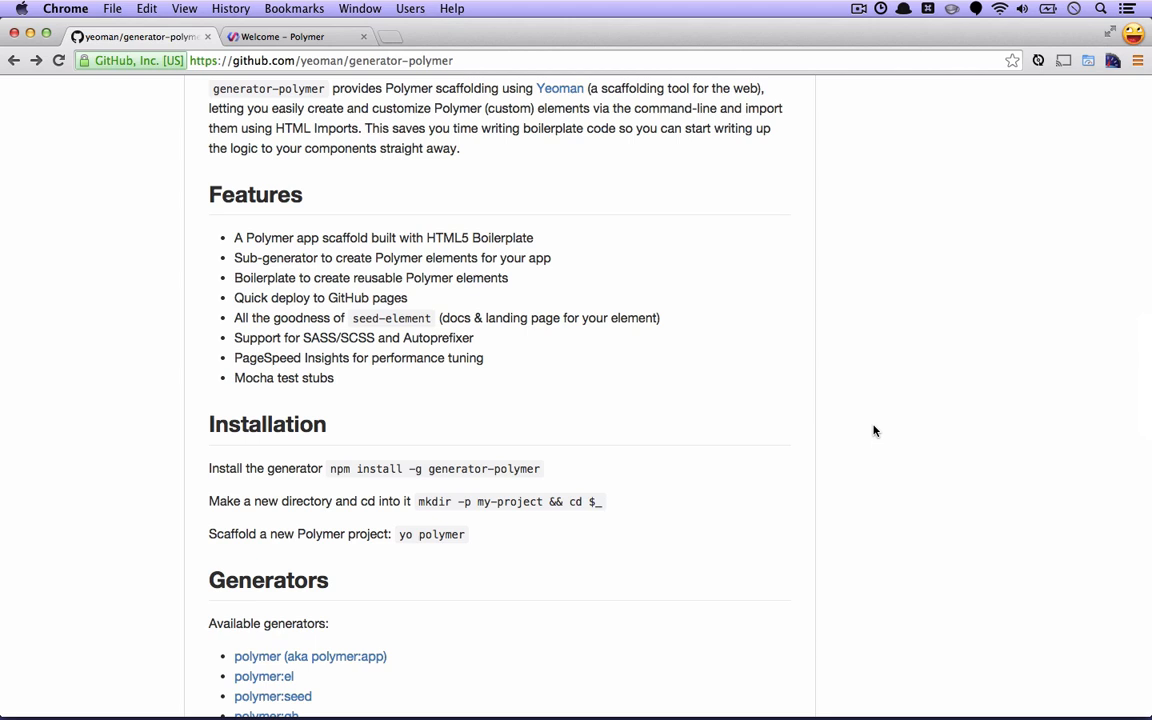
{"action": "scroll", "scroll_direction": "down", "scroll_amount": 3}
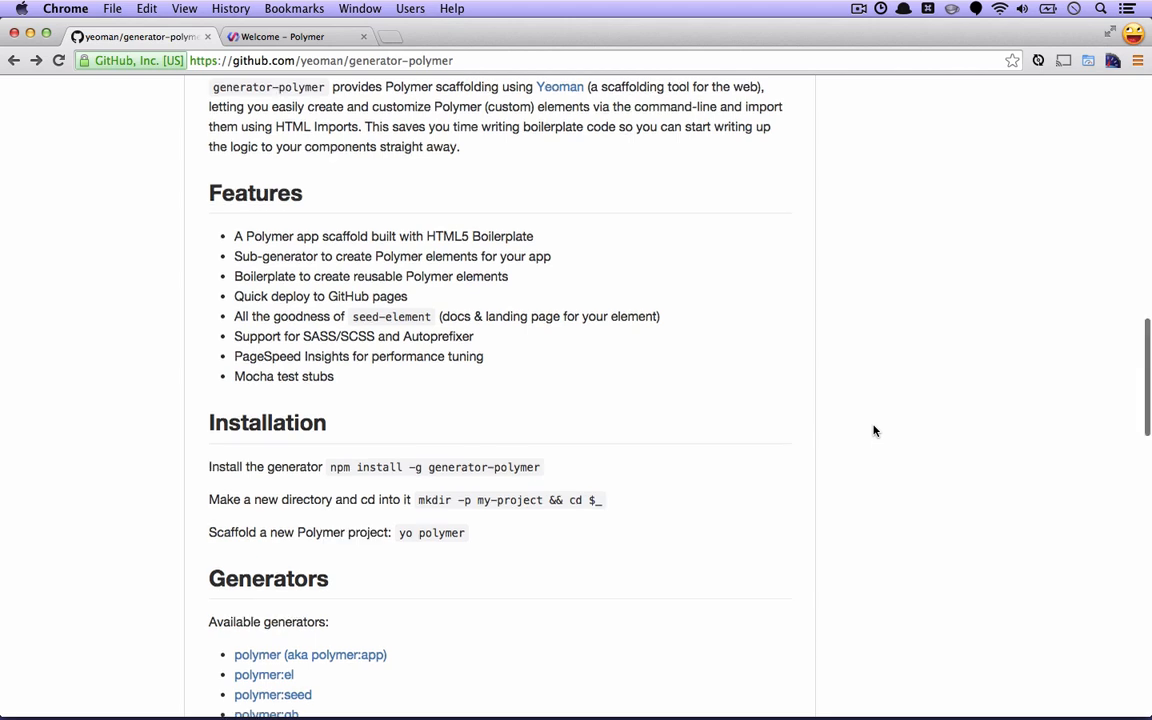
{"action": "scroll", "scroll_direction": "down", "scroll_amount": 3}
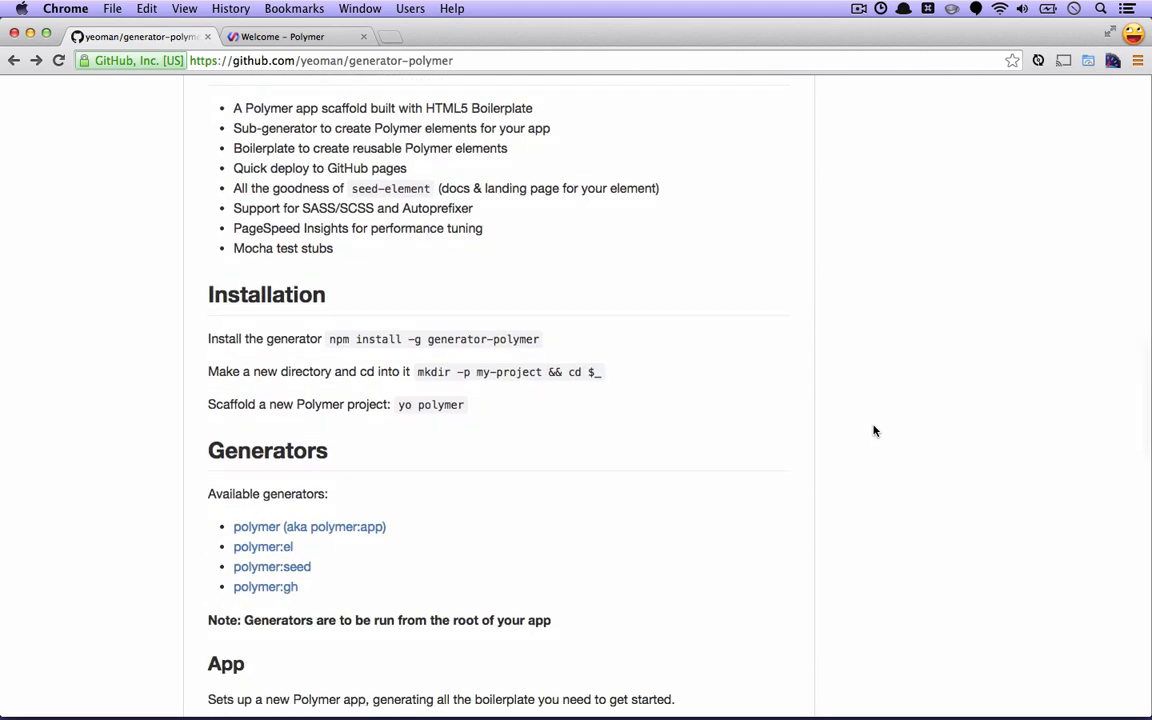
{"action": "scroll", "scroll_direction": "down", "scroll_amount": 3}
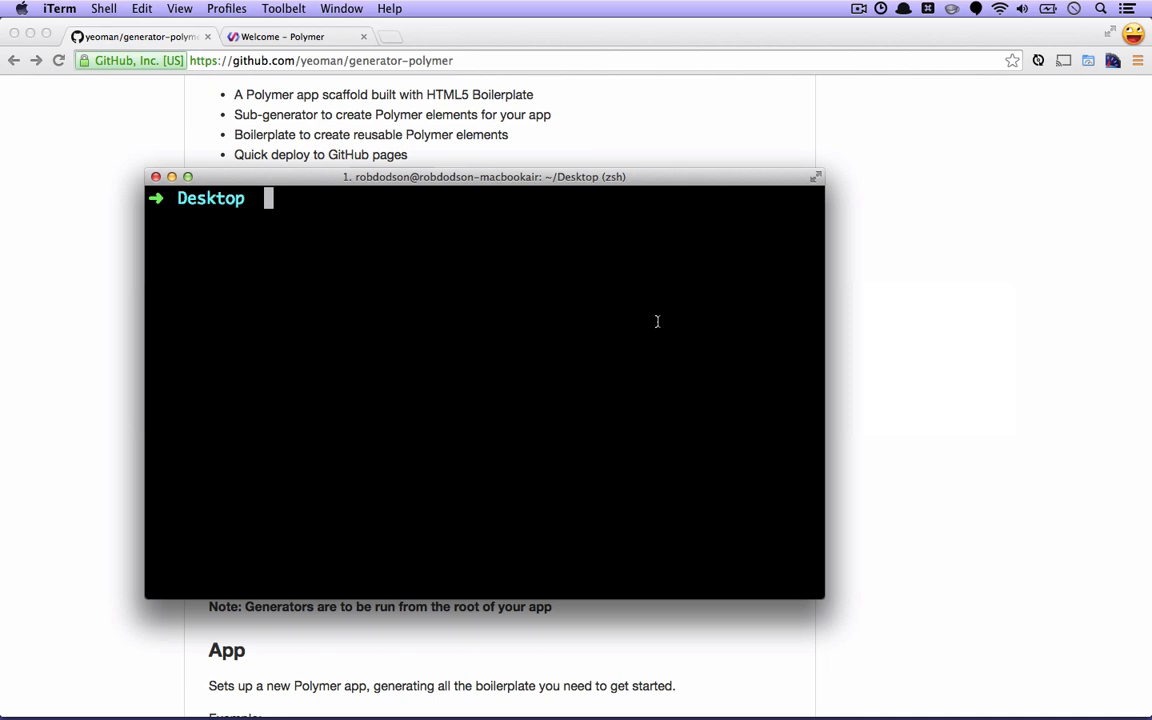
Step: Run mkdir poly-project and cd poly-project, then begin the yo polymer command
{"action": "type", "text": "mkdir"}
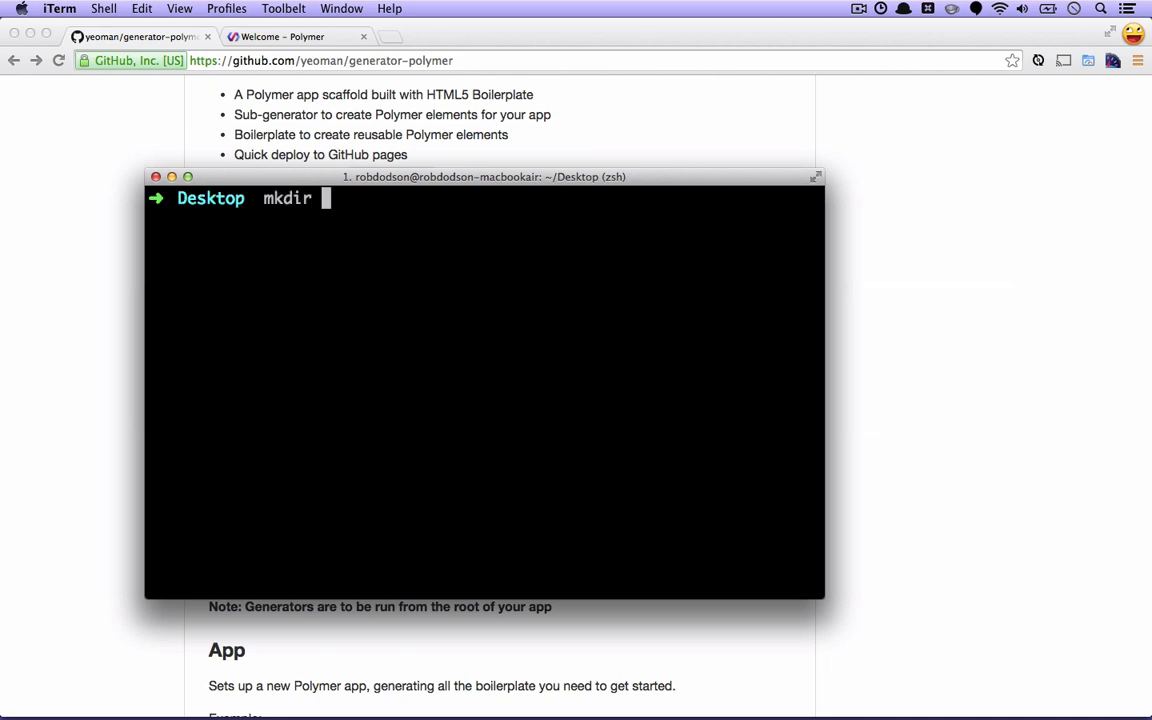
{"action": "type", "text": "poll"}
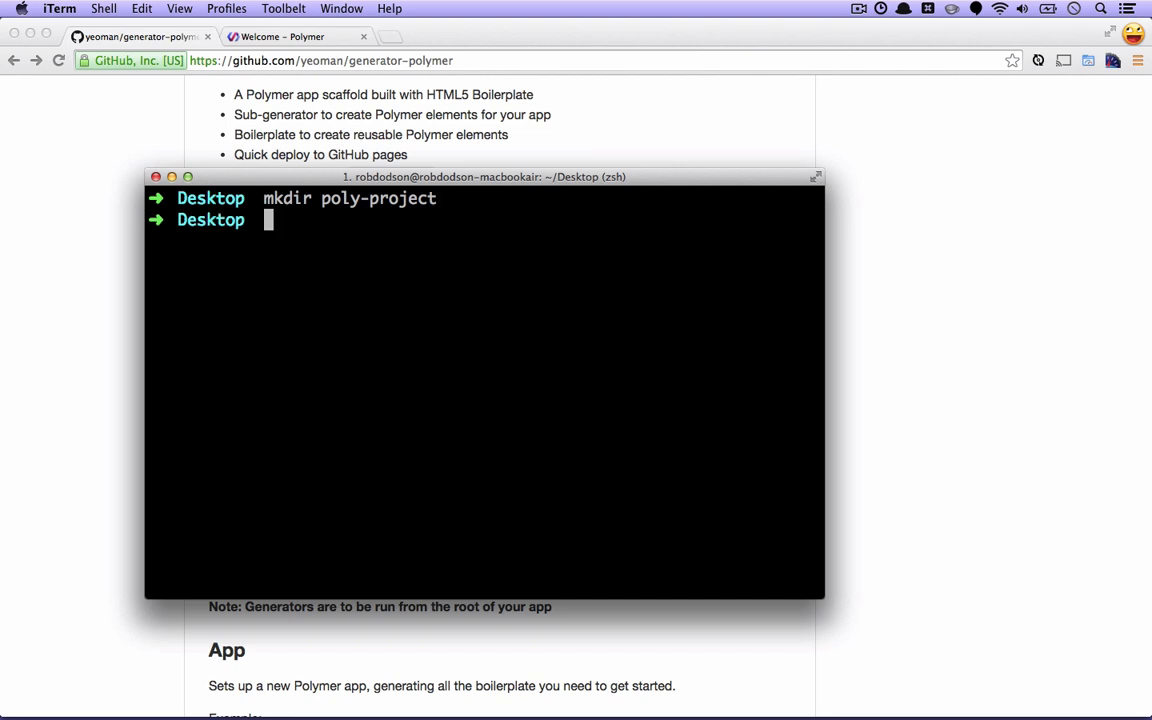
{"action": "type", "text": "cd poly-project"}
{"action": "type", "text": "yo"}
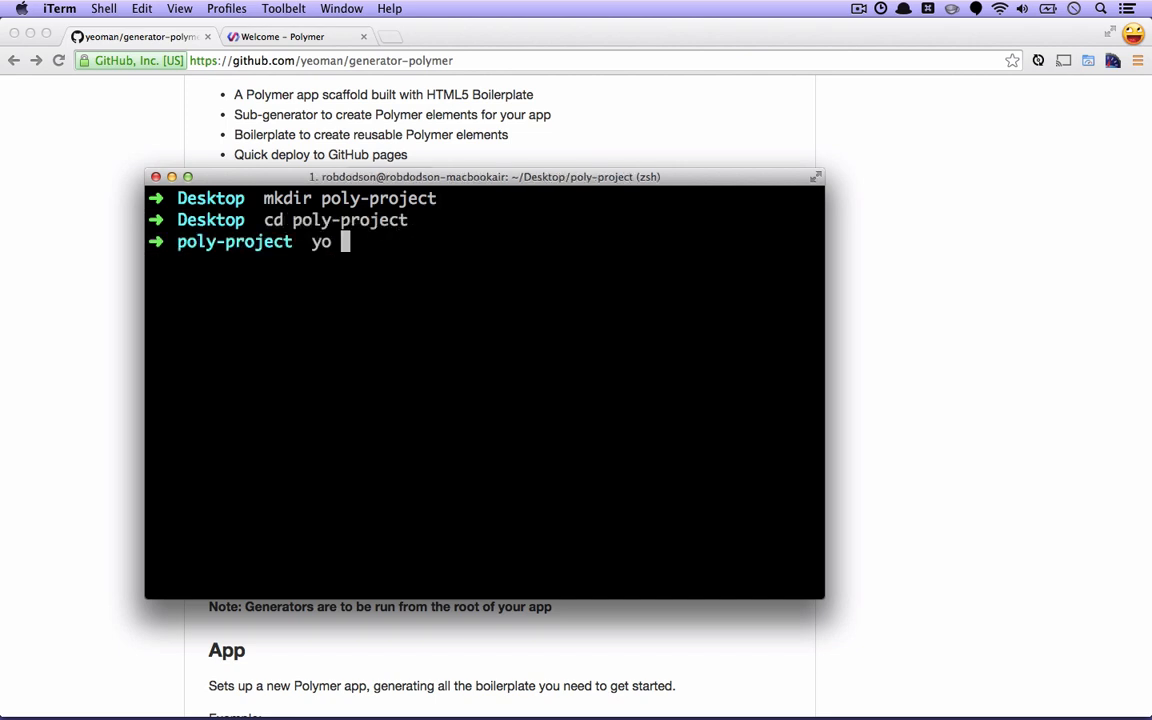
{"action": "type", "text": "polymer"}
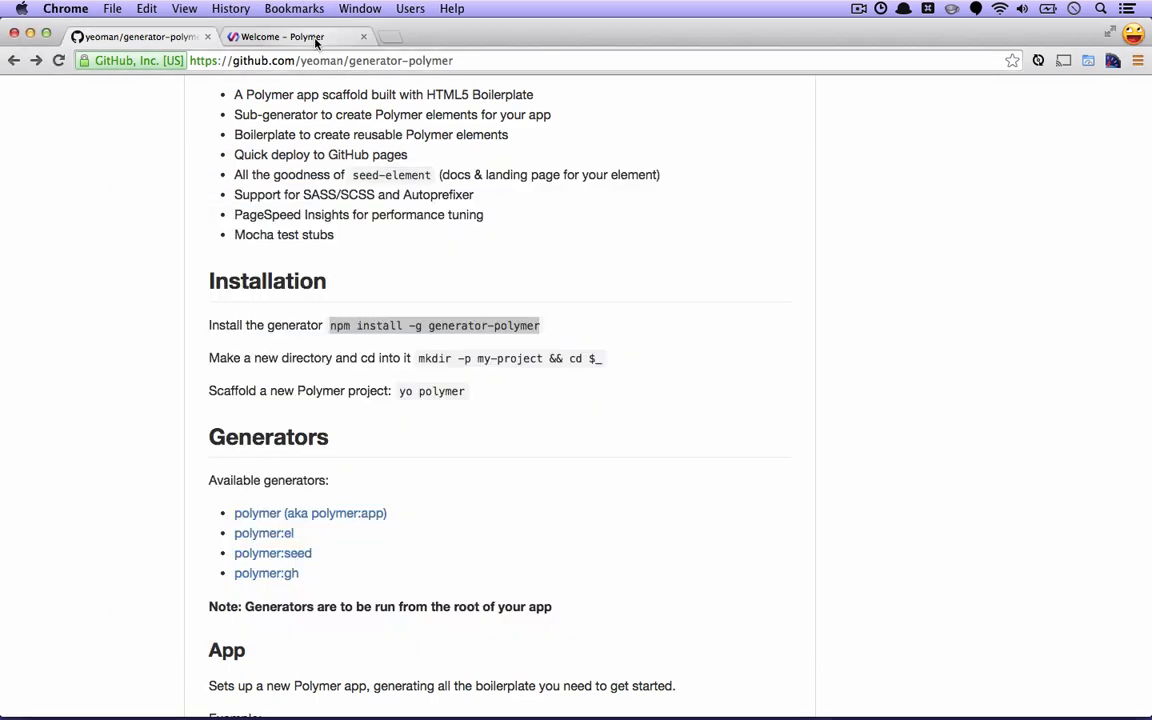
Step: Go to the Polymer site's Element collections page and scroll to the core elements demos
{"action": "left_click", "coordinate": [290, 36]}
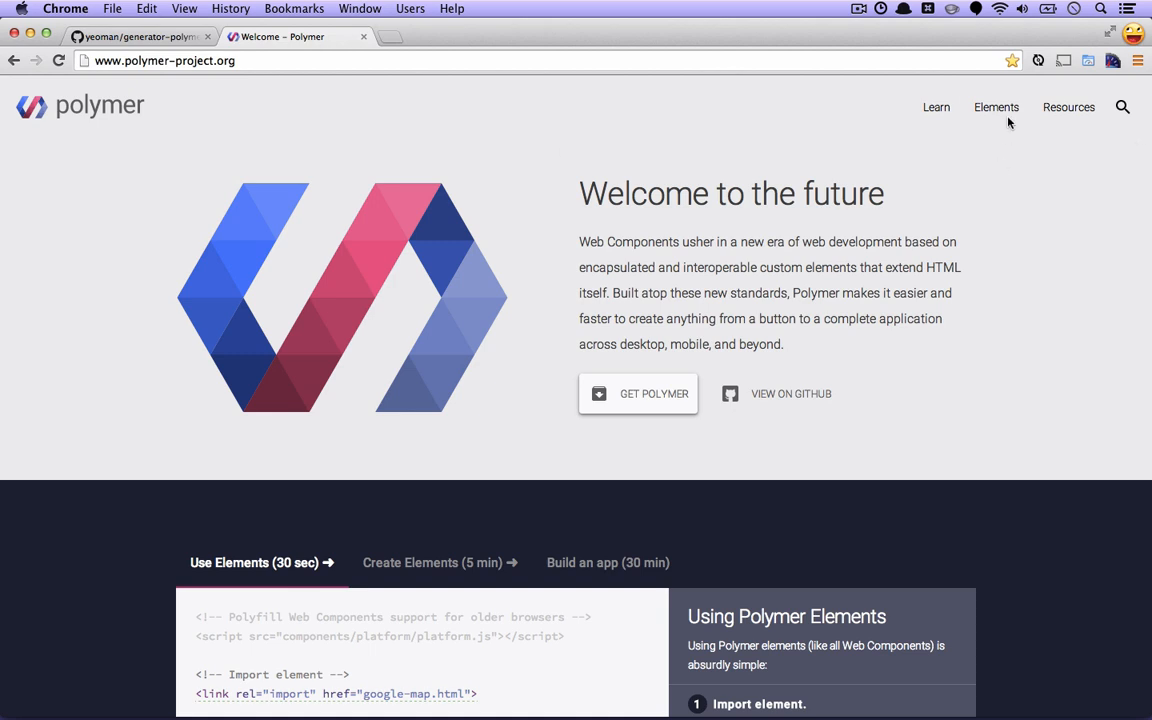
{"action": "left_click", "coordinate": [996, 108]}
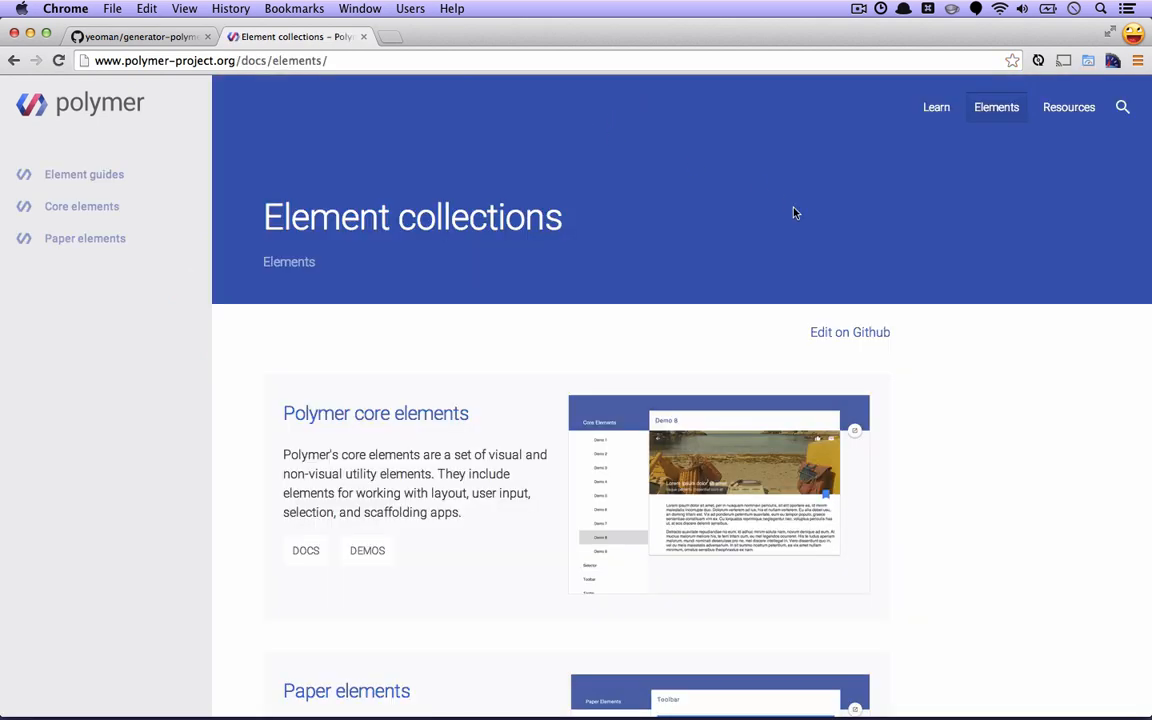
{"action": "mouse_move", "coordinate": [1024, 252]}
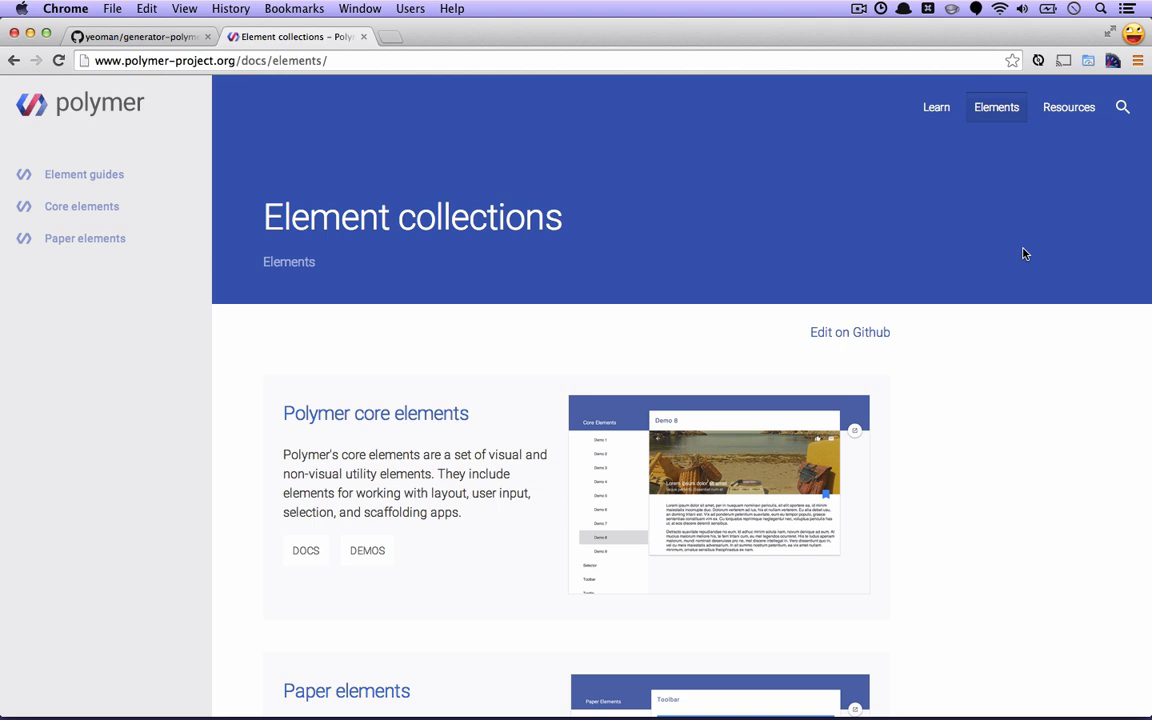
{"action": "scroll", "scroll_direction": "down", "scroll_amount": 3}
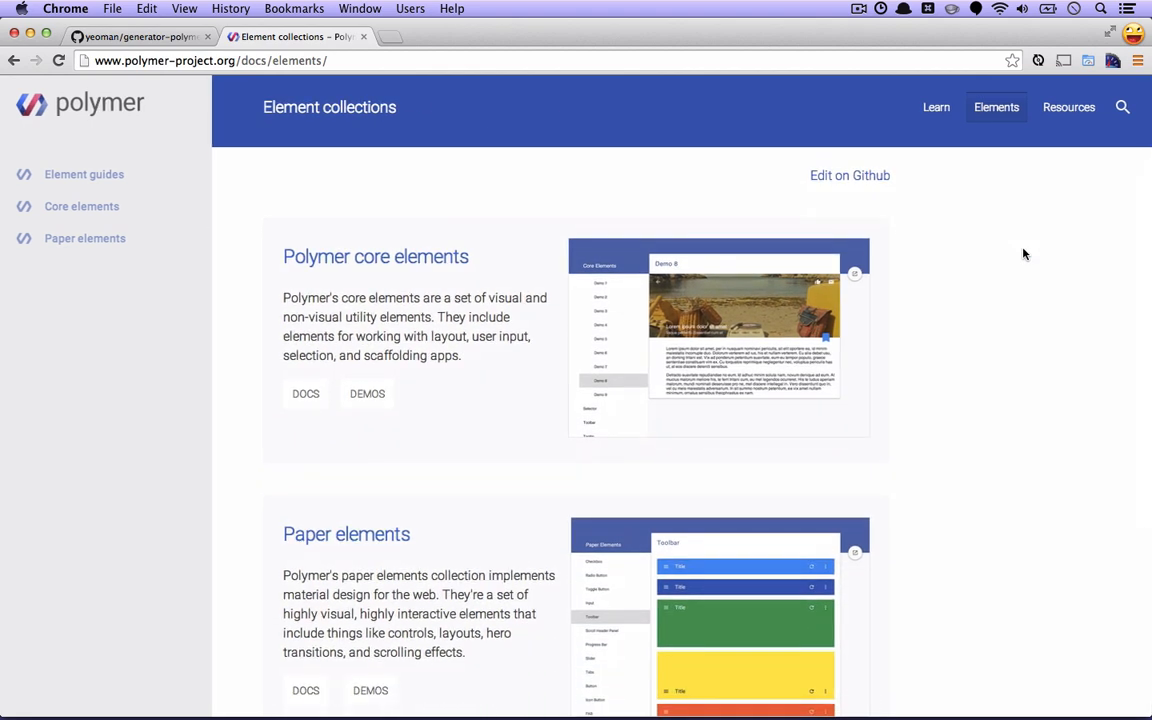
{"action": "mouse_move", "coordinate": [650, 300]}
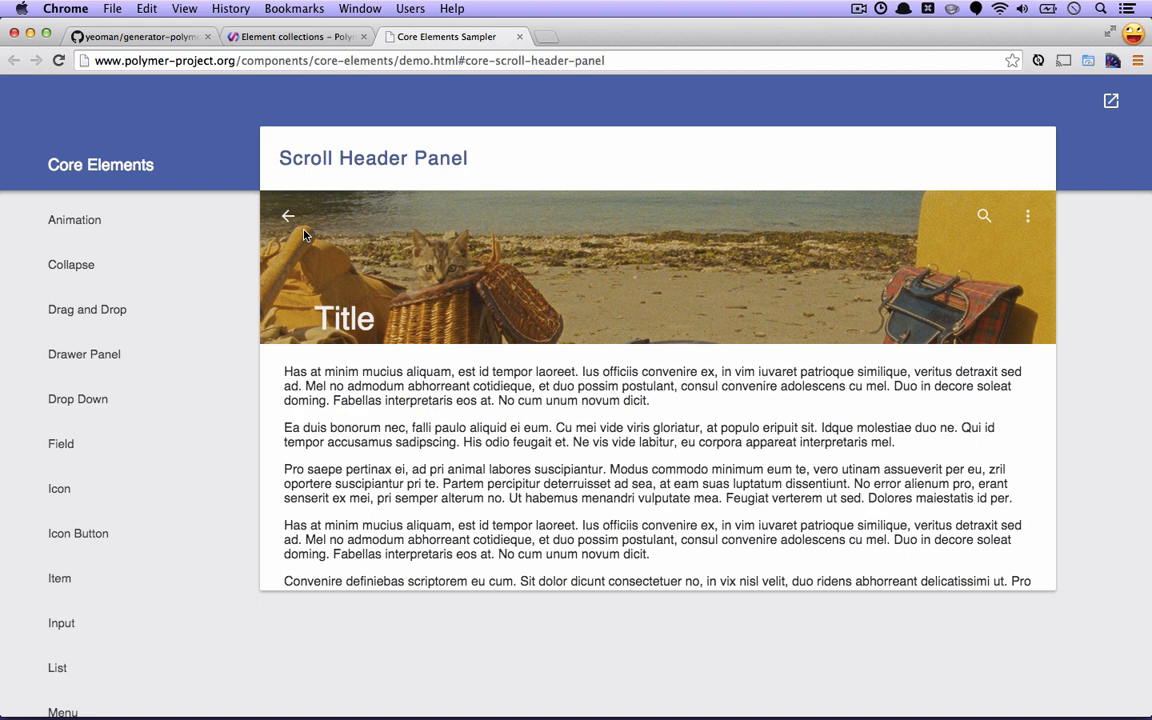
{"action": "mouse_move", "coordinate": [178, 240]}
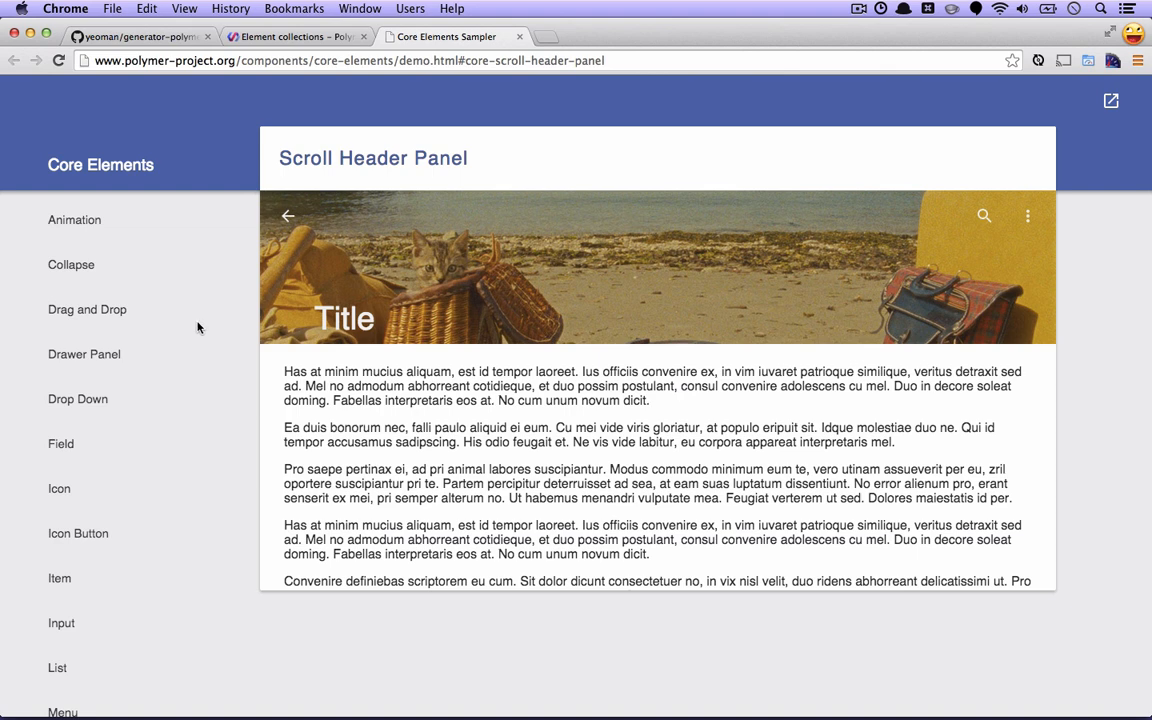
Step: View the Drop Down, Icon and Icon Button demos in the Core Elements sampler
{"action": "left_click", "coordinate": [76, 400]}
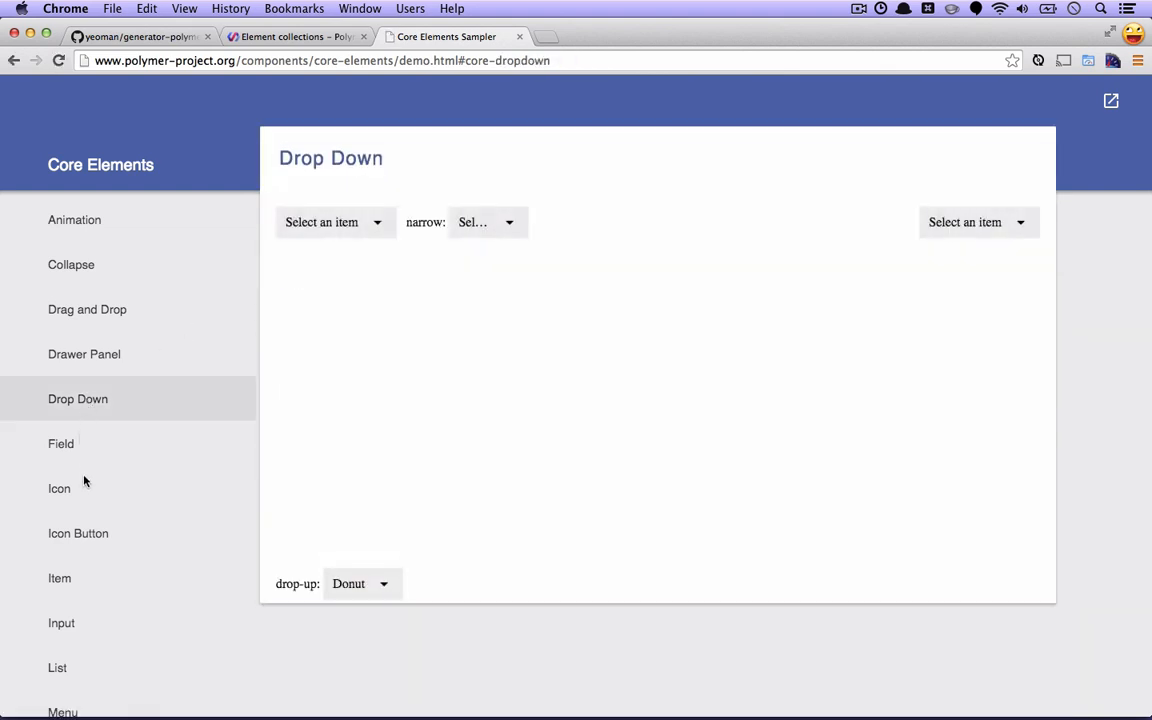
{"action": "left_click", "coordinate": [60, 488]}
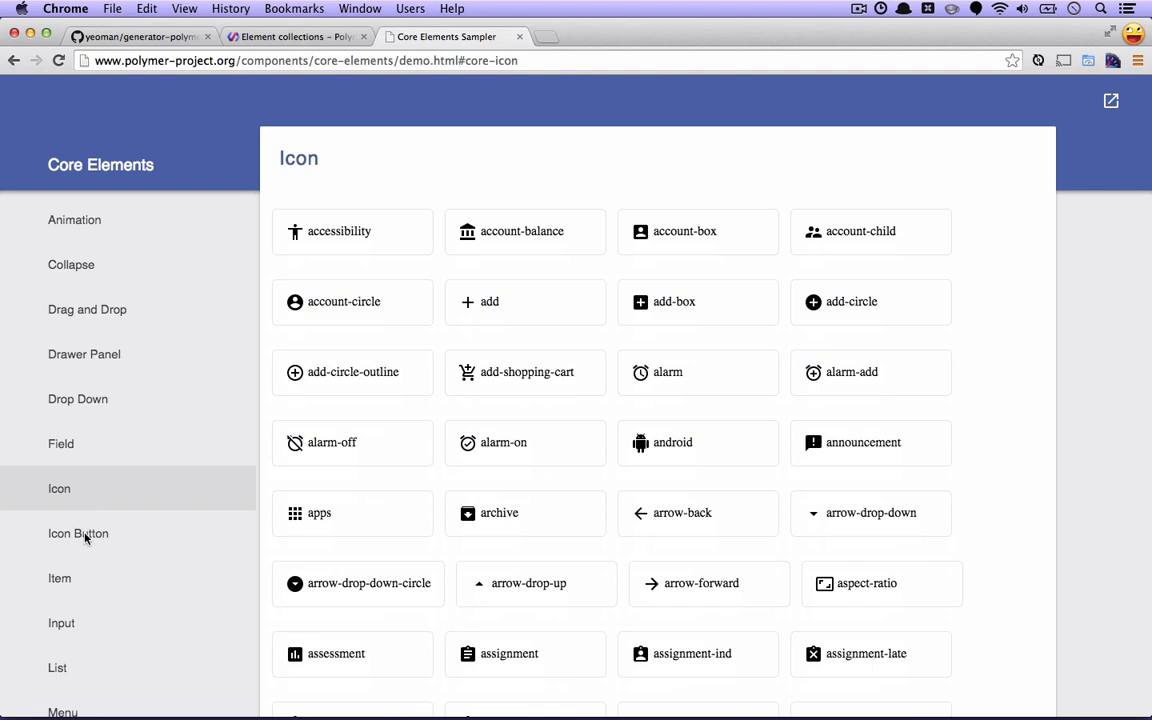
{"action": "left_click", "coordinate": [78, 532]}
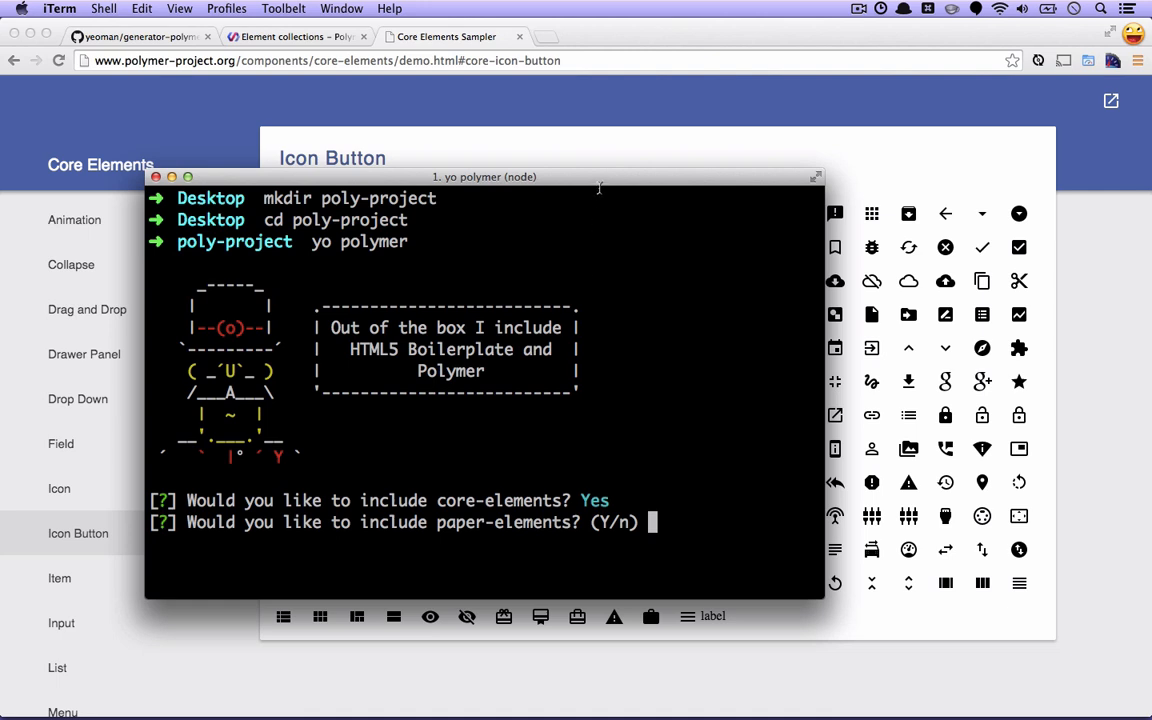
{"action": "mouse_move", "coordinate": [224, 124]}
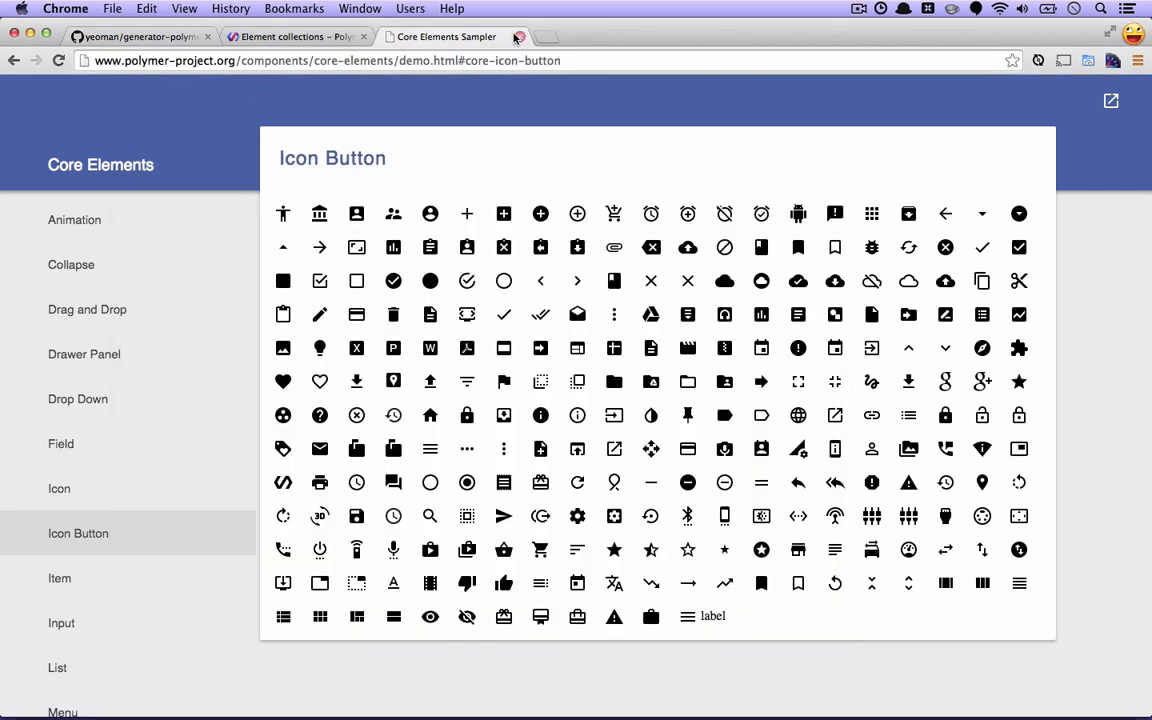
Step: Open the Paper Elements sampler, try the Toolbar and Radio Button demos, setting Wi-Fi during sleep to Never
{"action": "left_click", "coordinate": [520, 36]}
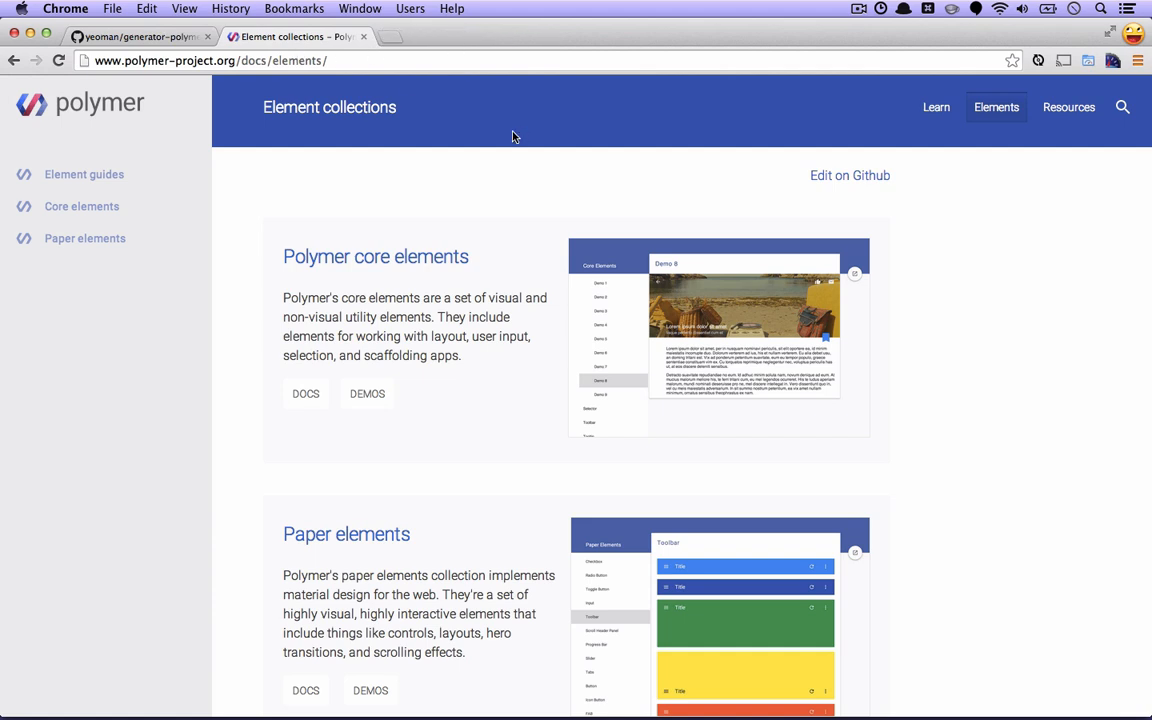
{"action": "scroll", "scroll_direction": "down", "scroll_amount": 3}
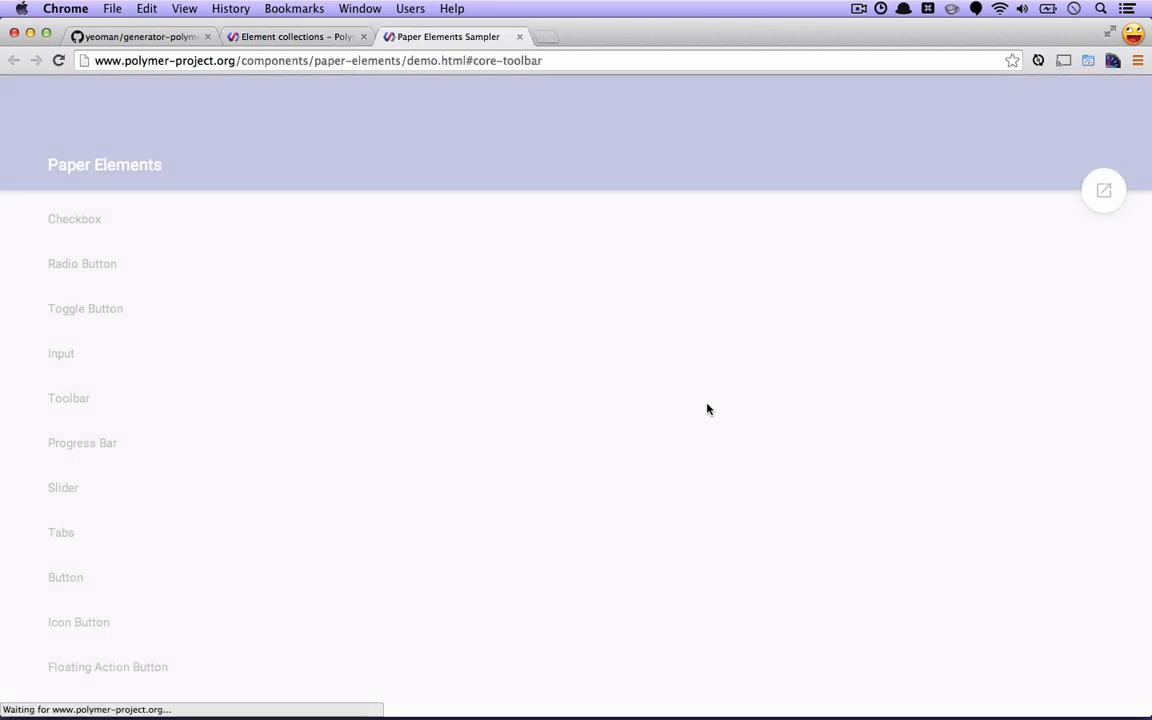
{"action": "left_click", "coordinate": [68, 398]}
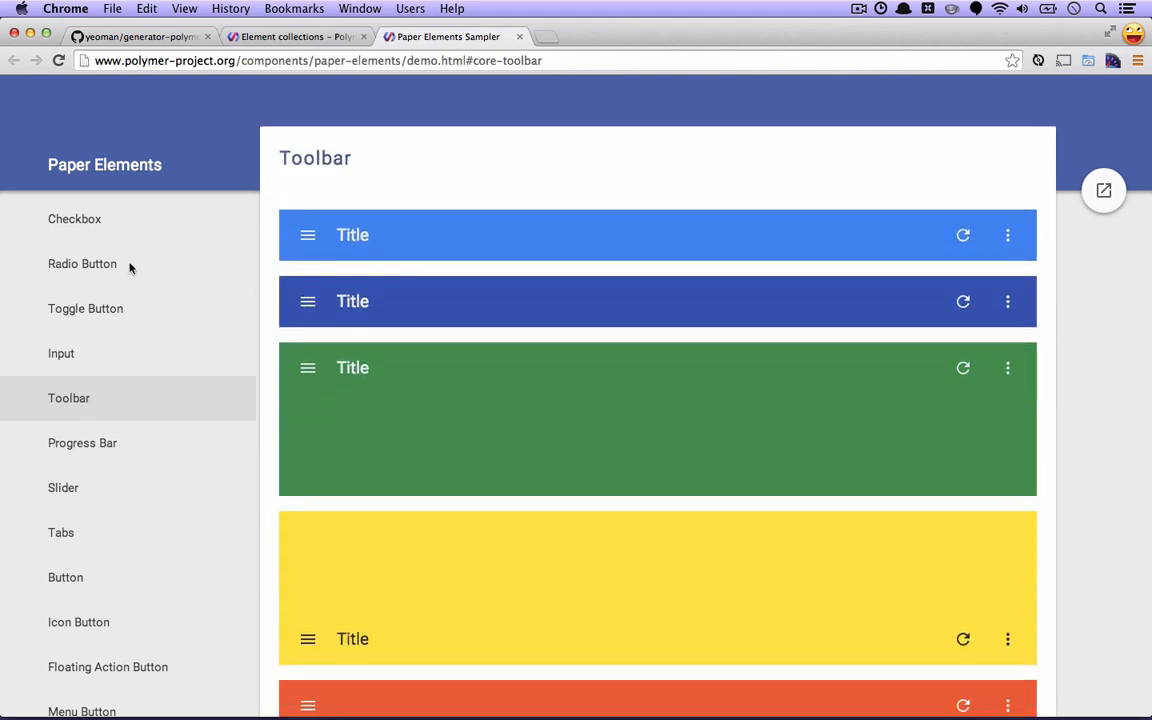
{"action": "left_click", "coordinate": [82, 264]}
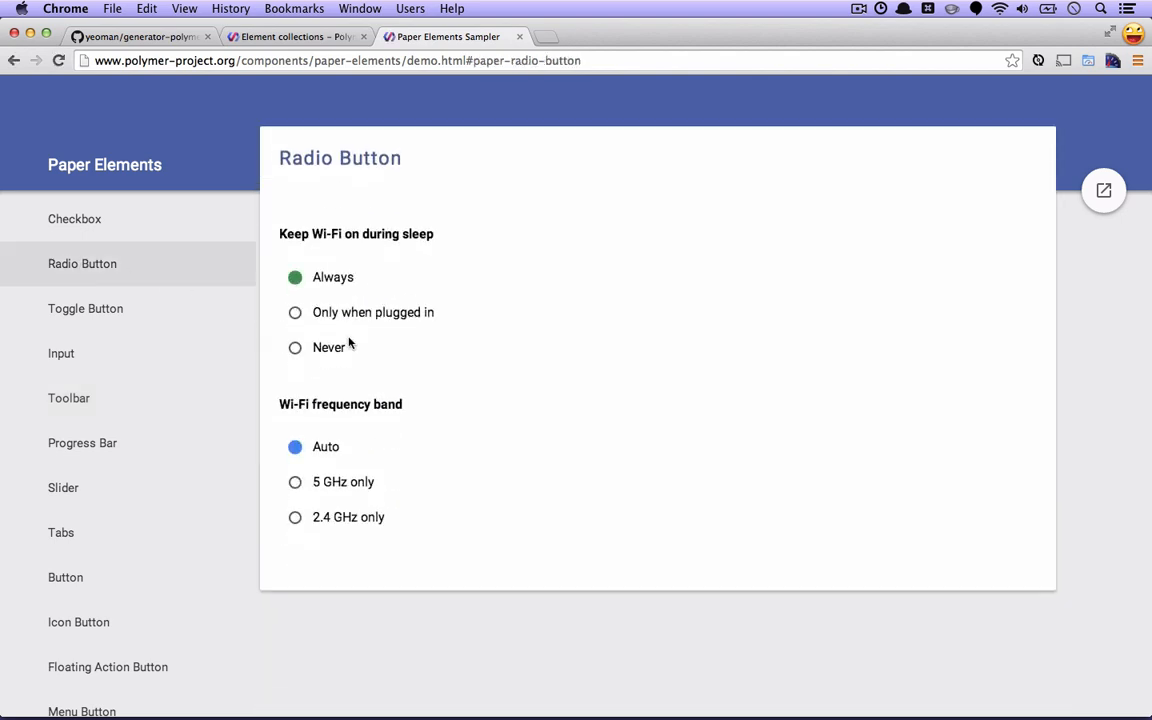
{"action": "mouse_move", "coordinate": [296, 312]}
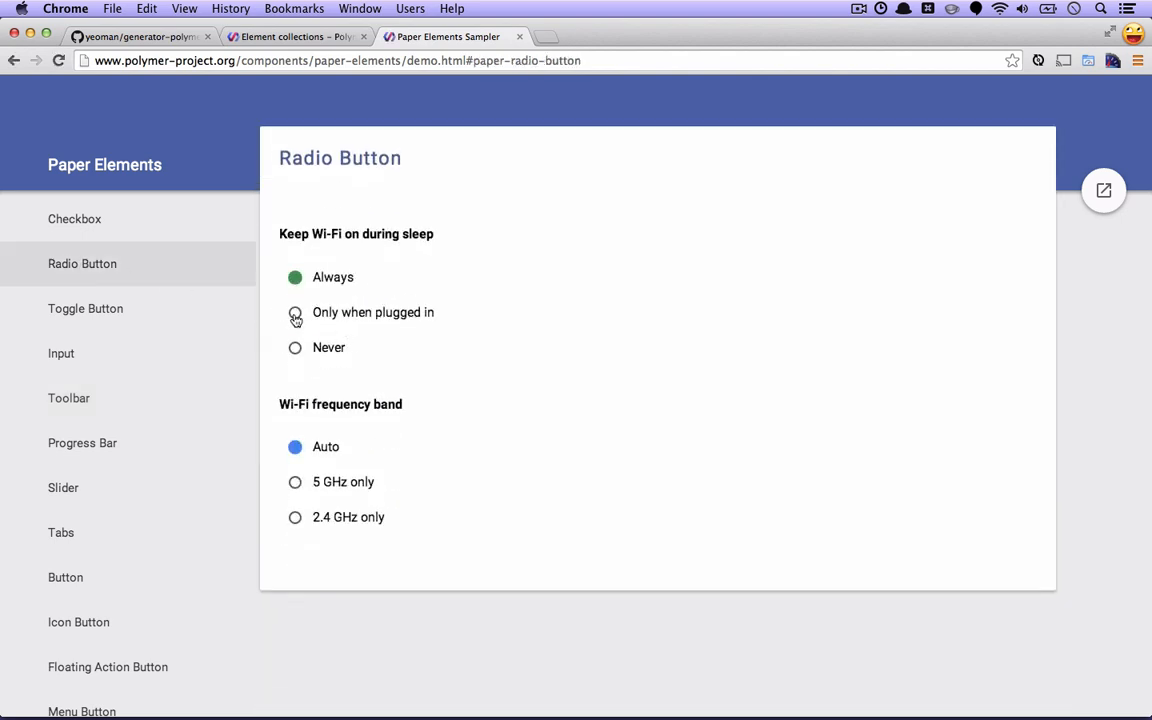
{"action": "left_click", "coordinate": [296, 348]}
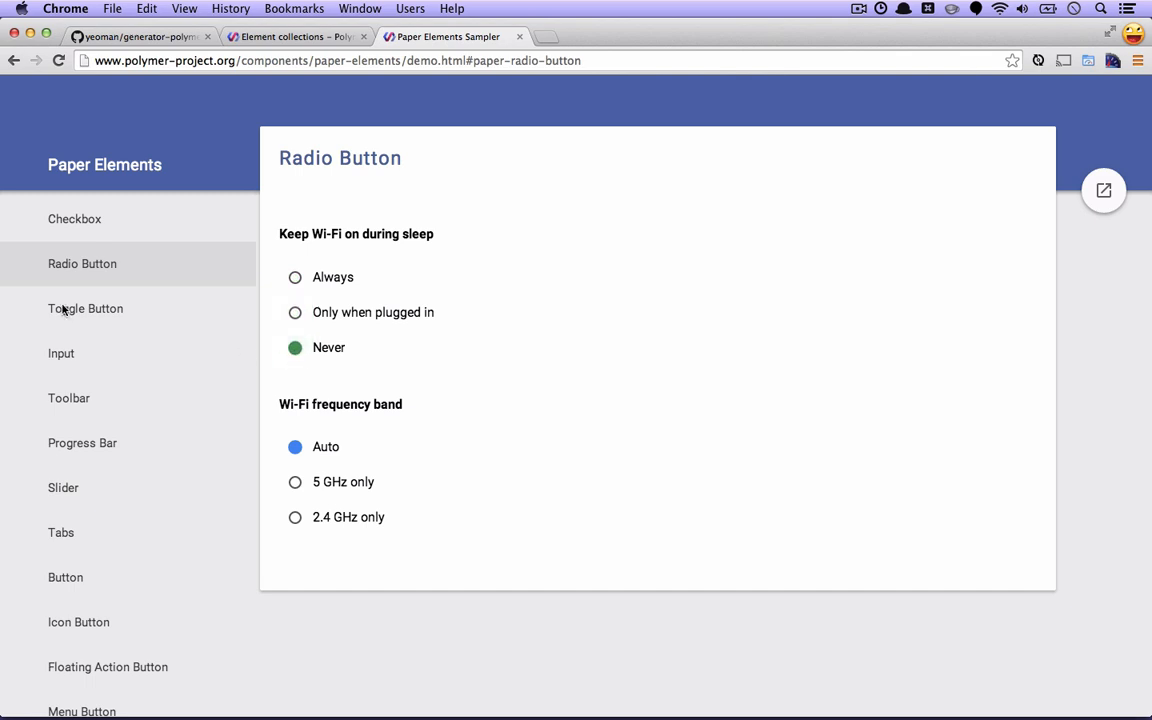
Step: In the Checkbox demo, untick Auto-updates and leave Clear search history checked
{"action": "left_click", "coordinate": [74, 218]}
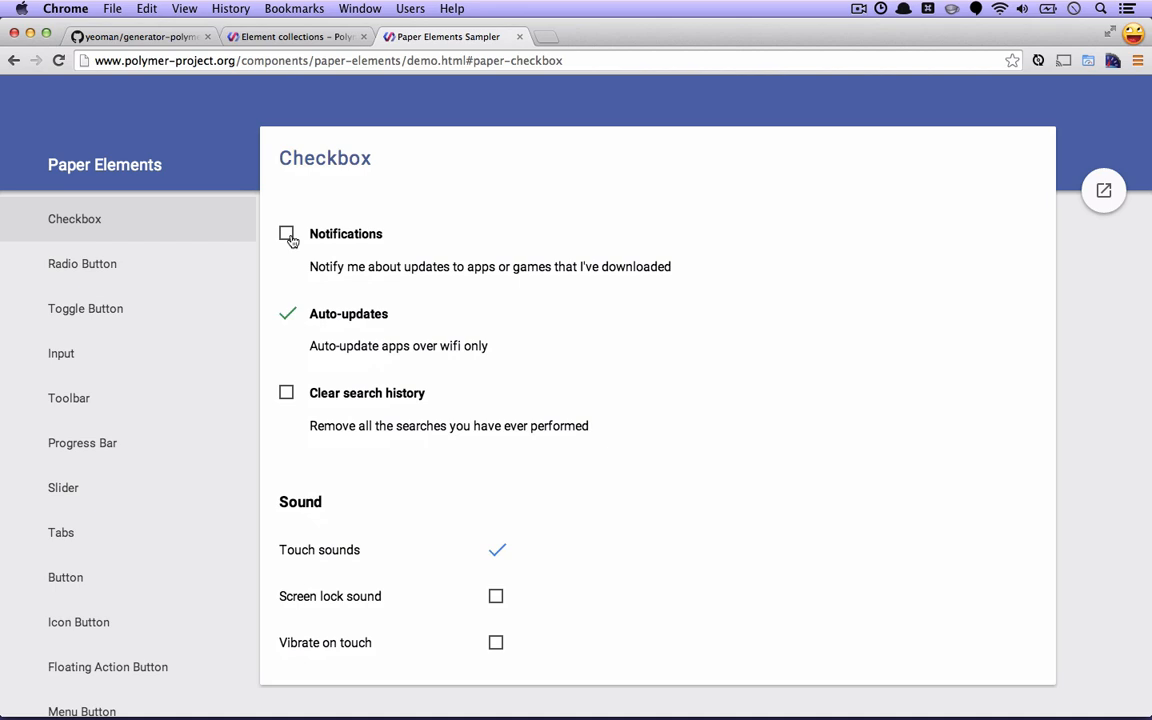
{"action": "left_click", "coordinate": [288, 232]}
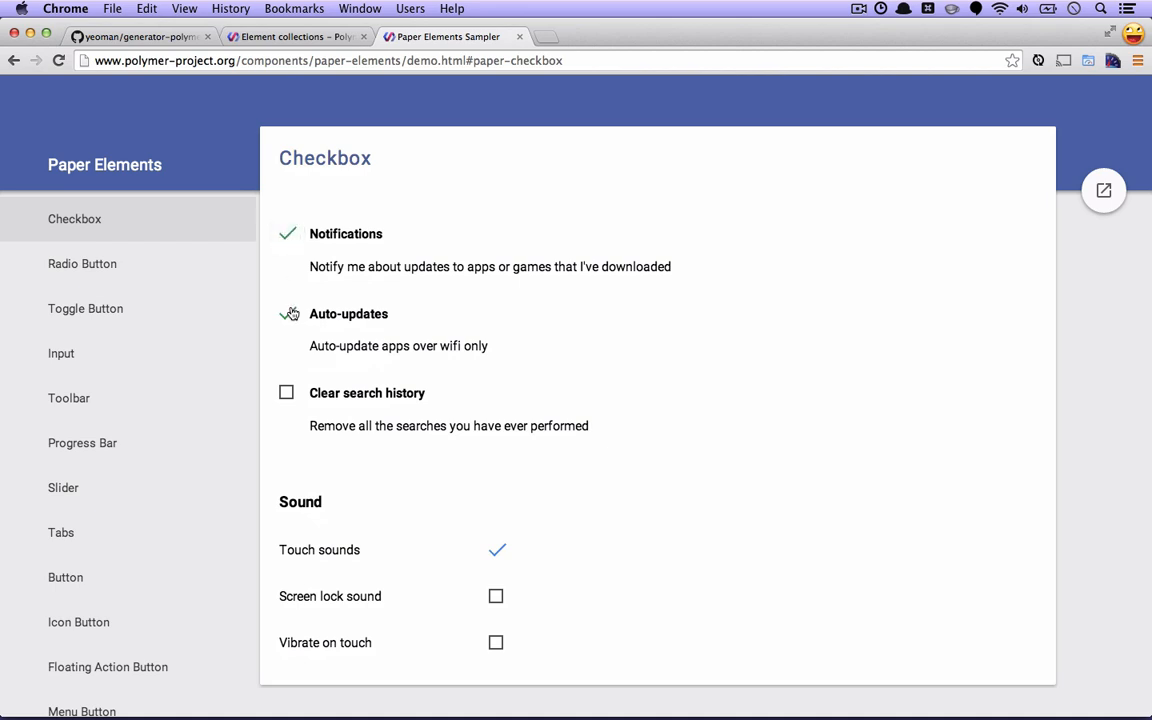
{"action": "left_click", "coordinate": [288, 392]}
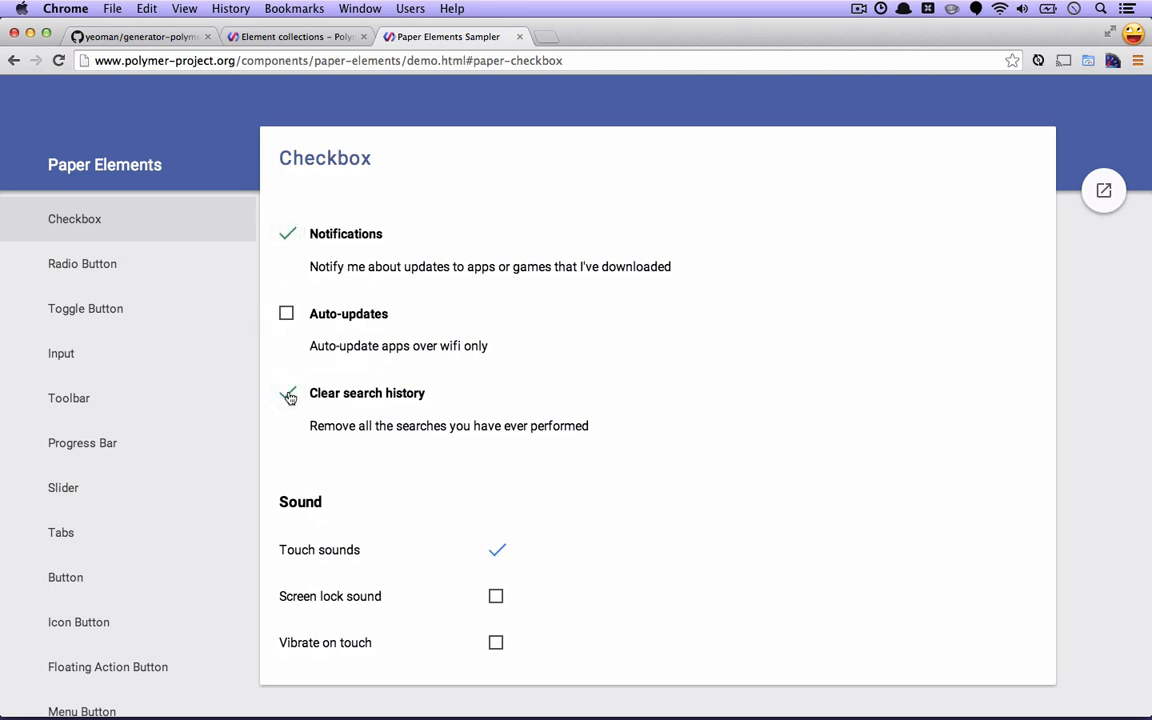
{"action": "left_click", "coordinate": [288, 392]}
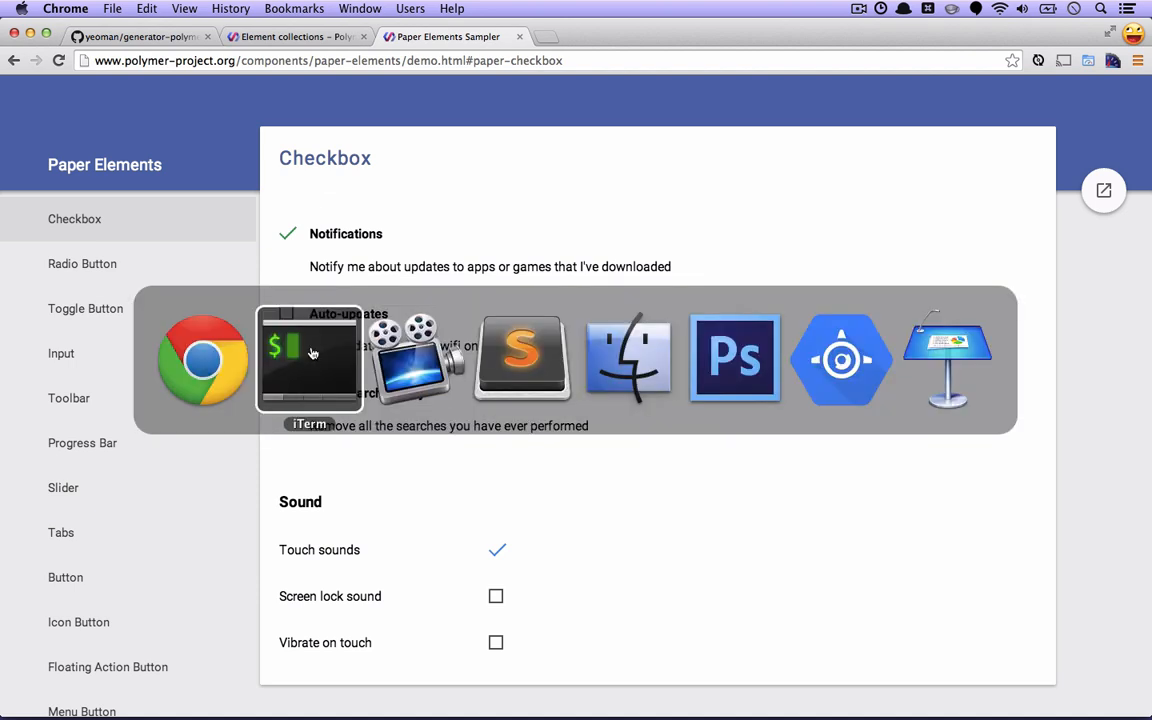
Step: Return to Element collections, expand Core elements and view the core-ajax documentation
{"action": "left_click", "coordinate": [308, 358]}
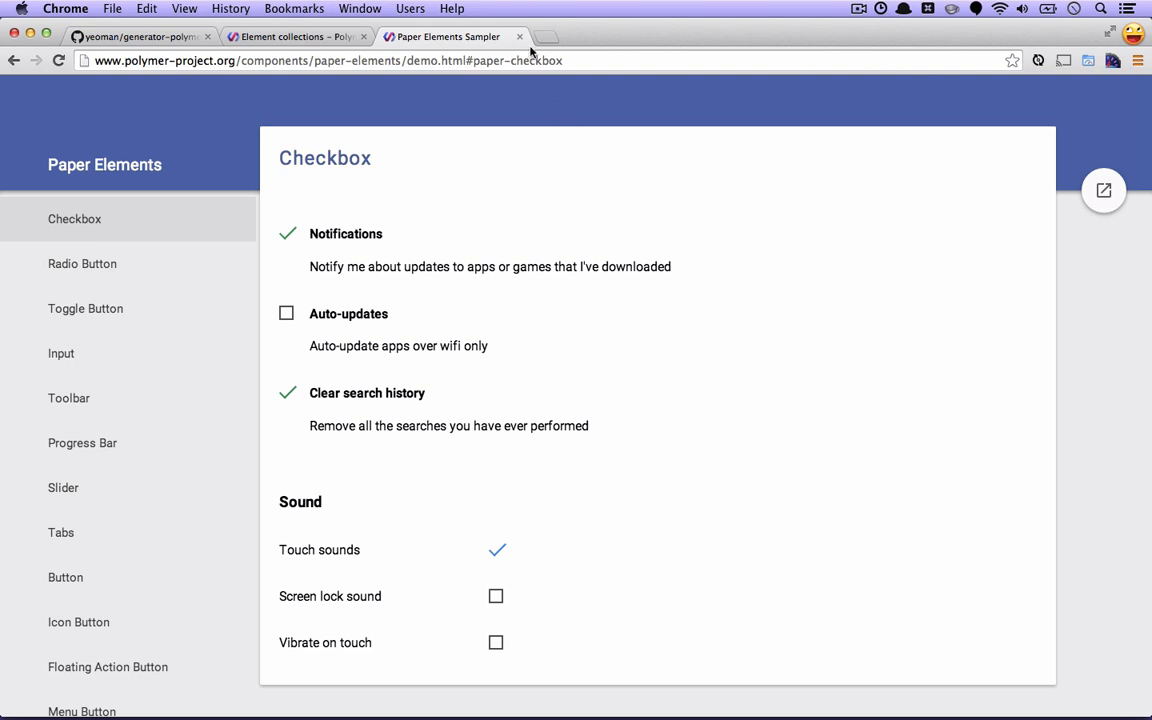
{"action": "left_click", "coordinate": [520, 36]}
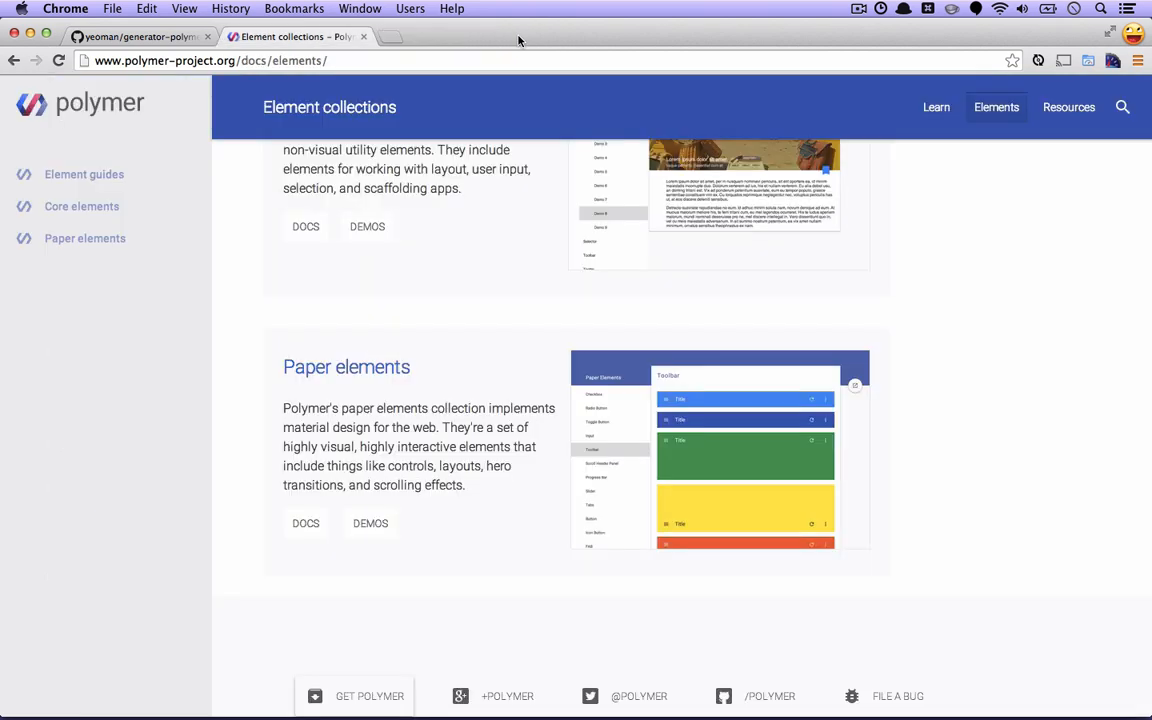
{"action": "mouse_move", "coordinate": [404, 124]}
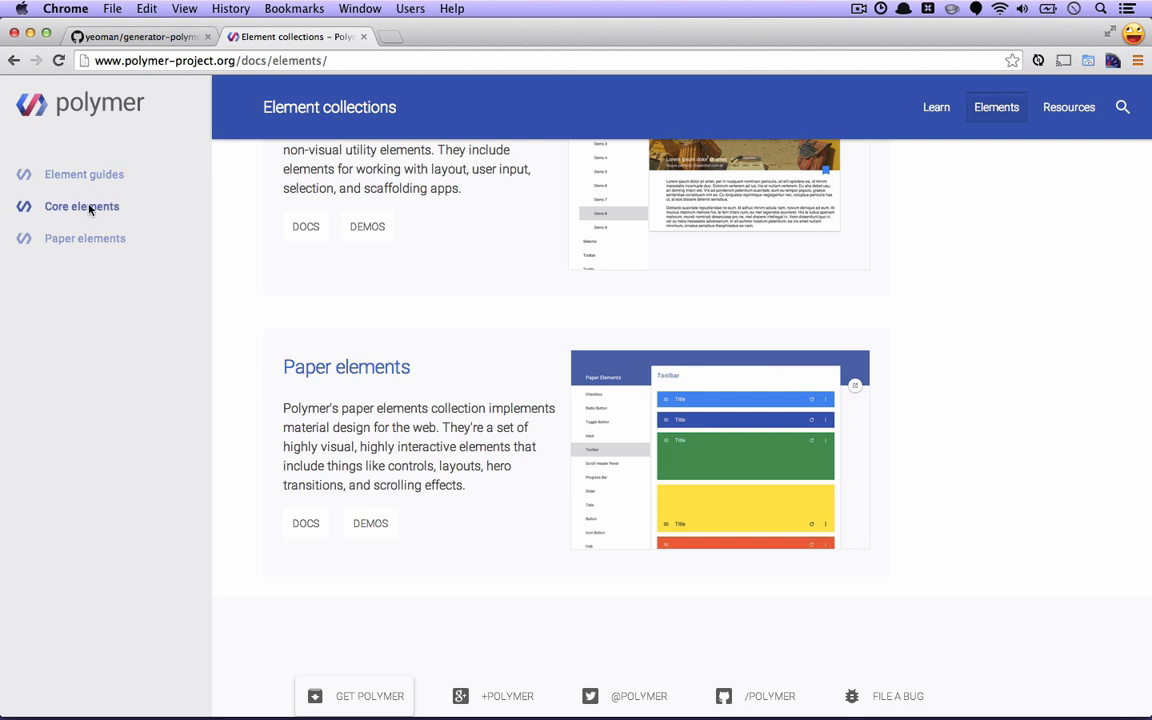
{"action": "left_click", "coordinate": [80, 206]}
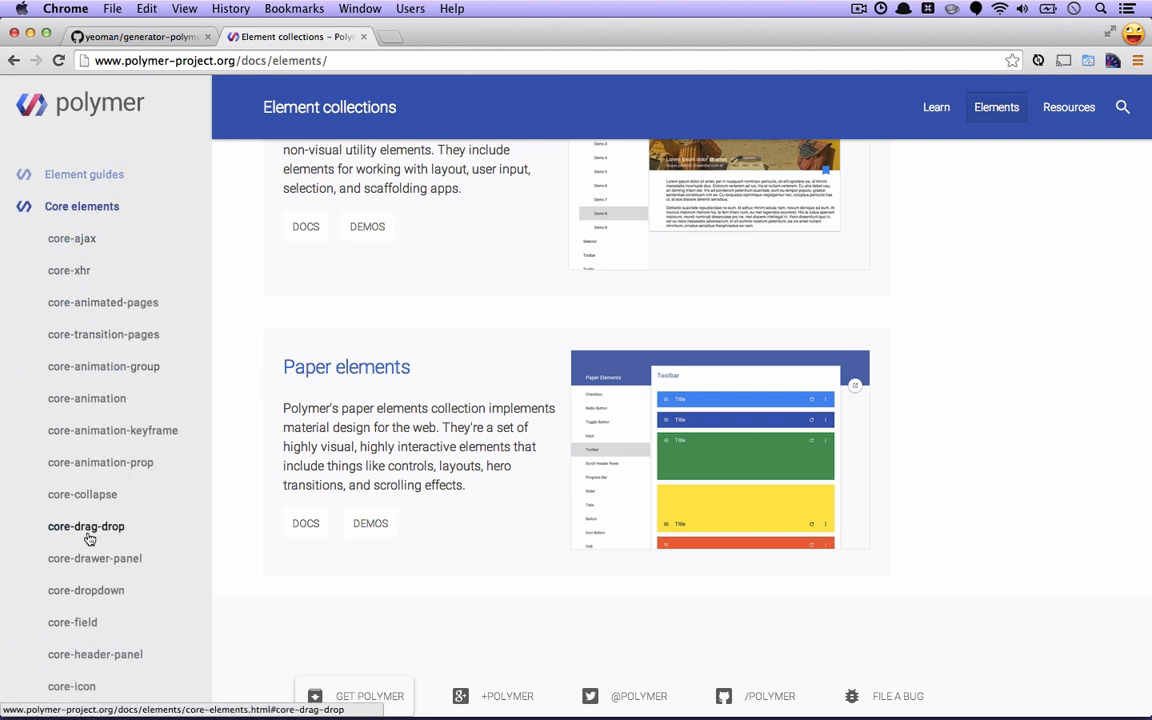
{"action": "left_click", "coordinate": [72, 238]}
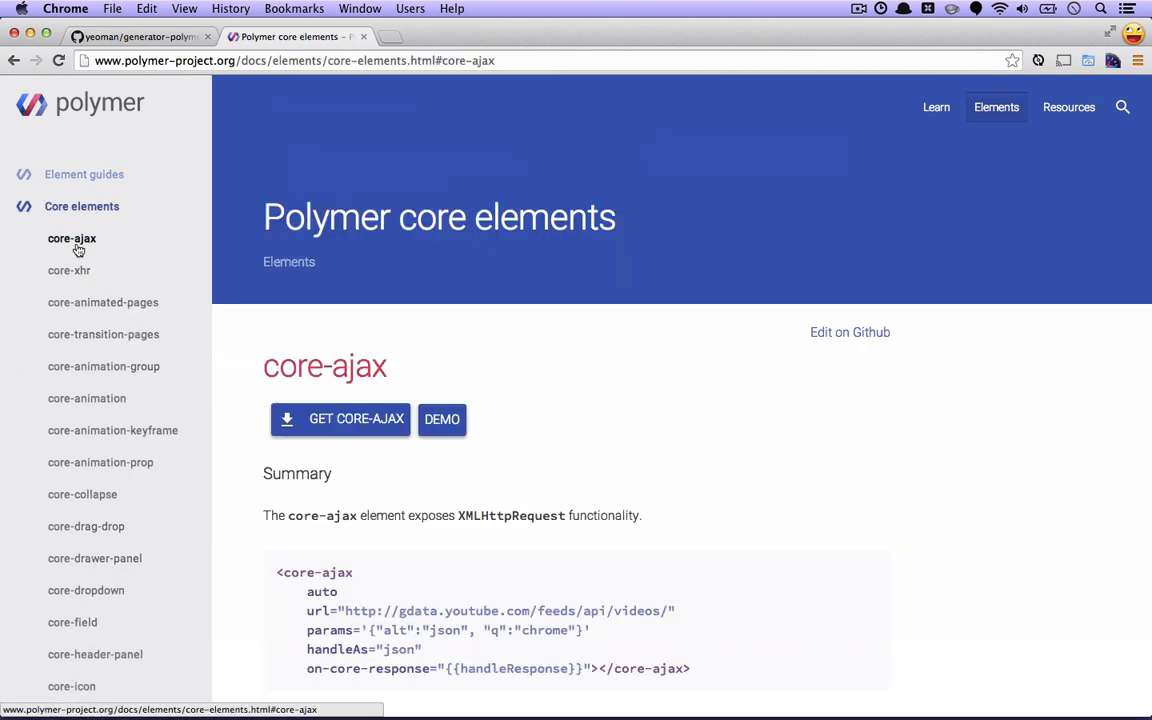
Step: Collapse Core elements and view the Paper elements documentation, scrolling the paper-button reference
{"action": "left_click", "coordinate": [80, 206]}
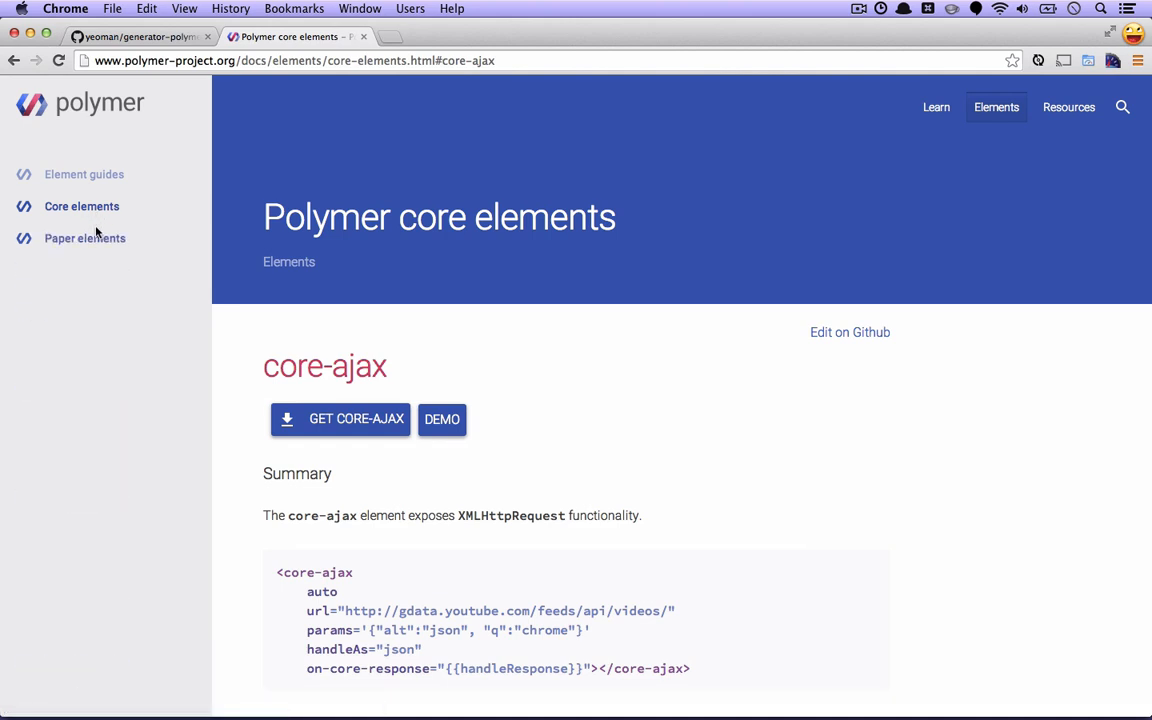
{"action": "left_click", "coordinate": [84, 238]}
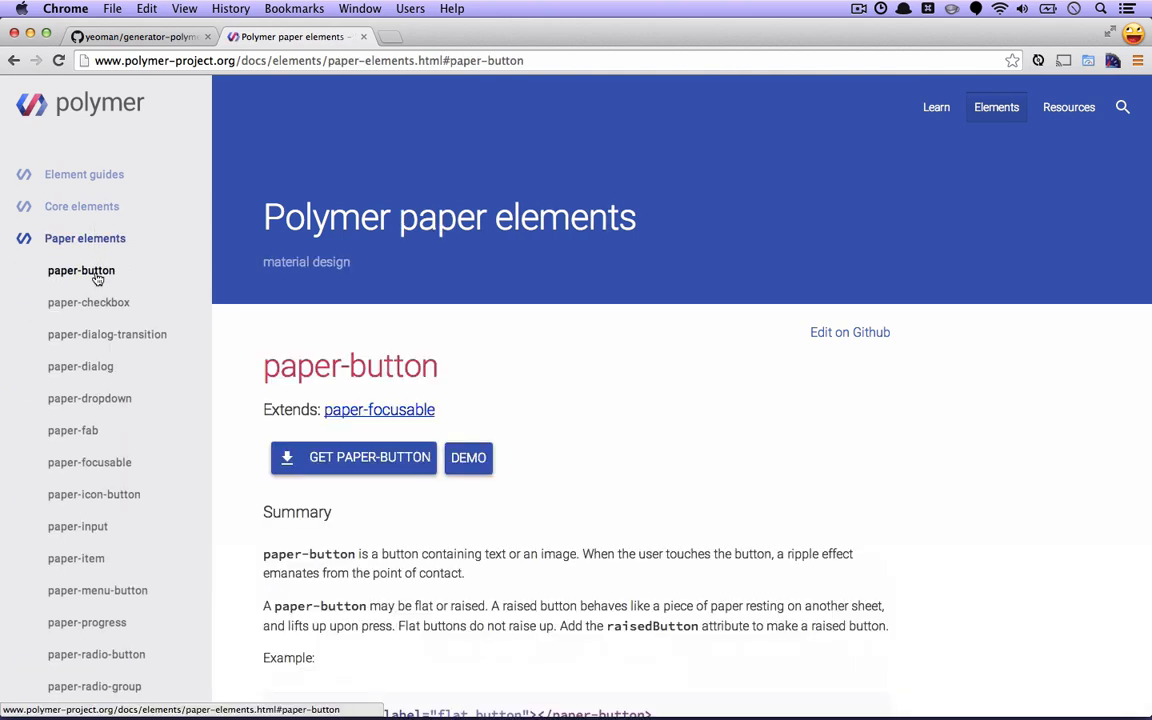
{"action": "scroll", "scroll_direction": "down", "scroll_amount": 3}
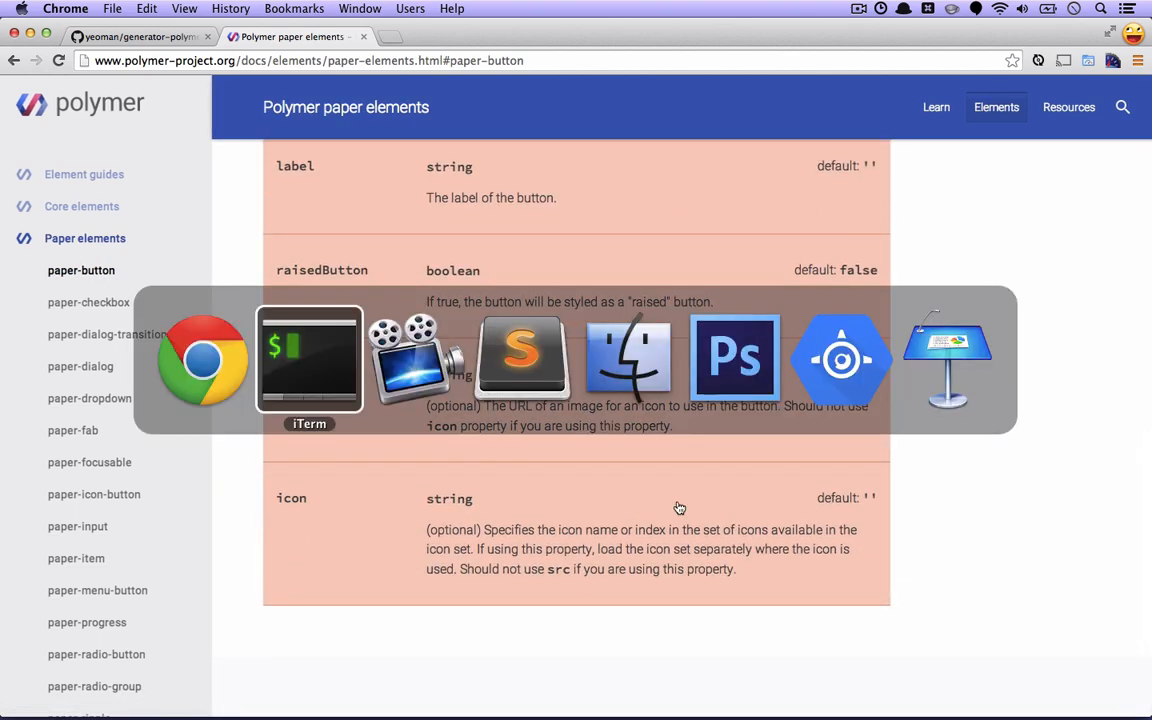
Step: Bring iTerm forward and wait for yo polymer's bower installs to finish
{"action": "left_click", "coordinate": [308, 356]}
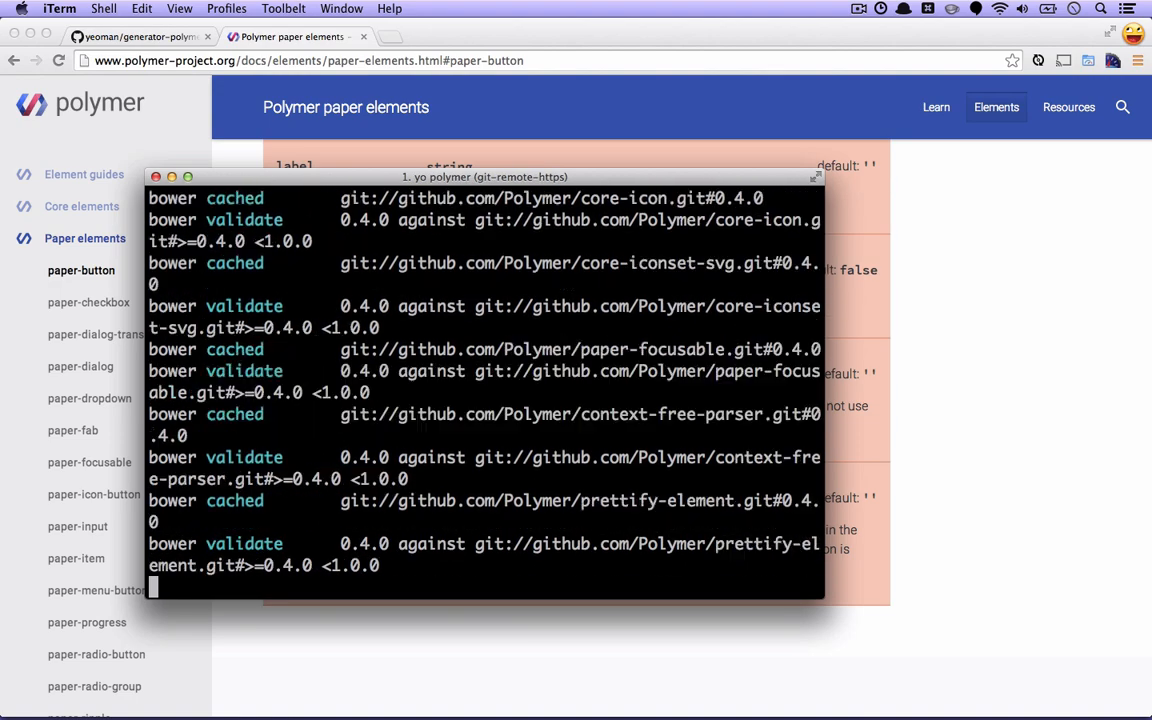
{"action": "scroll", "scroll_direction": "down", "scroll_amount": 3}
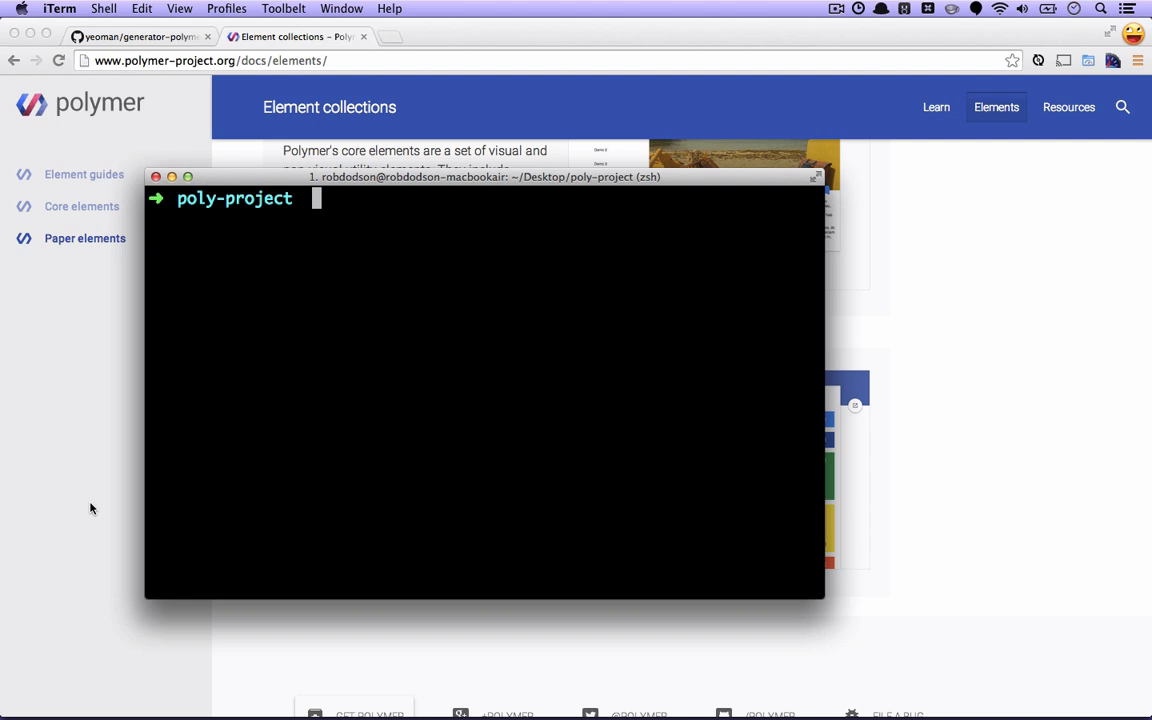
{"action": "mouse_move", "coordinate": [452, 688]}
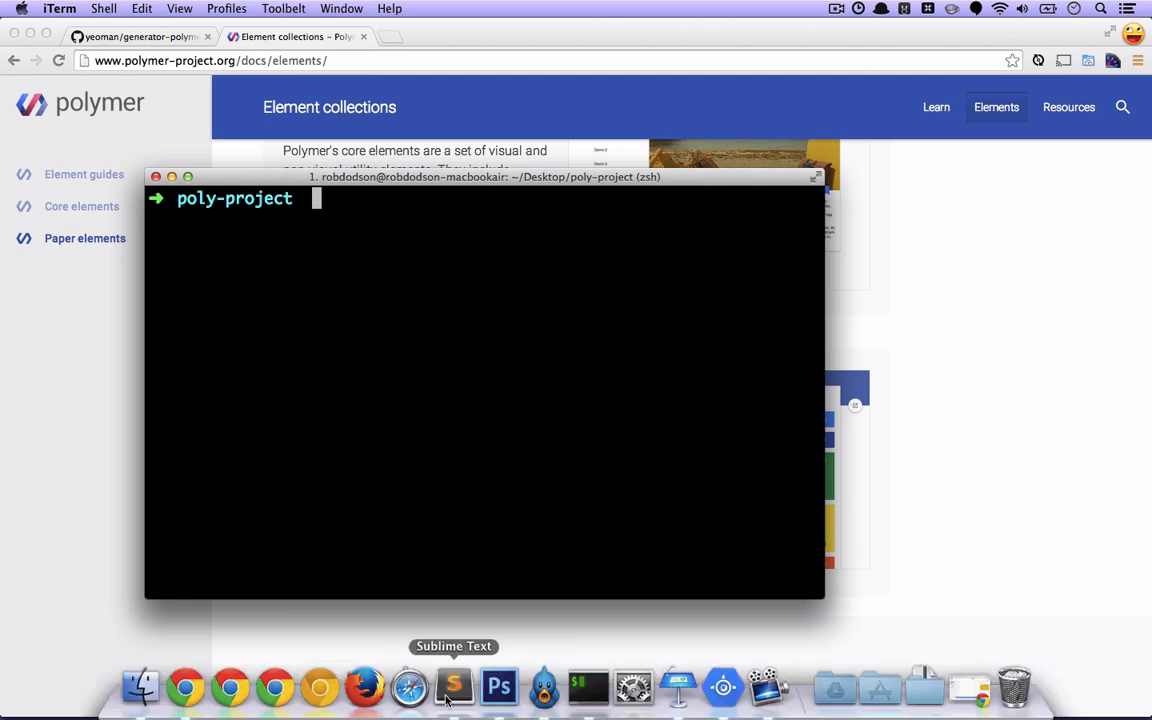
Step: Switch to Sublime Text with the poly-project folder and index.html open
{"action": "left_click", "coordinate": [452, 686]}
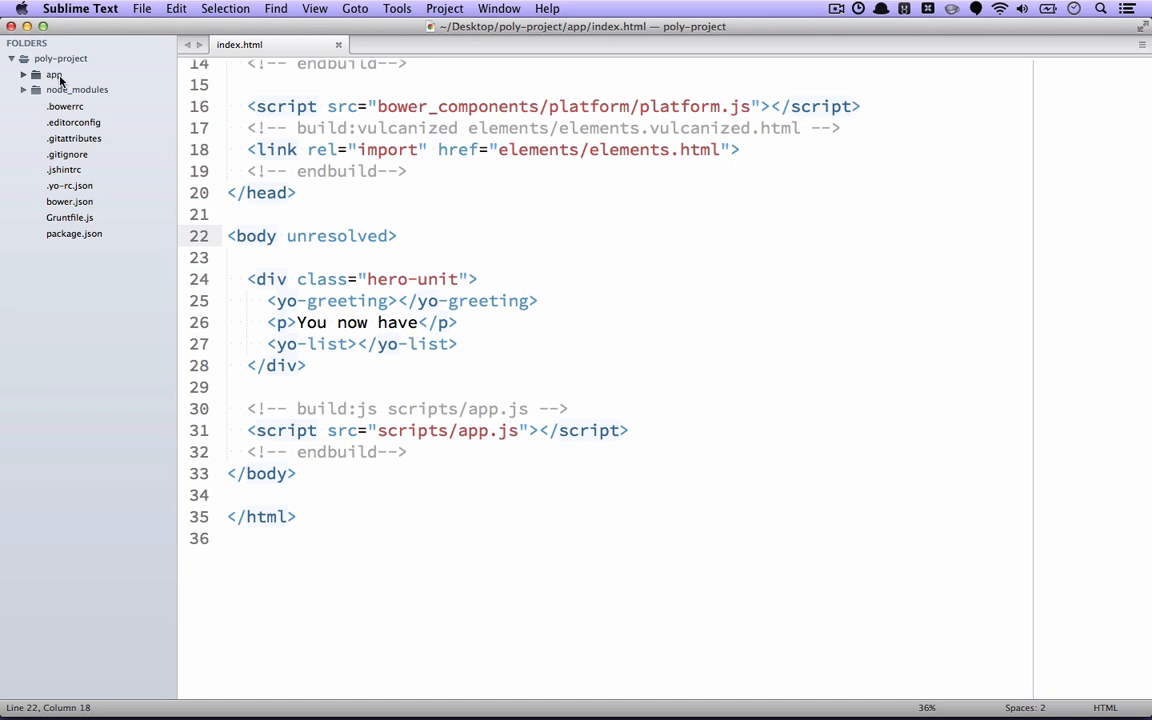
Step: Expand the app folder in the sidebar and show index.html from its top
{"action": "left_click", "coordinate": [54, 76]}
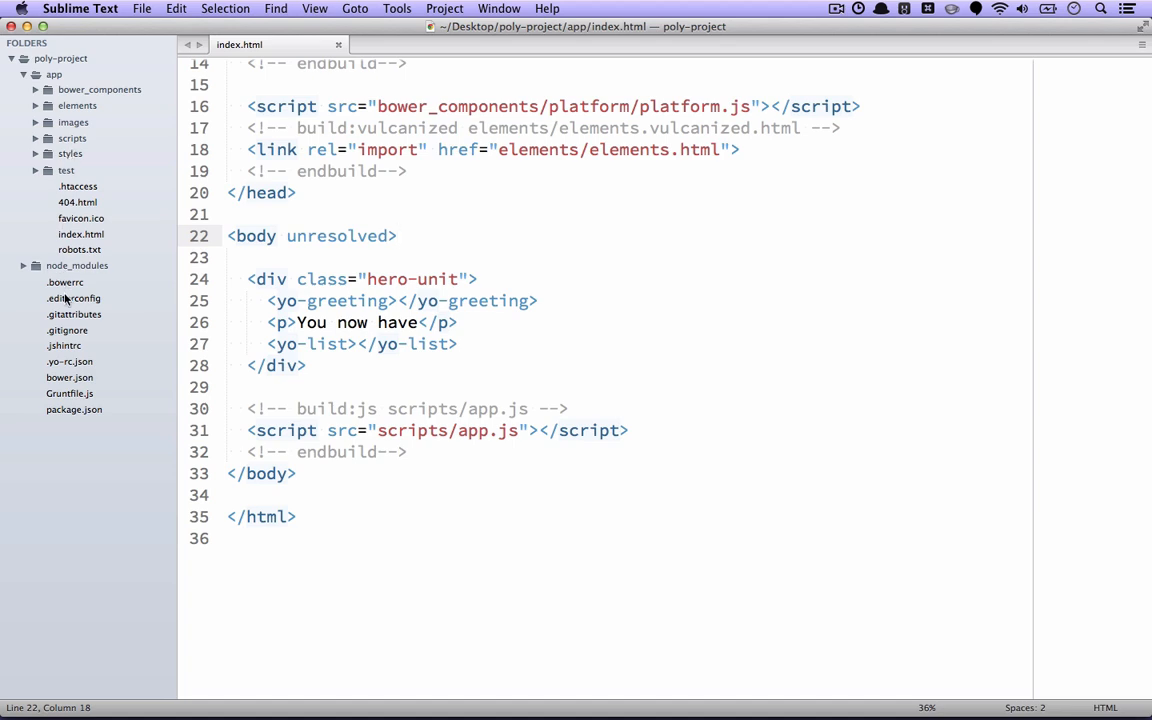
{"action": "mouse_move", "coordinate": [68, 344]}
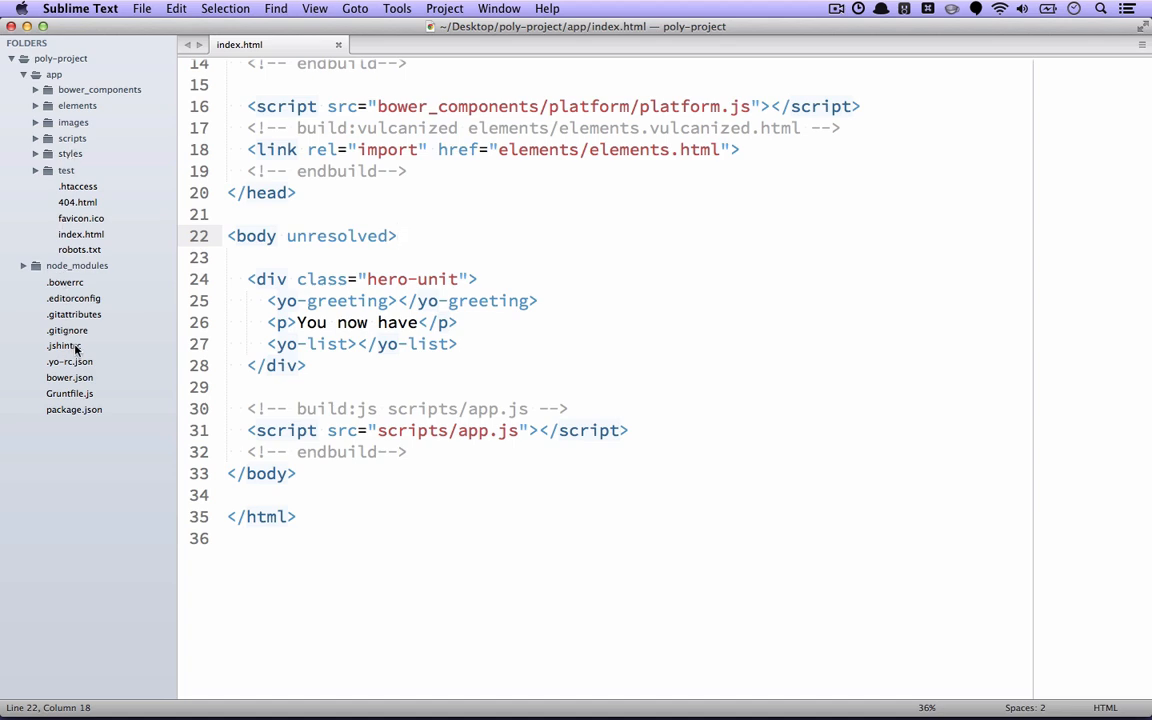
{"action": "mouse_move", "coordinate": [98, 304]}
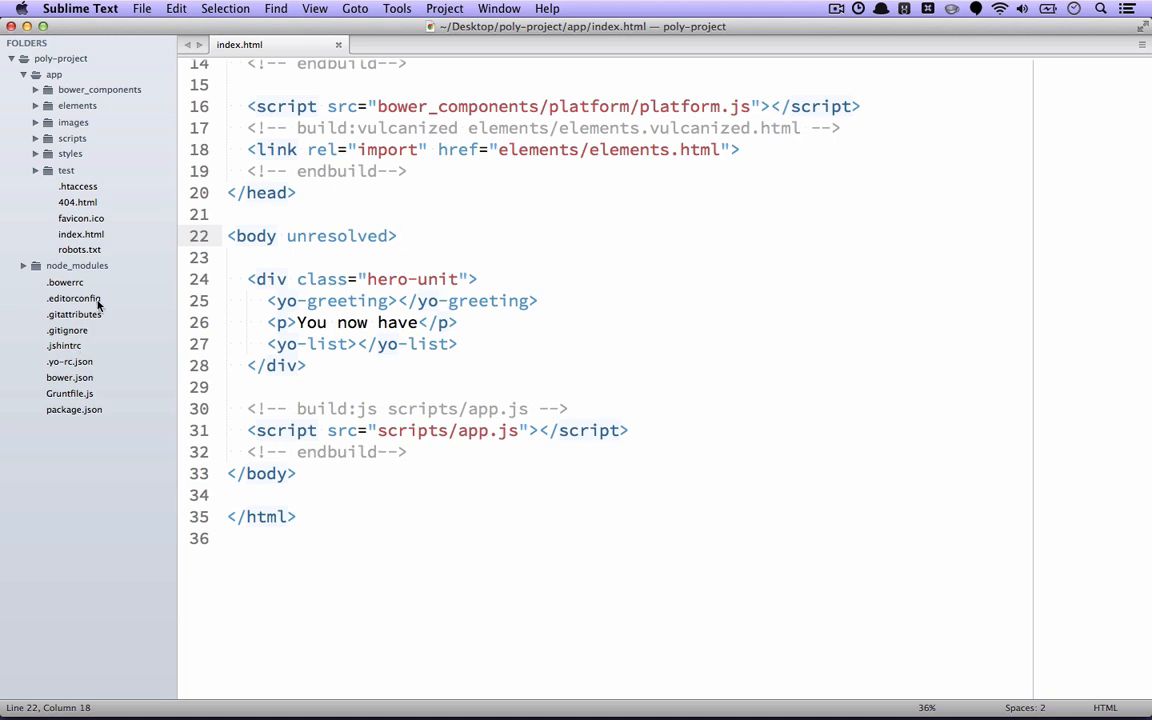
{"action": "mouse_move", "coordinate": [124, 280]}
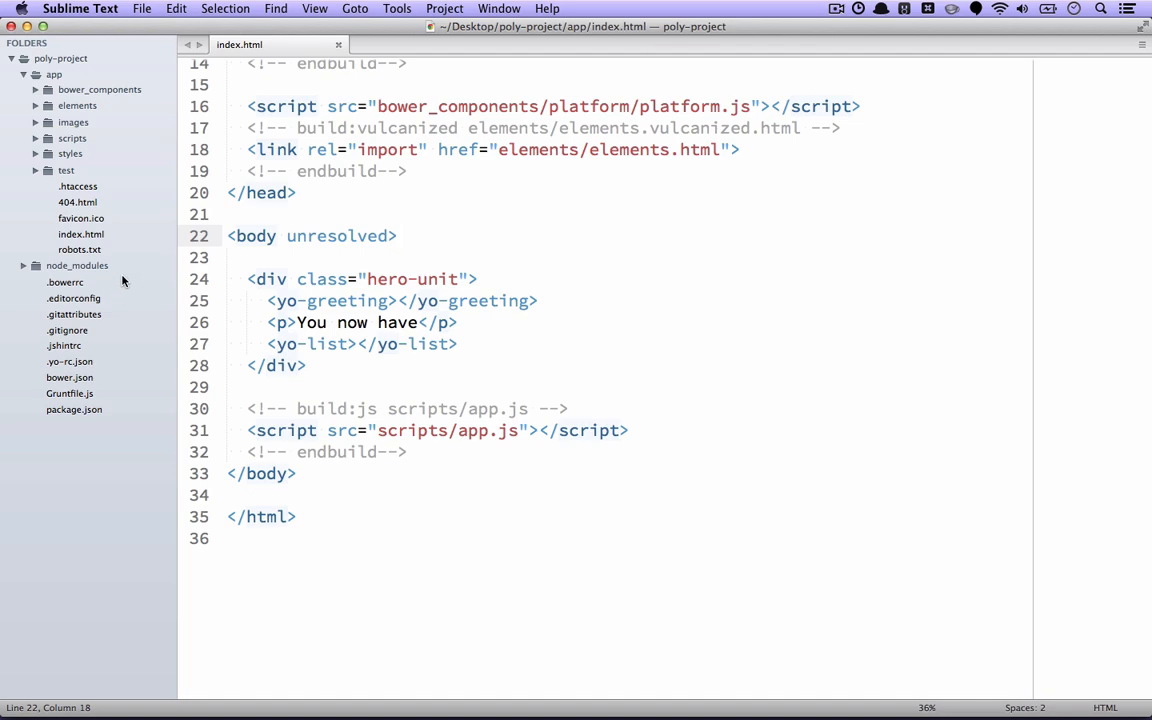
{"action": "left_click", "coordinate": [80, 234]}
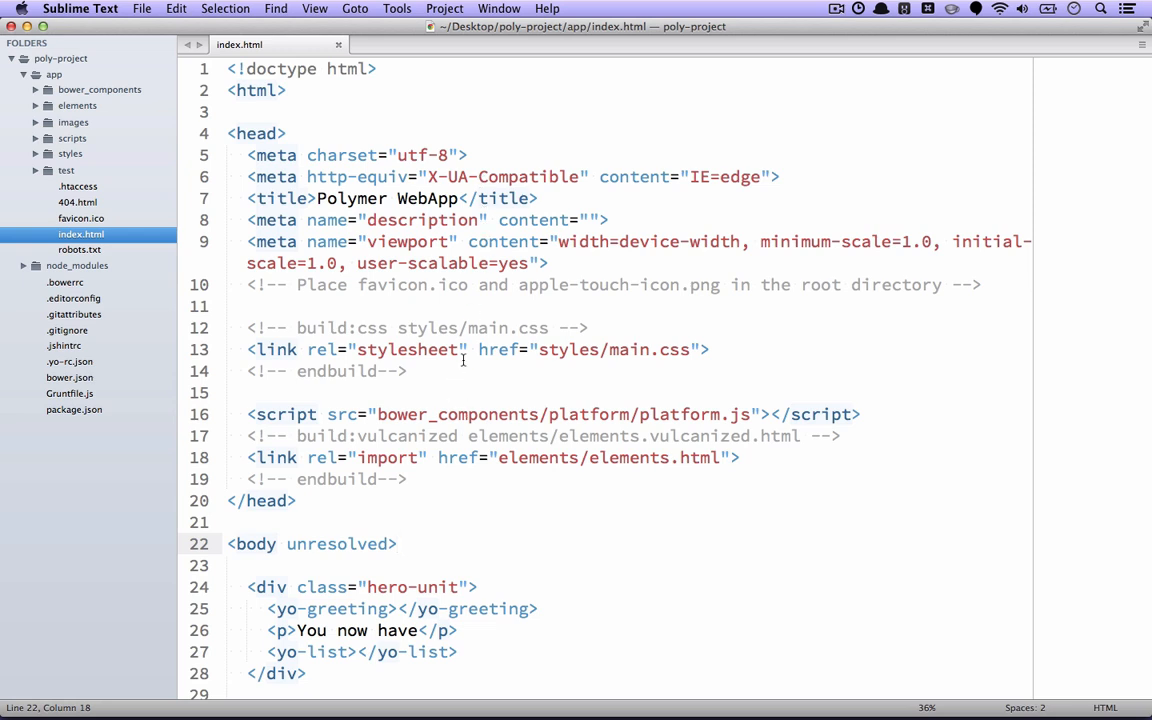
Step: Highlight the elements.html import in index.html, then open elements/elements.html from the sidebar
{"action": "scroll", "scroll_direction": "down", "scroll_amount": 3}
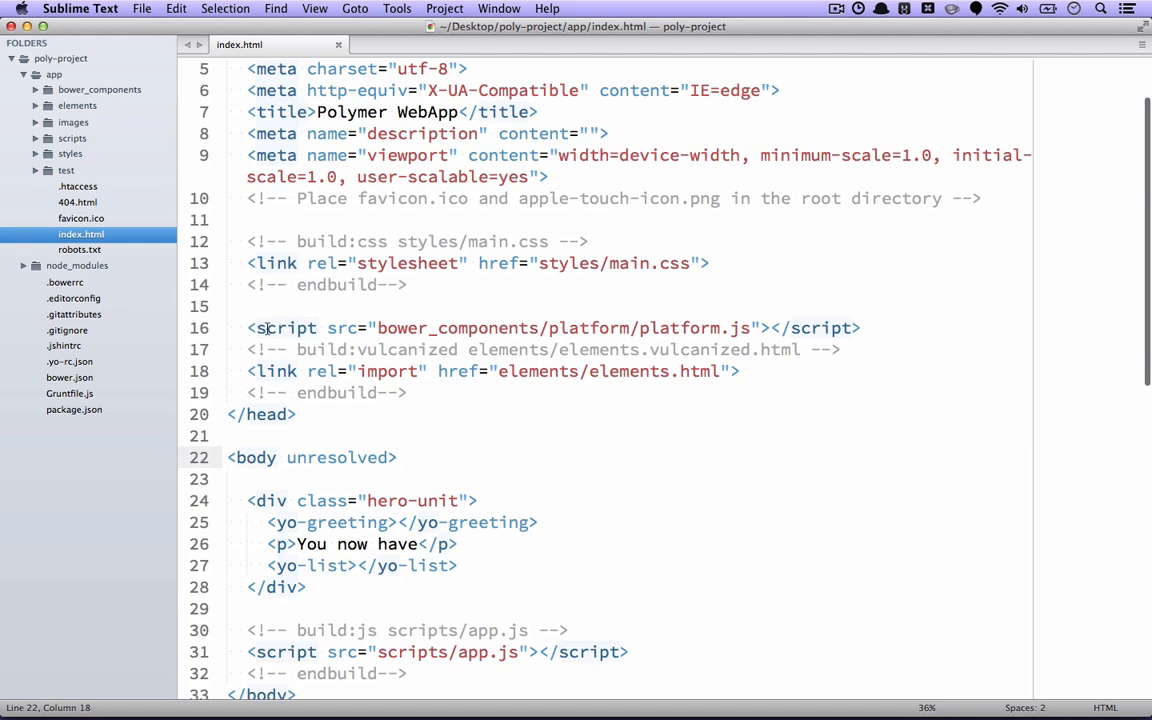
{"action": "left_click_drag", "start_coordinate": [248, 328], "coordinate": [620, 328]}
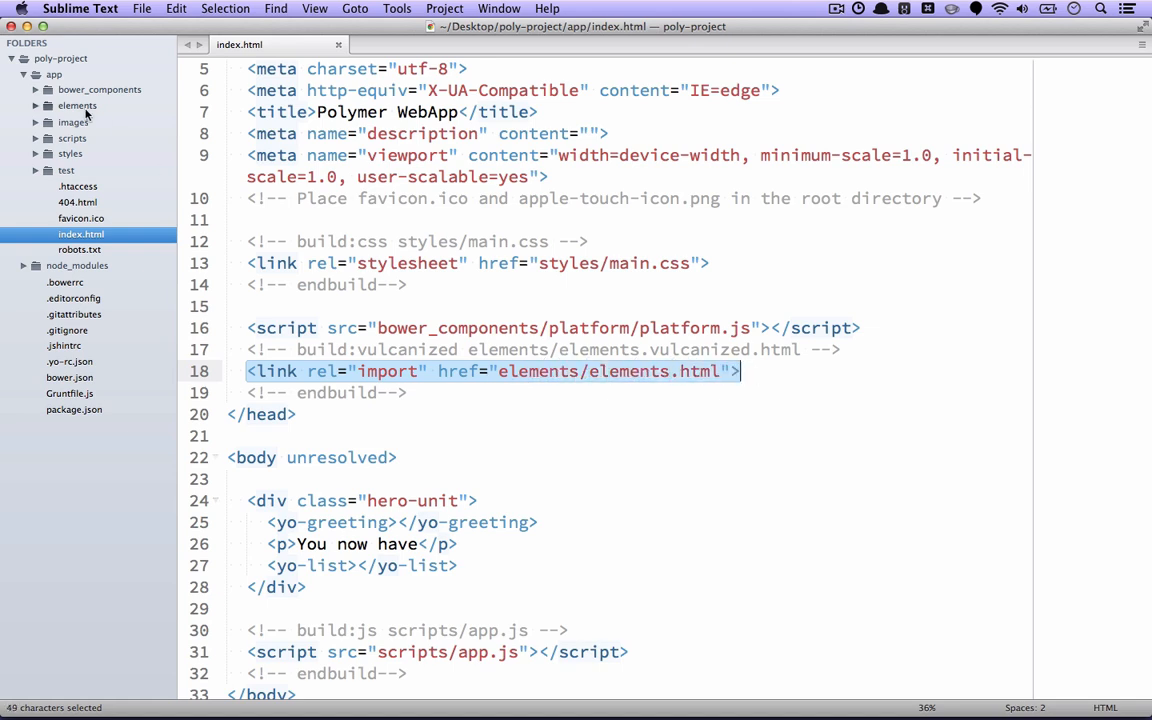
{"action": "left_click", "coordinate": [76, 104]}
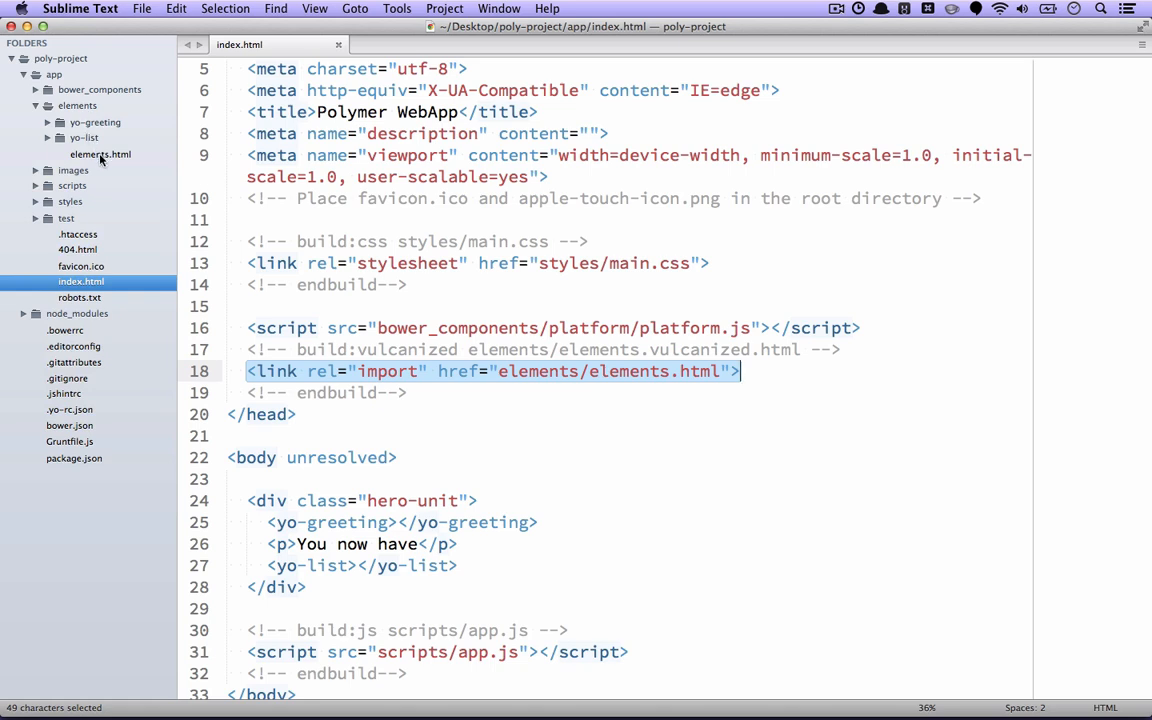
{"action": "left_click", "coordinate": [100, 154]}
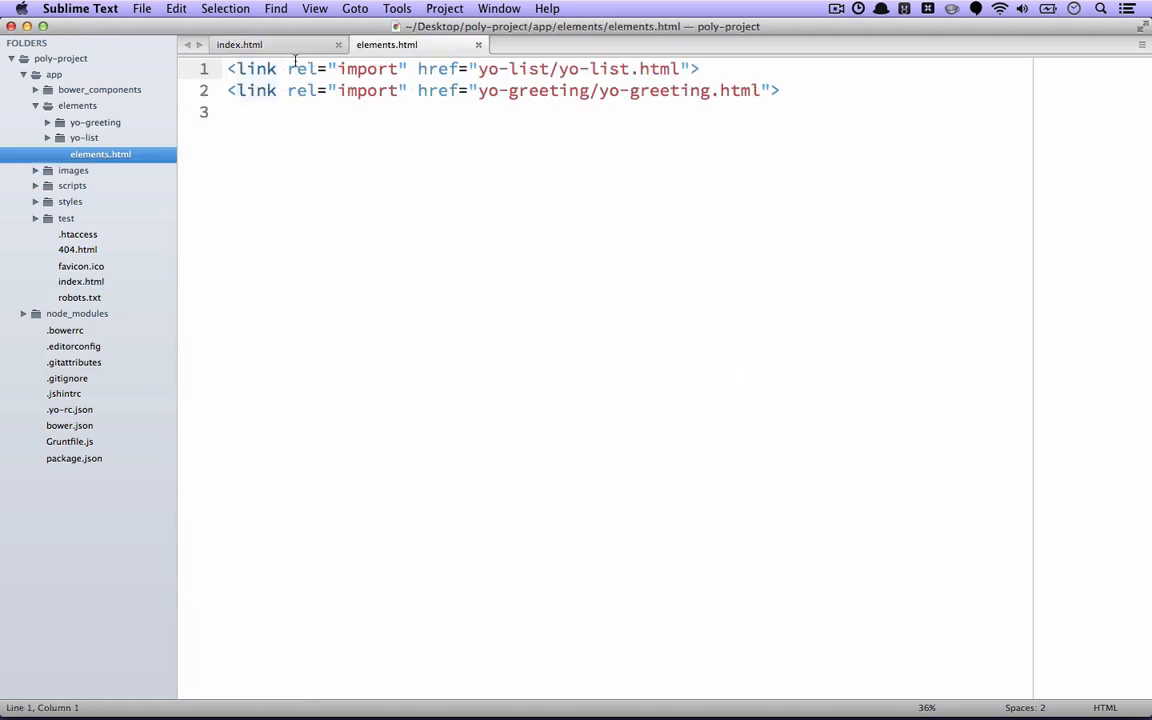
{"action": "mouse_move", "coordinate": [444, 62]}
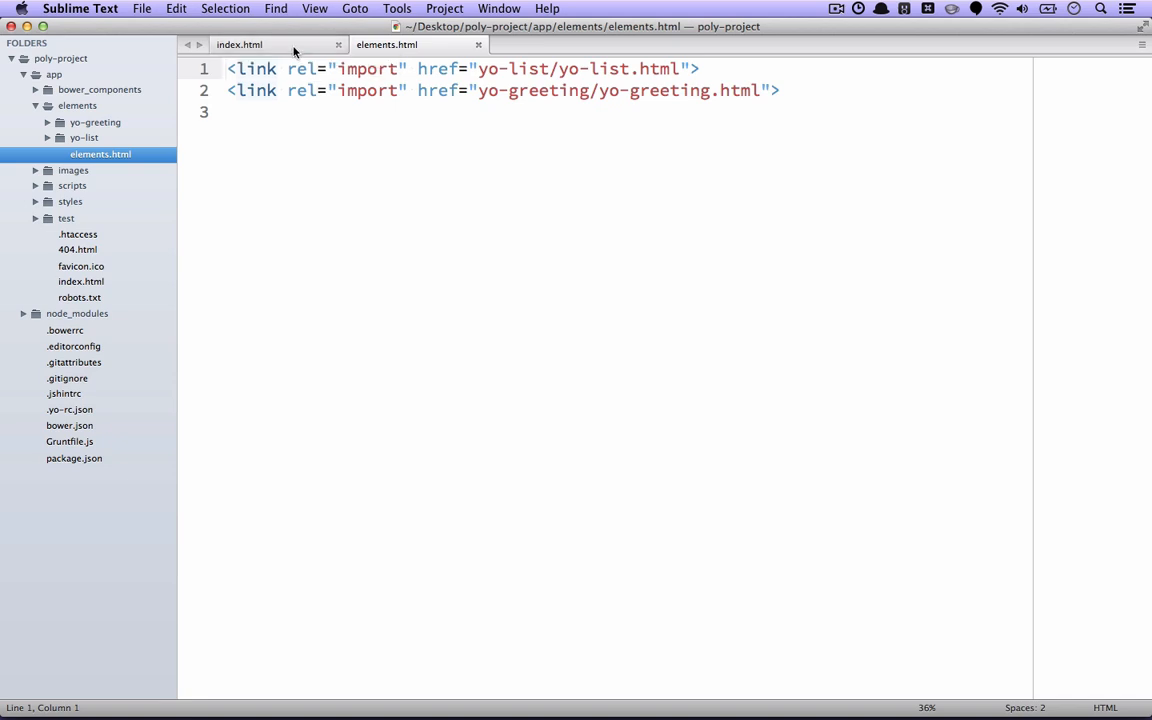
Step: Switch back to the index.html tab, keeping elements.html open alongside
{"action": "left_click", "coordinate": [240, 44]}
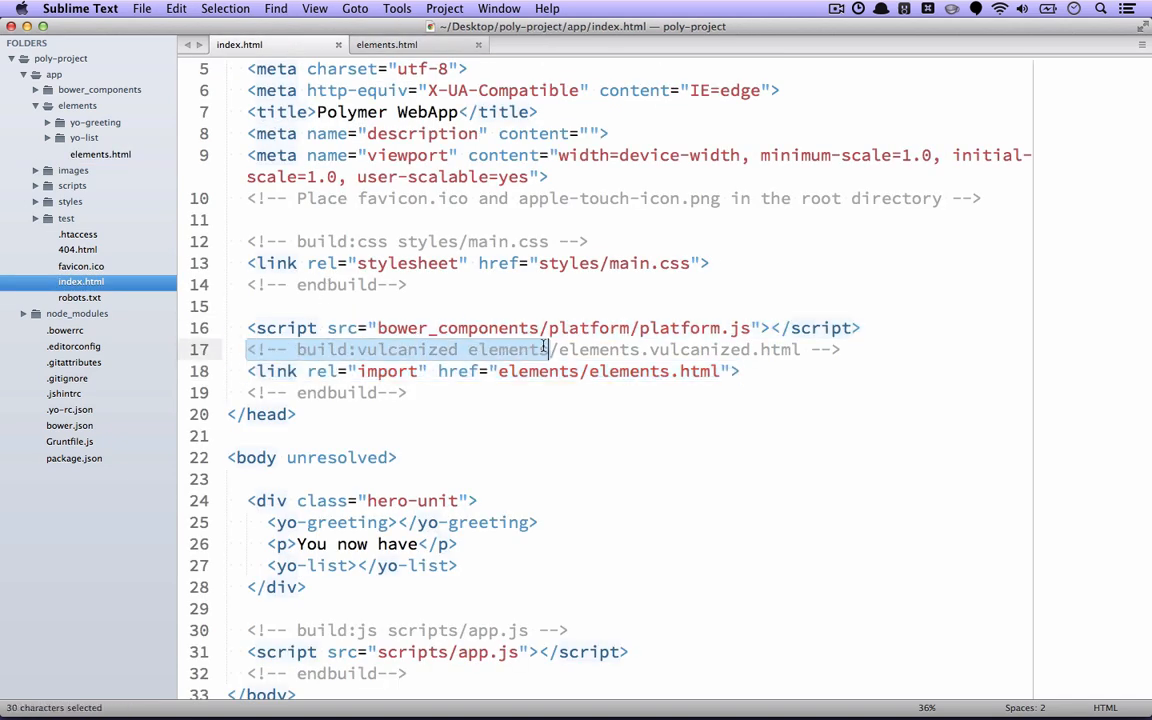
{"action": "left_click_drag", "start_coordinate": [544, 348], "coordinate": [840, 348]}
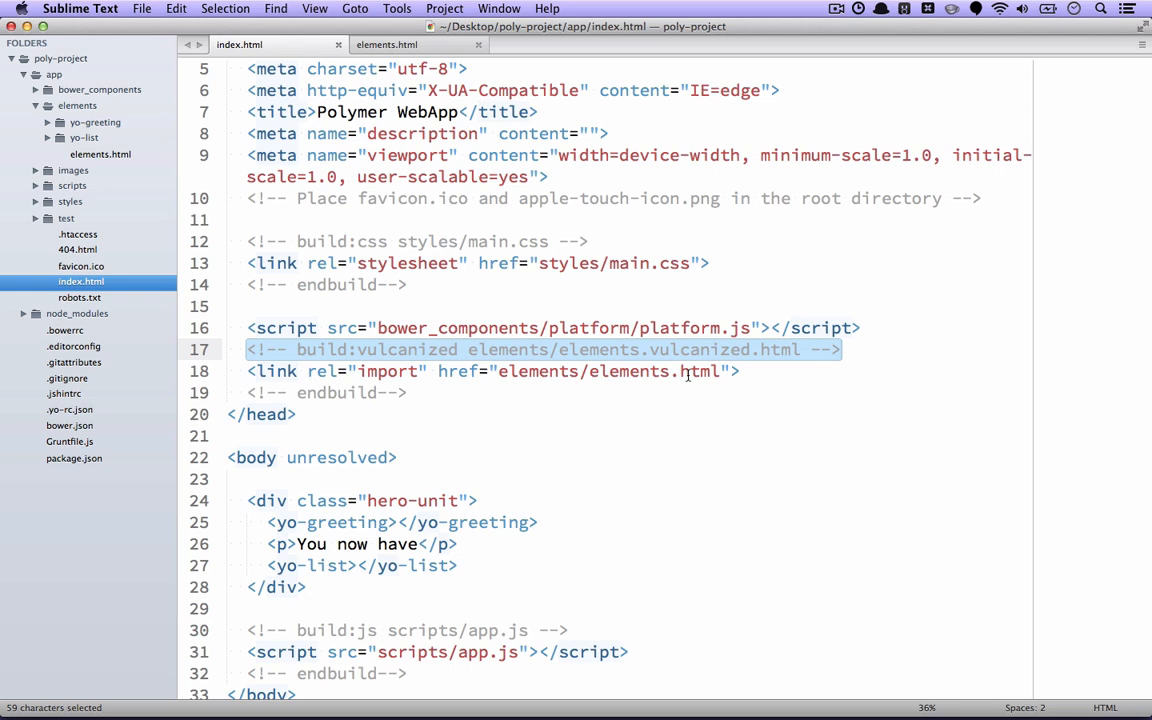
{"action": "mouse_move", "coordinate": [544, 430]}
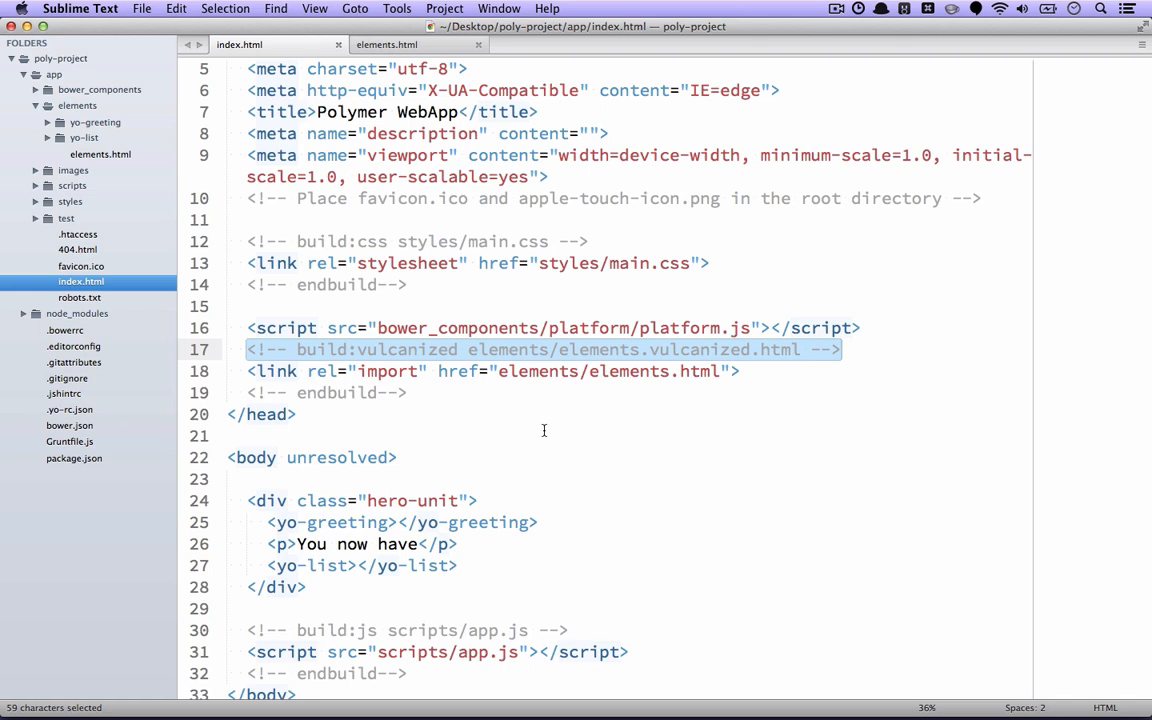
{"action": "left_click", "coordinate": [616, 370]}
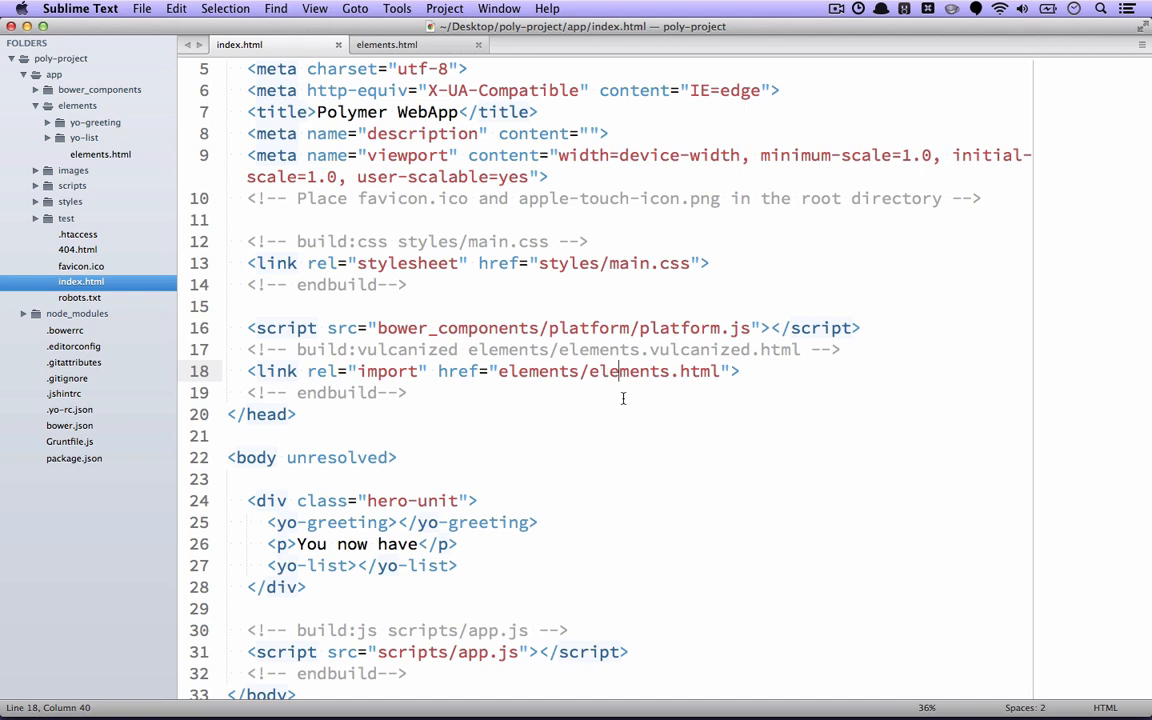
{"action": "scroll", "scroll_direction": "down", "scroll_amount": 3}
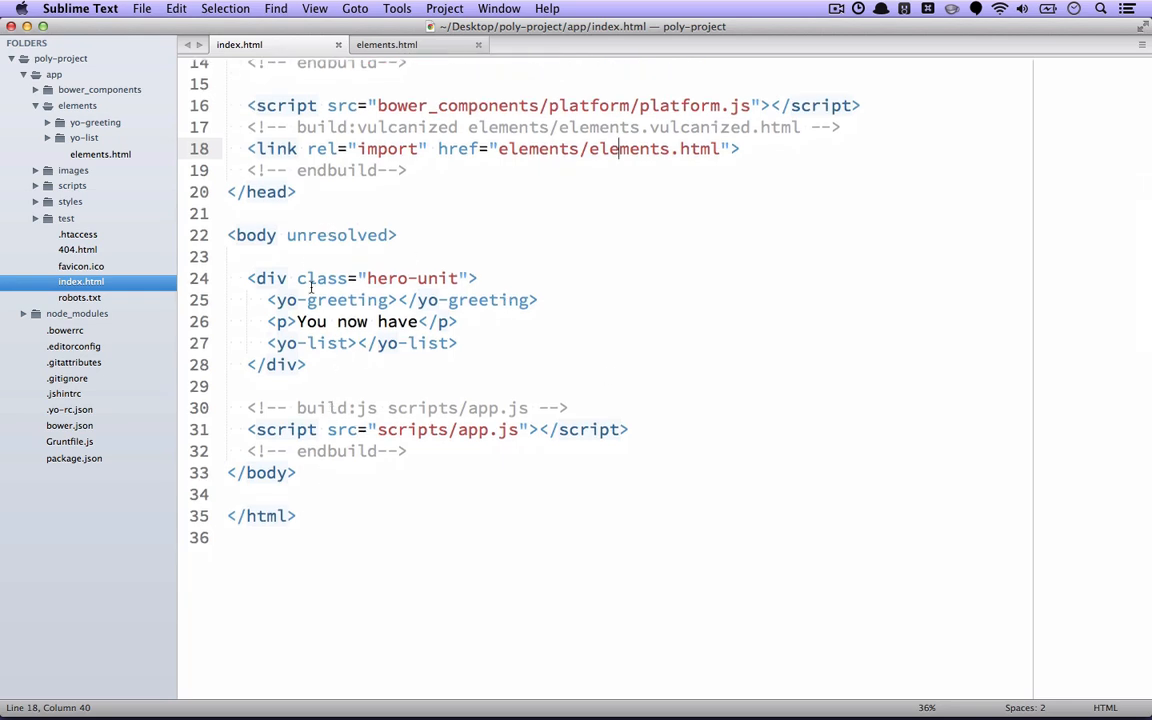
Step: Highlight the yo-greeting markup in index.html, then view yo-greeting.html and yo-greeting.scss
{"action": "left_click", "coordinate": [268, 300]}
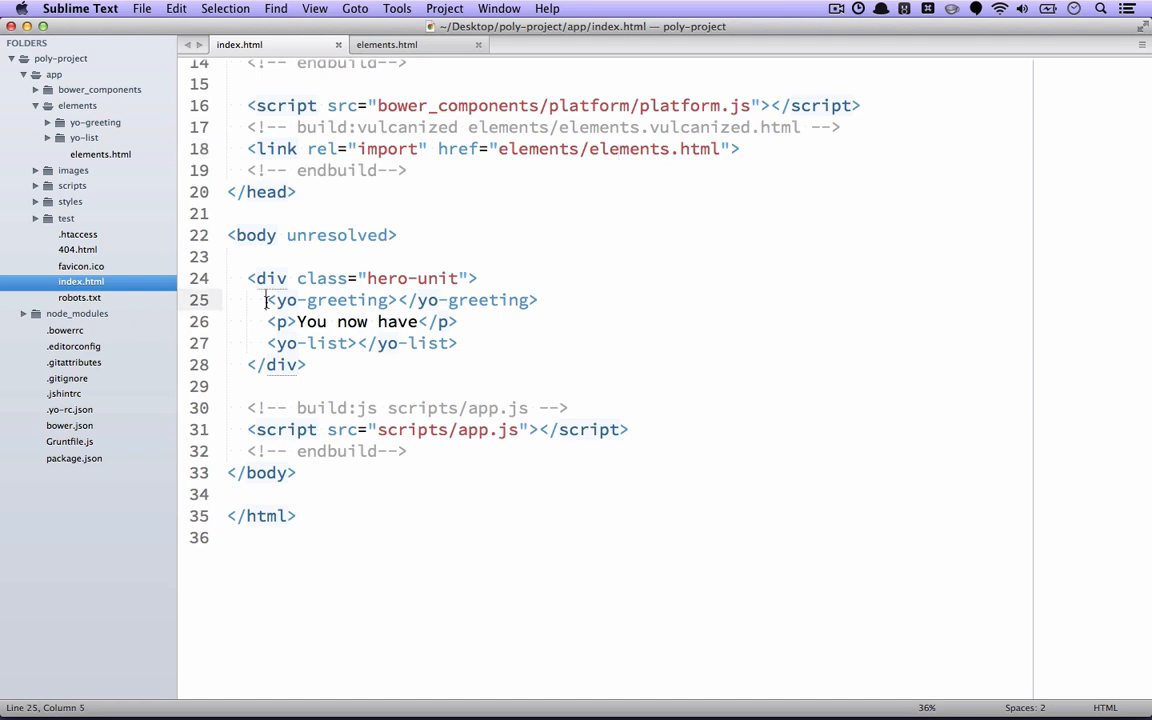
{"action": "left_click_drag", "start_coordinate": [264, 300], "coordinate": [458, 344]}
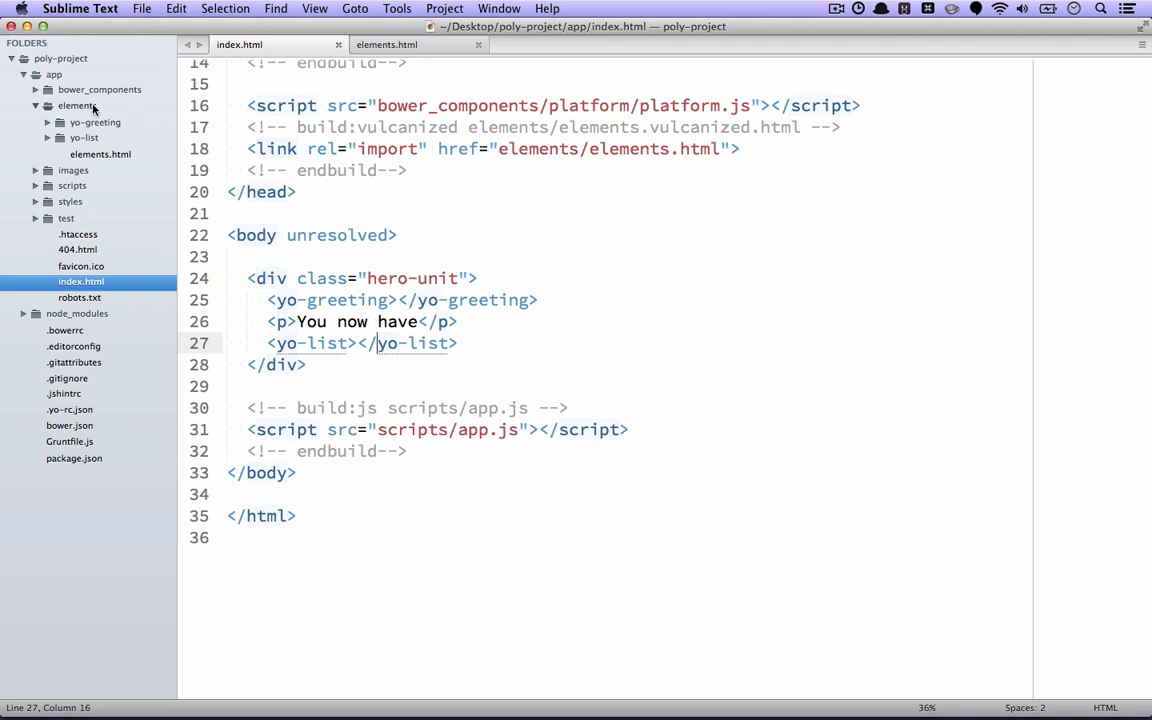
{"action": "left_click", "coordinate": [96, 122]}
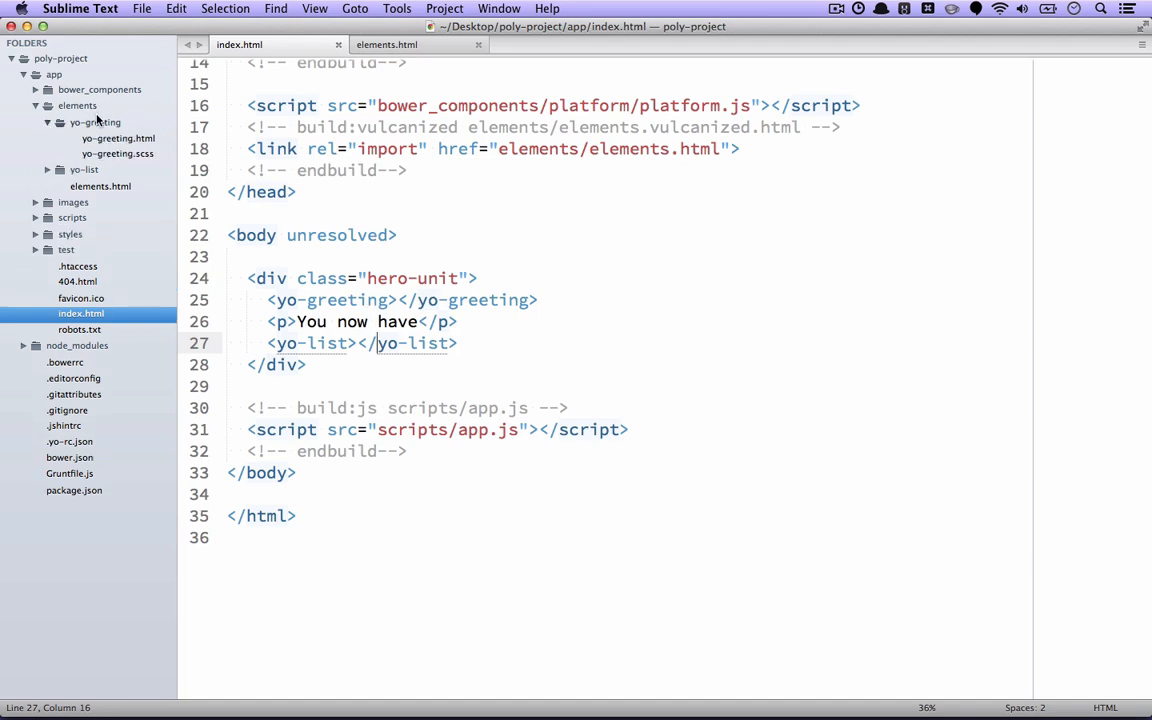
{"action": "left_click", "coordinate": [118, 138]}
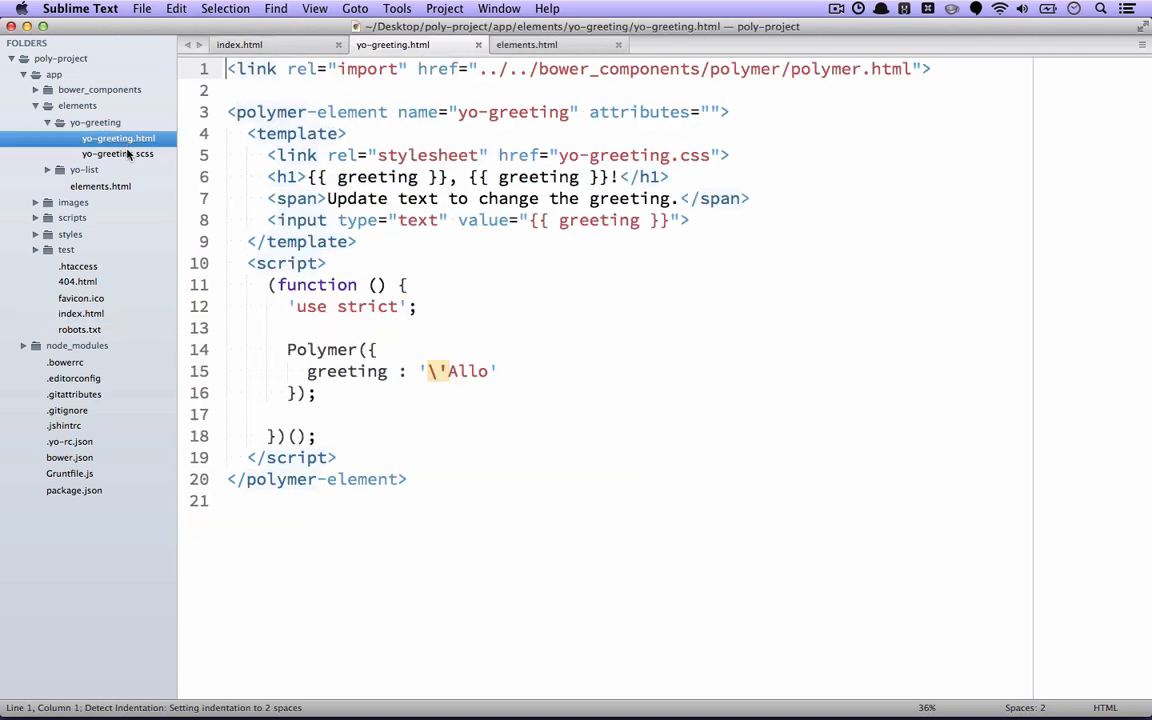
{"action": "left_click", "coordinate": [116, 152]}
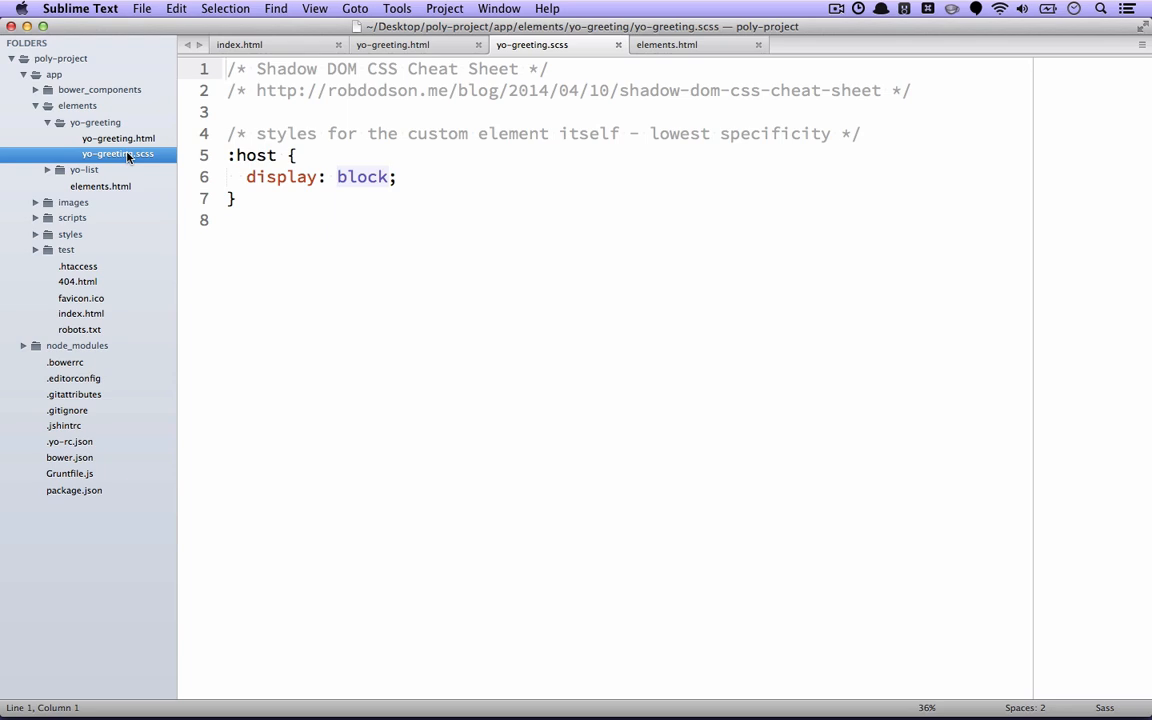
Step: View yo-list.html from the yo-list folder, then return to index.html
{"action": "left_click", "coordinate": [84, 168]}
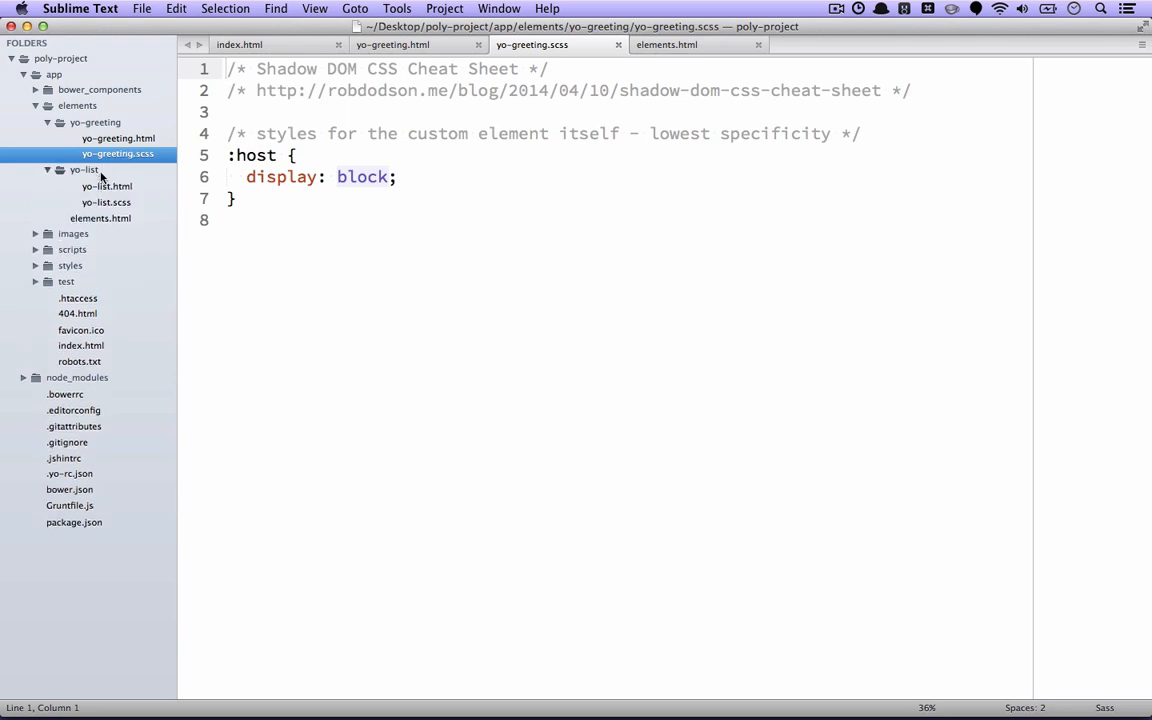
{"action": "left_click", "coordinate": [106, 186]}
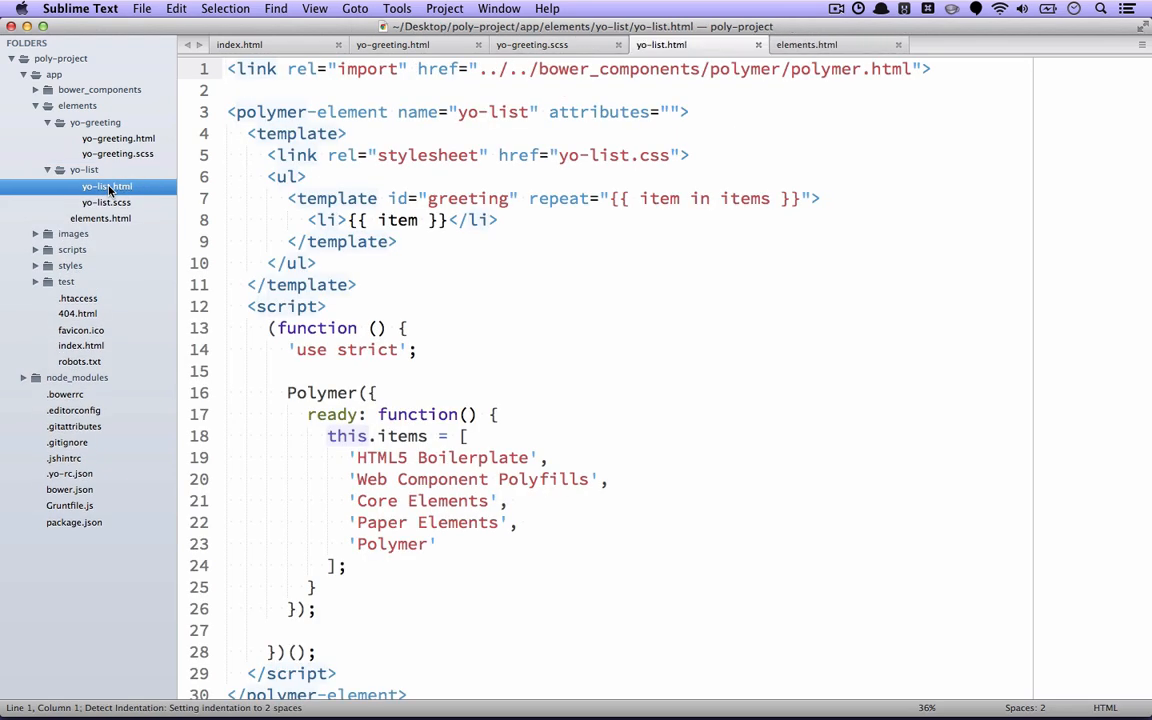
{"action": "left_click", "coordinate": [104, 202]}
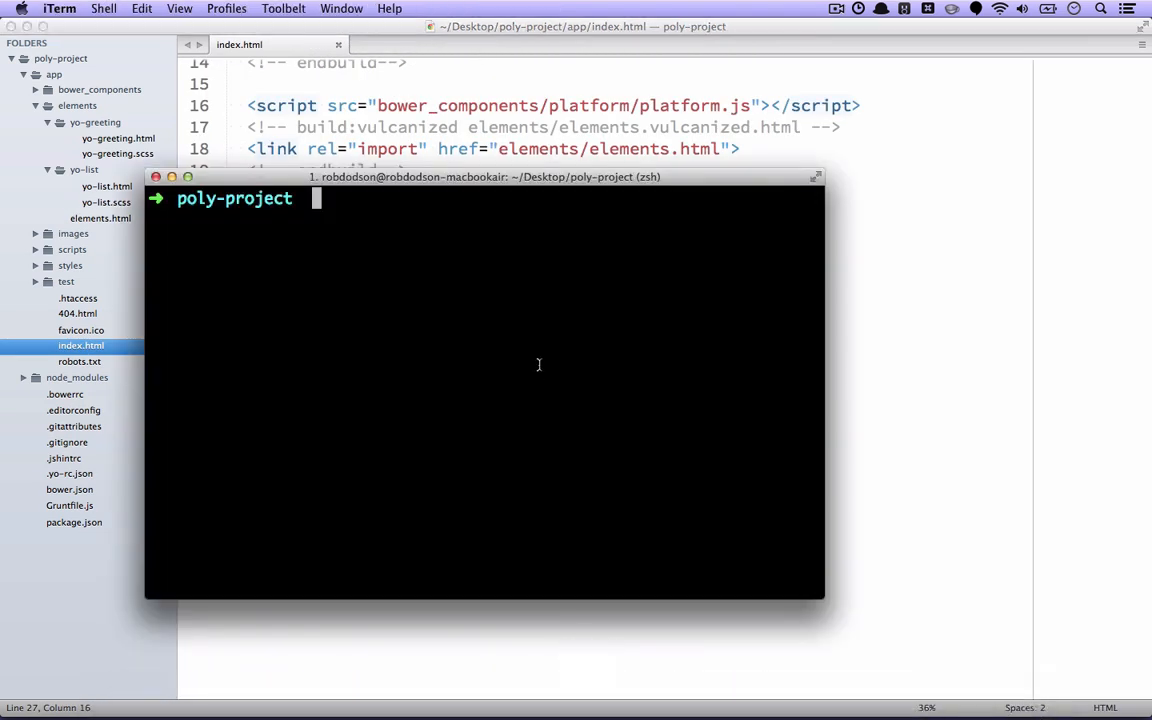
Step: Start the dev server with grunt serve and append 'zzz' in the page's greeting input
{"action": "type", "text": "grunt serve"}
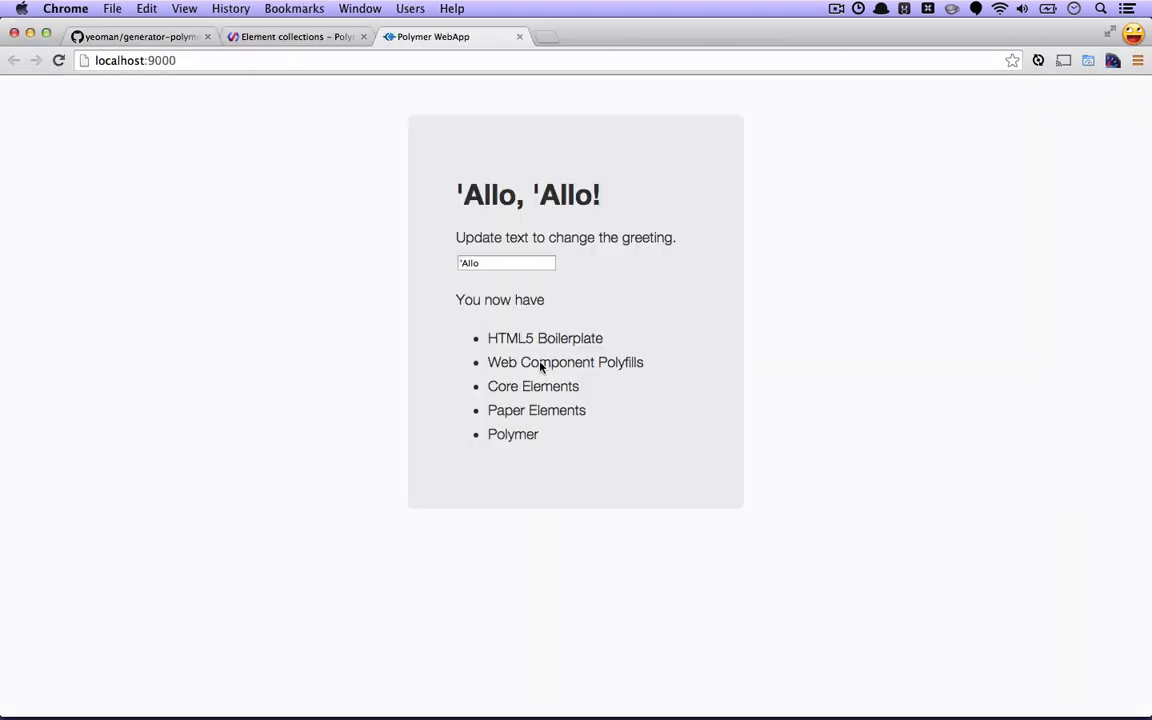
{"action": "mouse_move", "coordinate": [430, 458]}
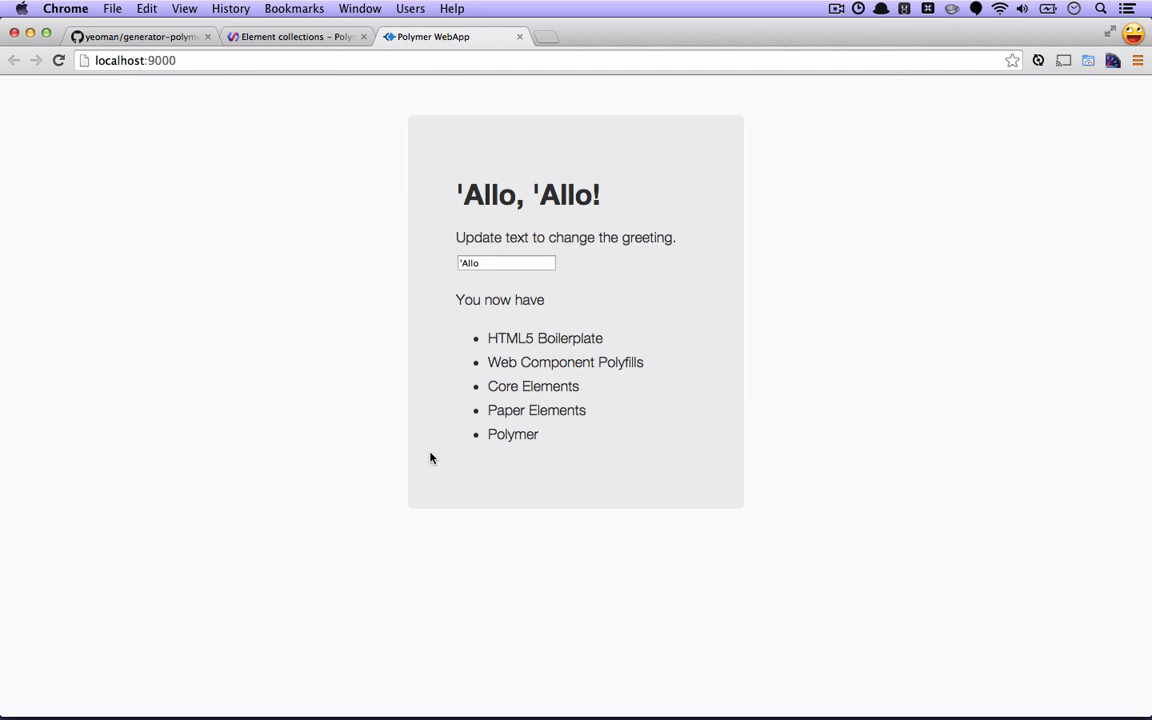
{"action": "left_click", "coordinate": [504, 262]}
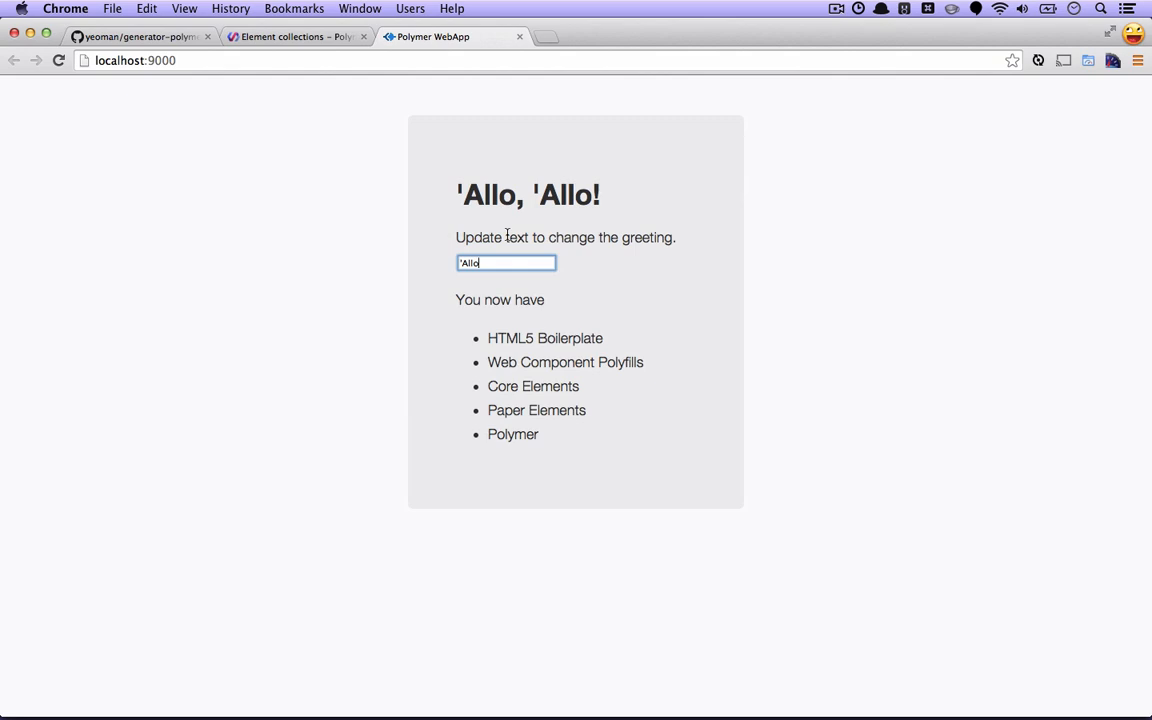
{"action": "type", "text": "zzz"}
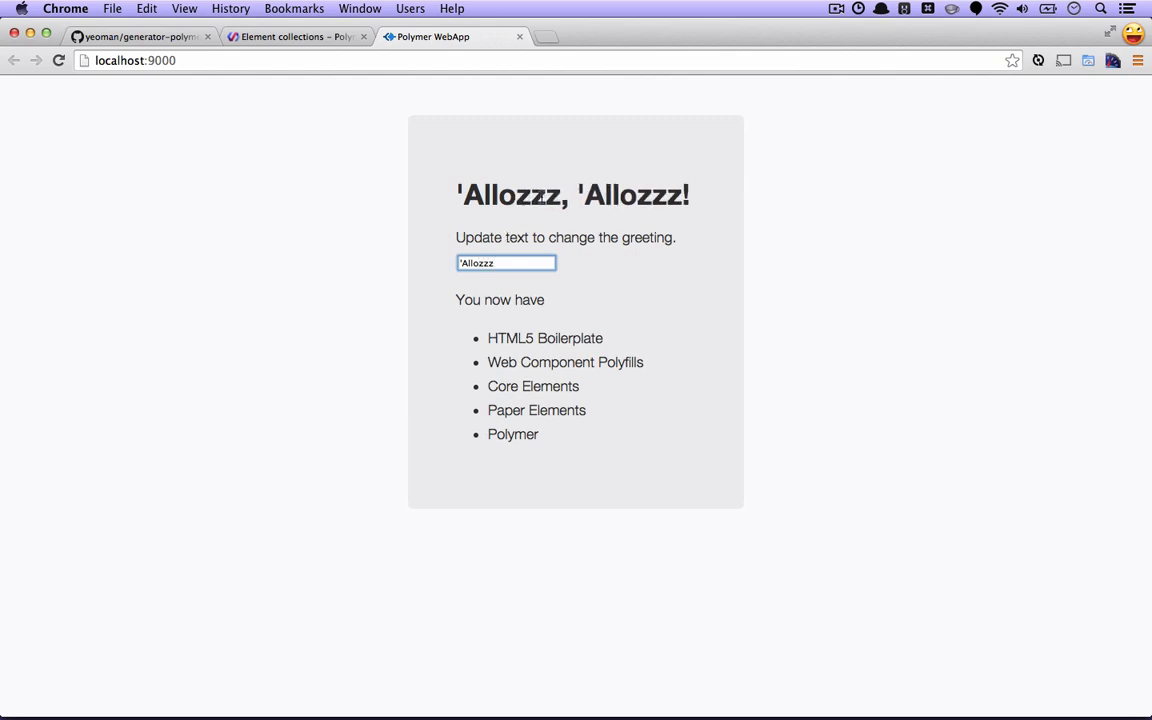
{"action": "mouse_move", "coordinate": [640, 204]}
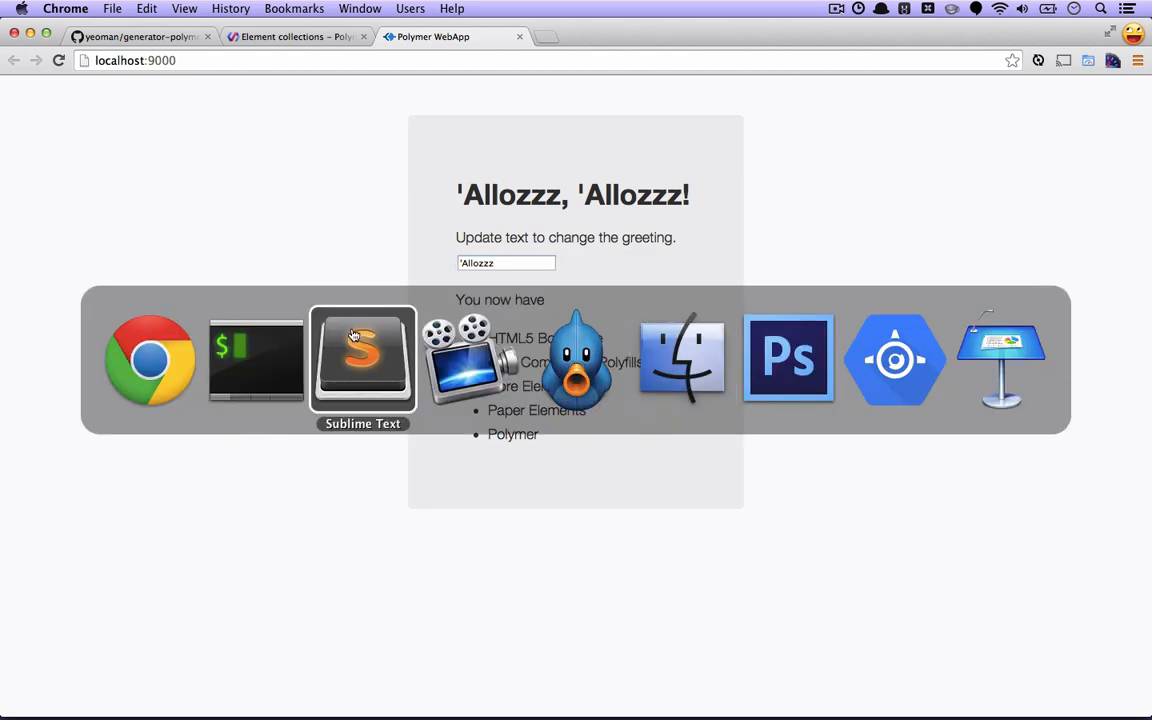
Step: In elements.html add an import for ../bower_components/core-icons/core-icons.html
{"action": "left_click", "coordinate": [362, 360]}
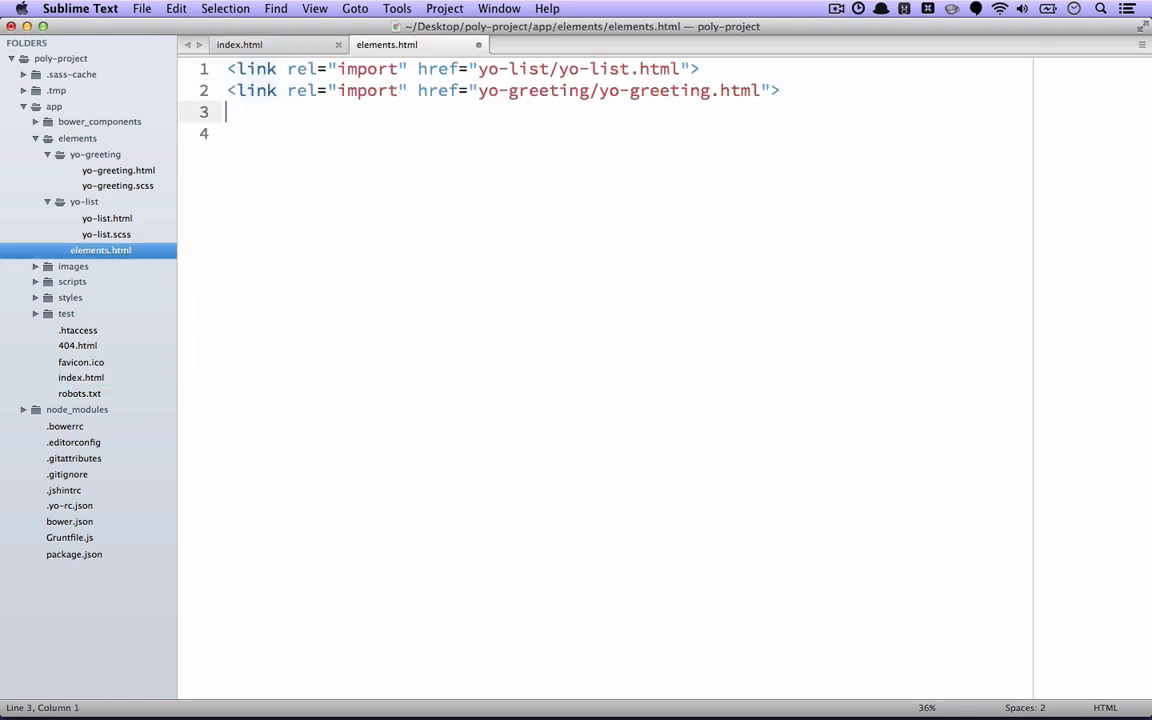
{"action": "type", "text": "<link rel=\"import\" href=\"bower_components/\">"}
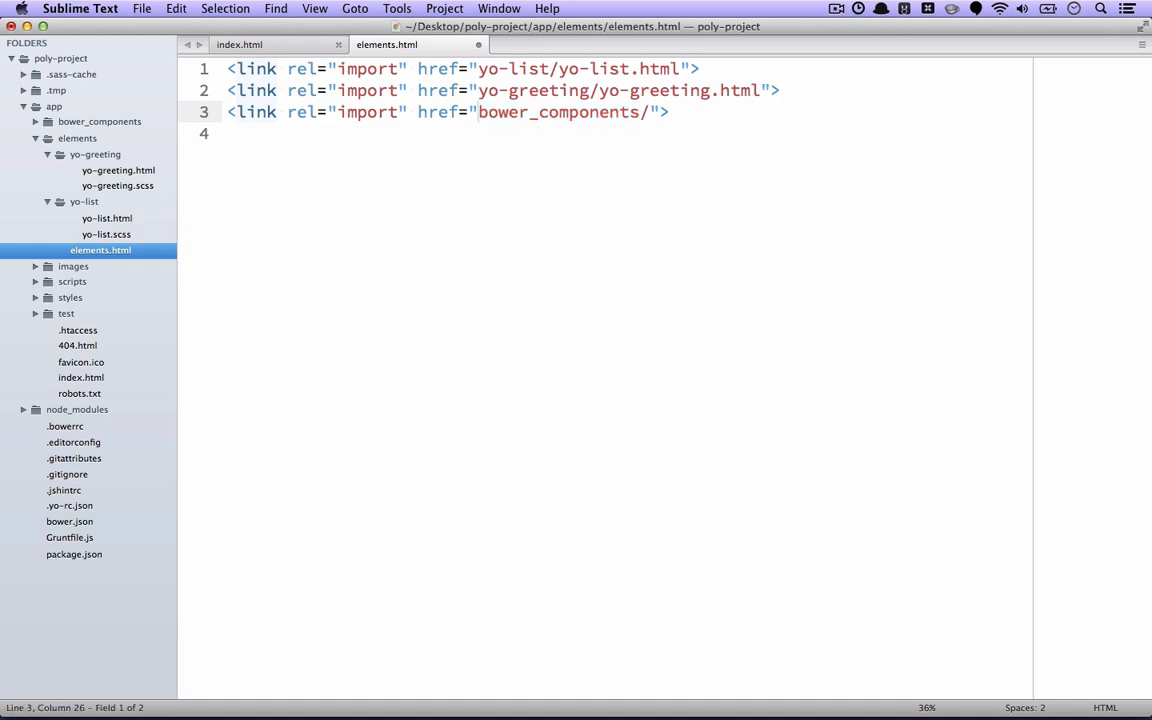
{"action": "type", "text": "../"}
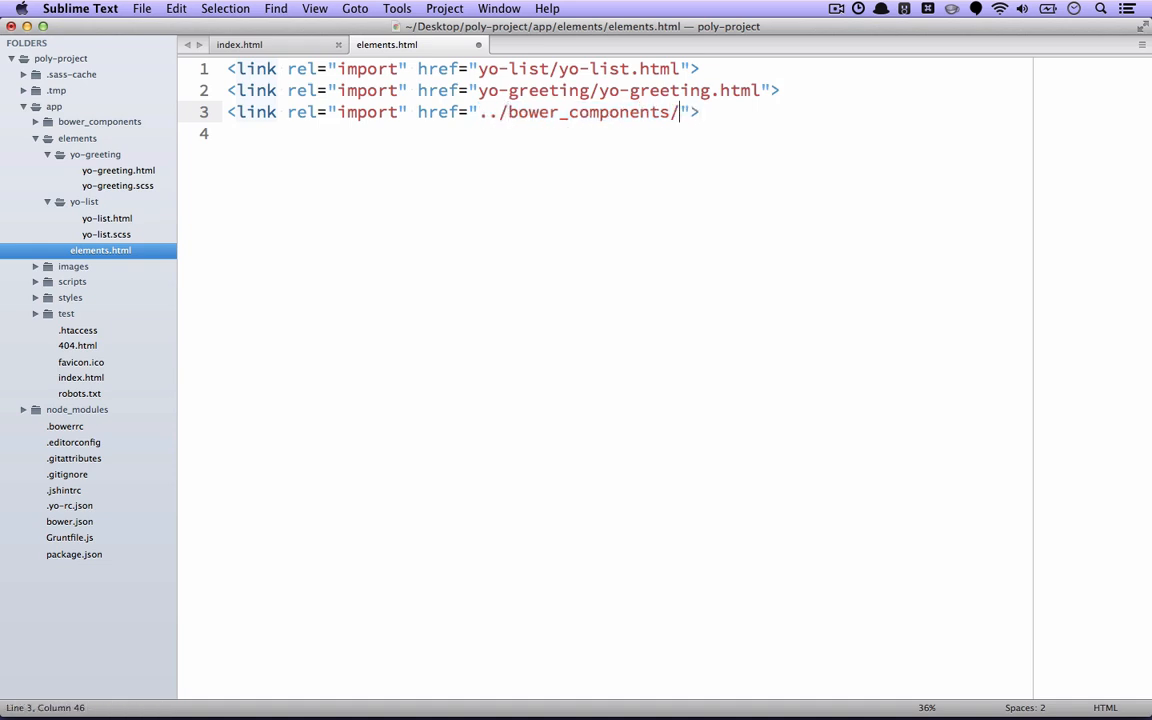
{"action": "type", "text": "core-icons/"}
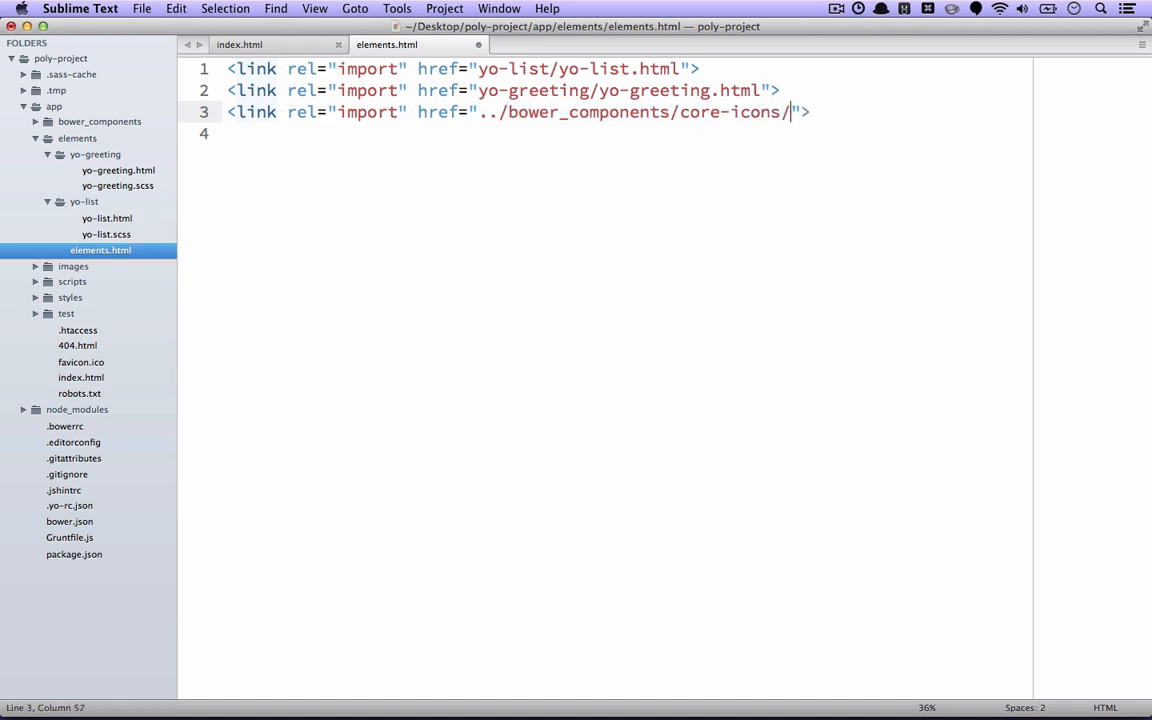
{"action": "type", "text": "core-icons.html"}
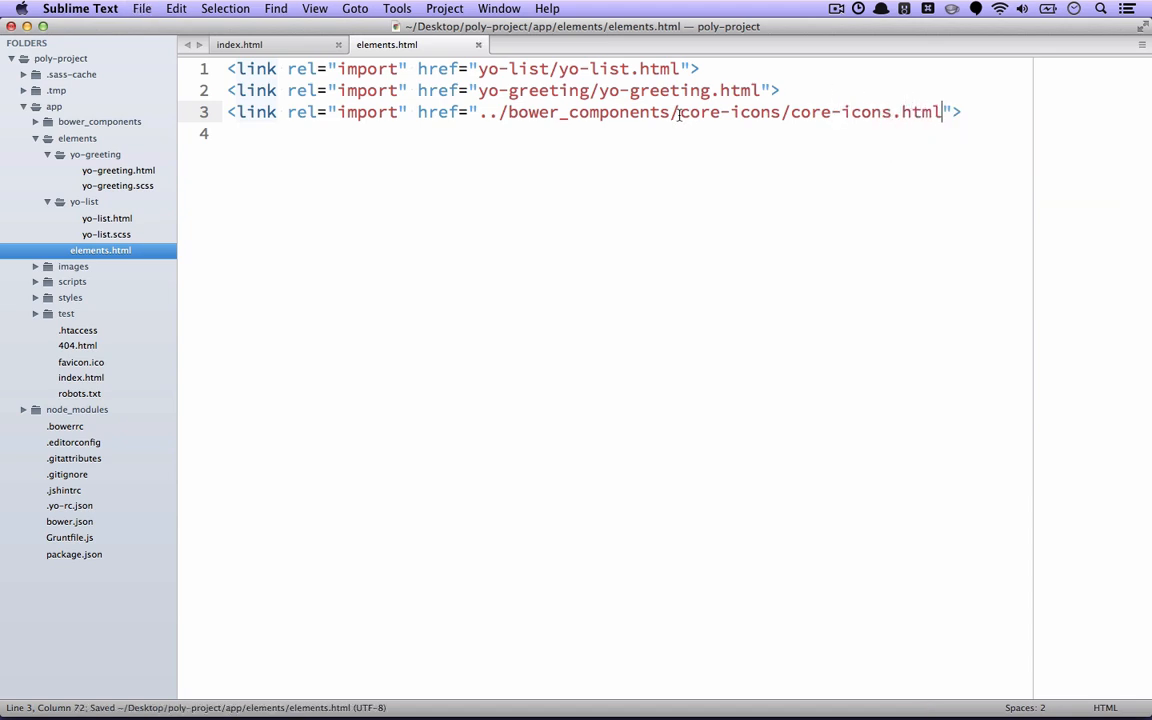
Step: Select the core-icons name in the new import, then return to index.html
{"action": "double_click", "coordinate": [728, 112]}
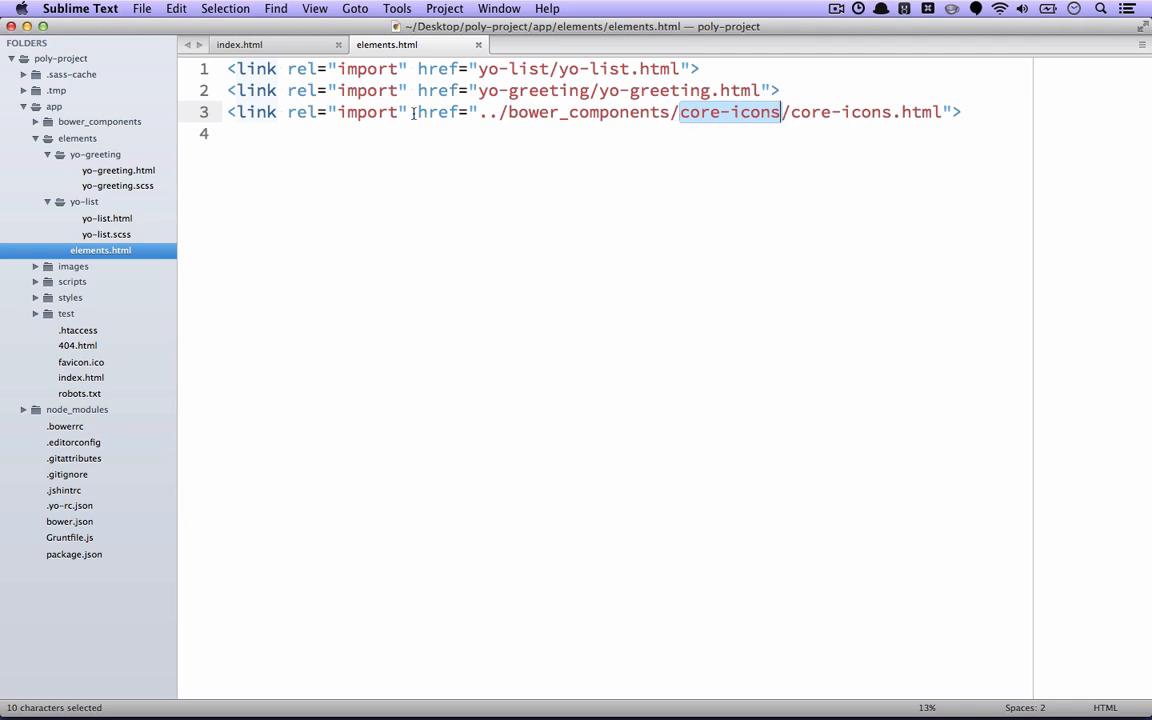
{"action": "left_click", "coordinate": [240, 44]}
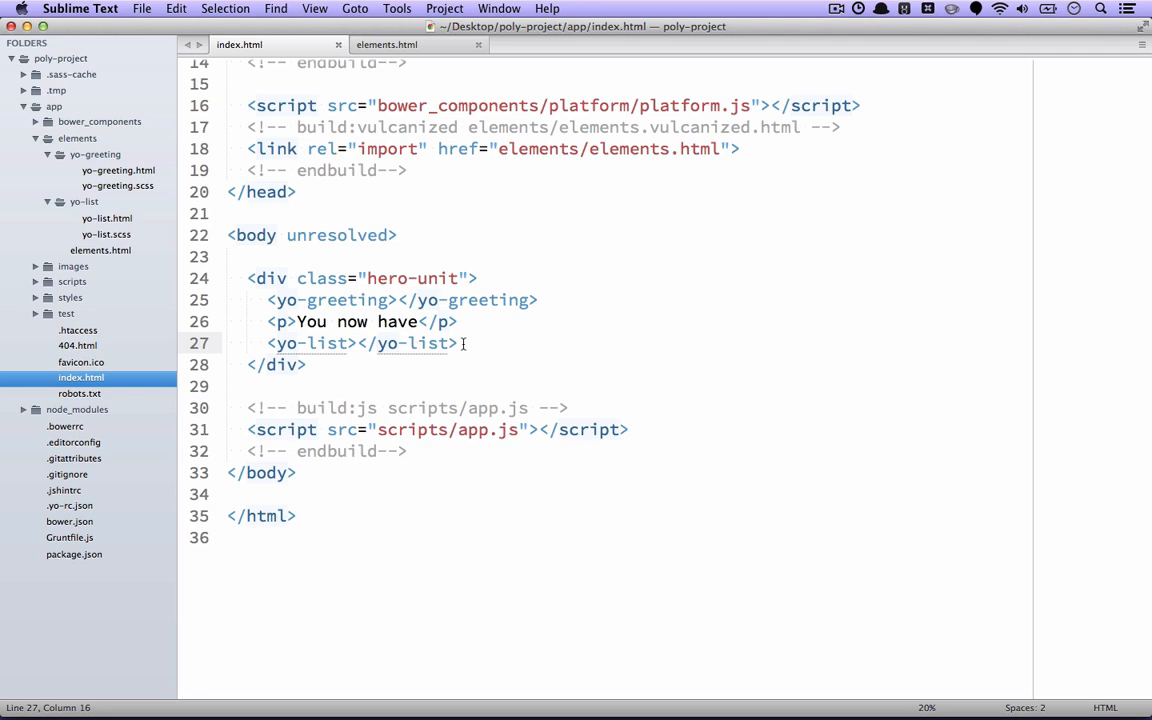
Step: Add <core-icon icon="android"> below yo-list in index.html's hero unit
{"action": "type", "text": "Mco"}
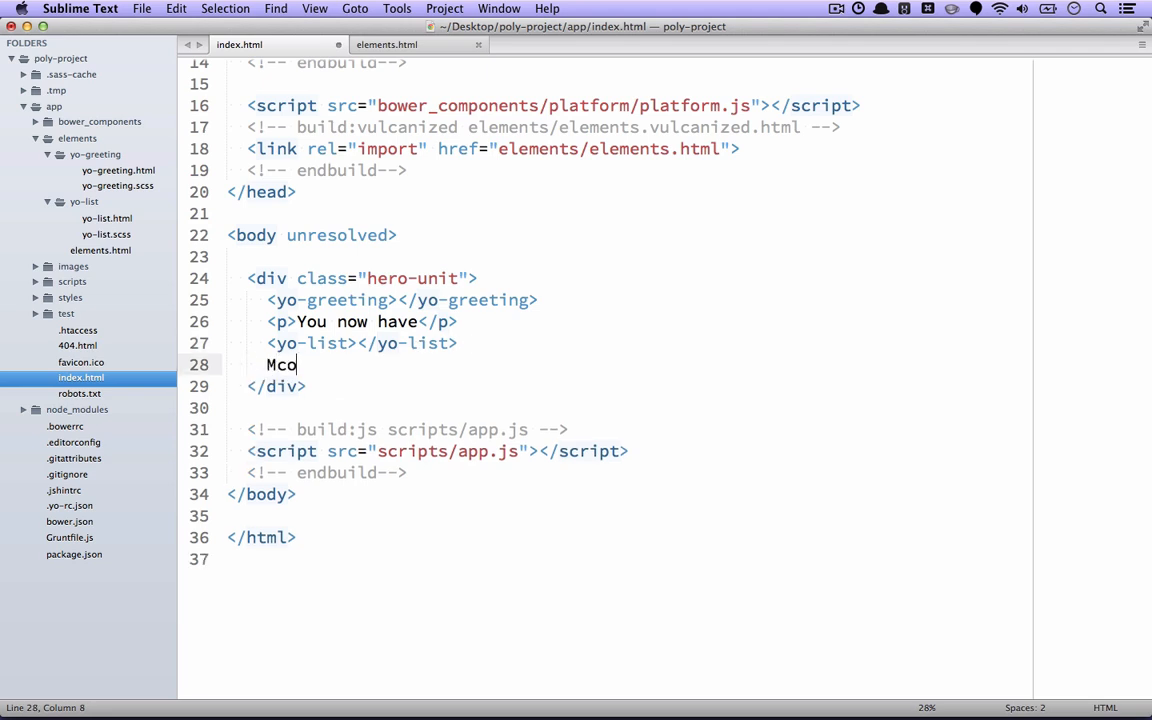
{"action": "type", "text": "<core-icon></core-icon>"}
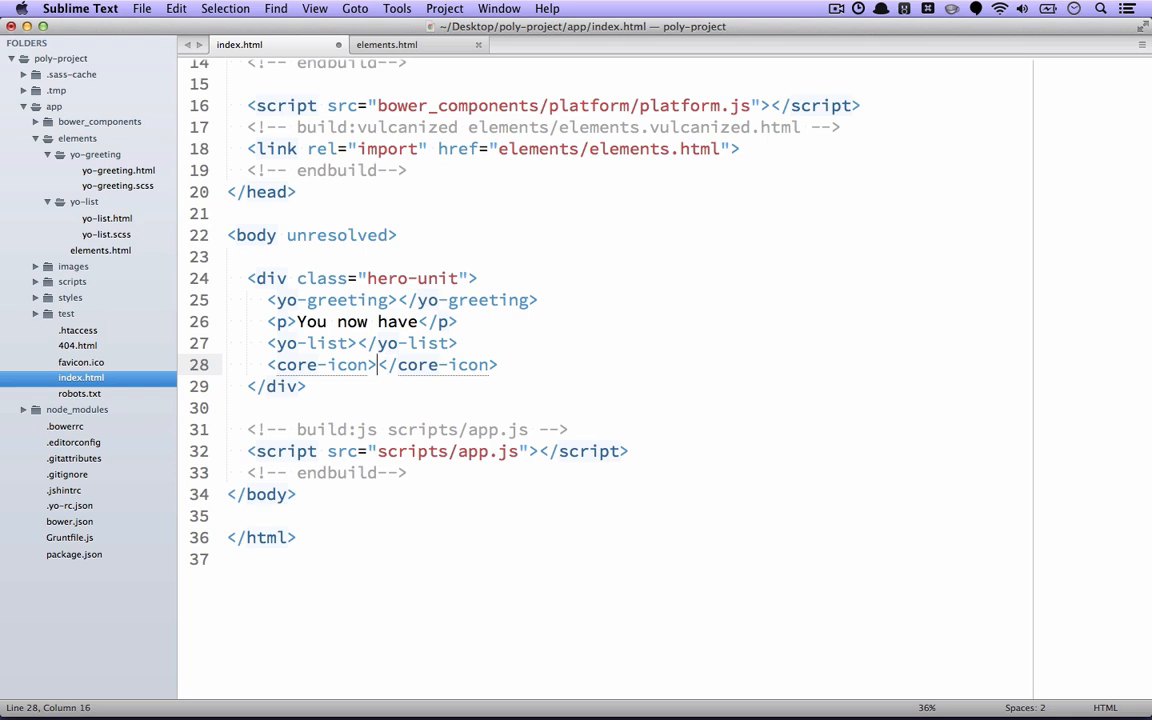
{"action": "type", "text": "icon=\"android\""}
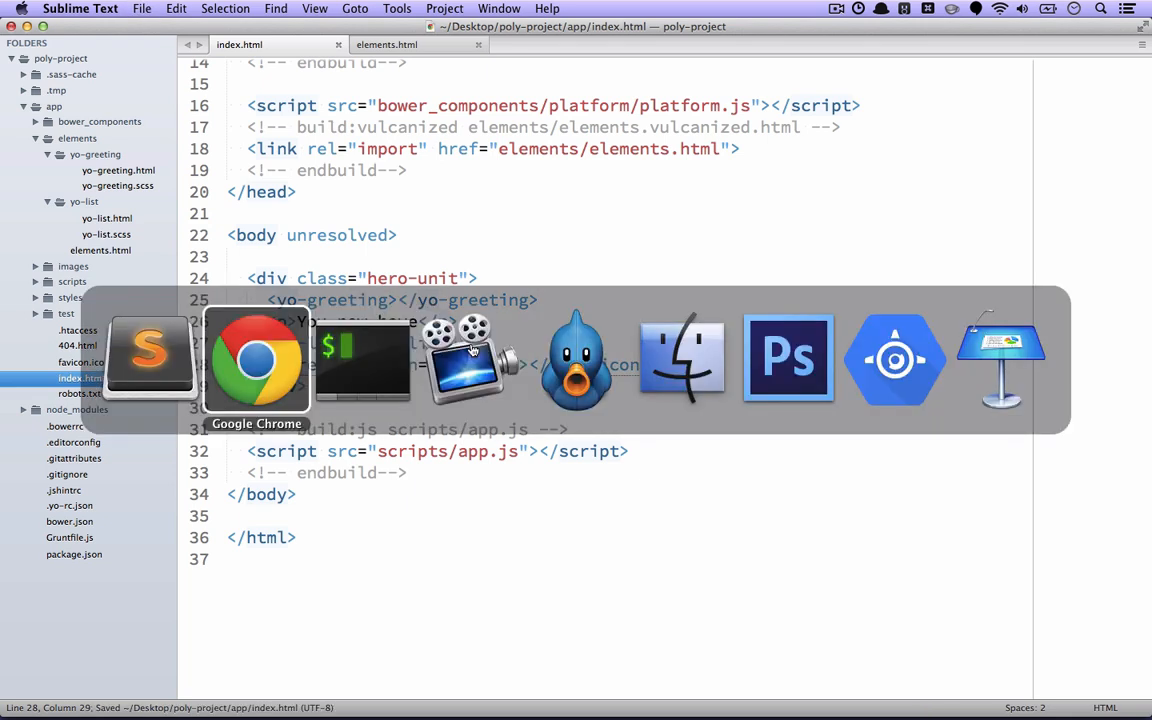
Step: Bring Chrome forward to view the android icon on the localhost:9000 app page
{"action": "left_click", "coordinate": [256, 360]}
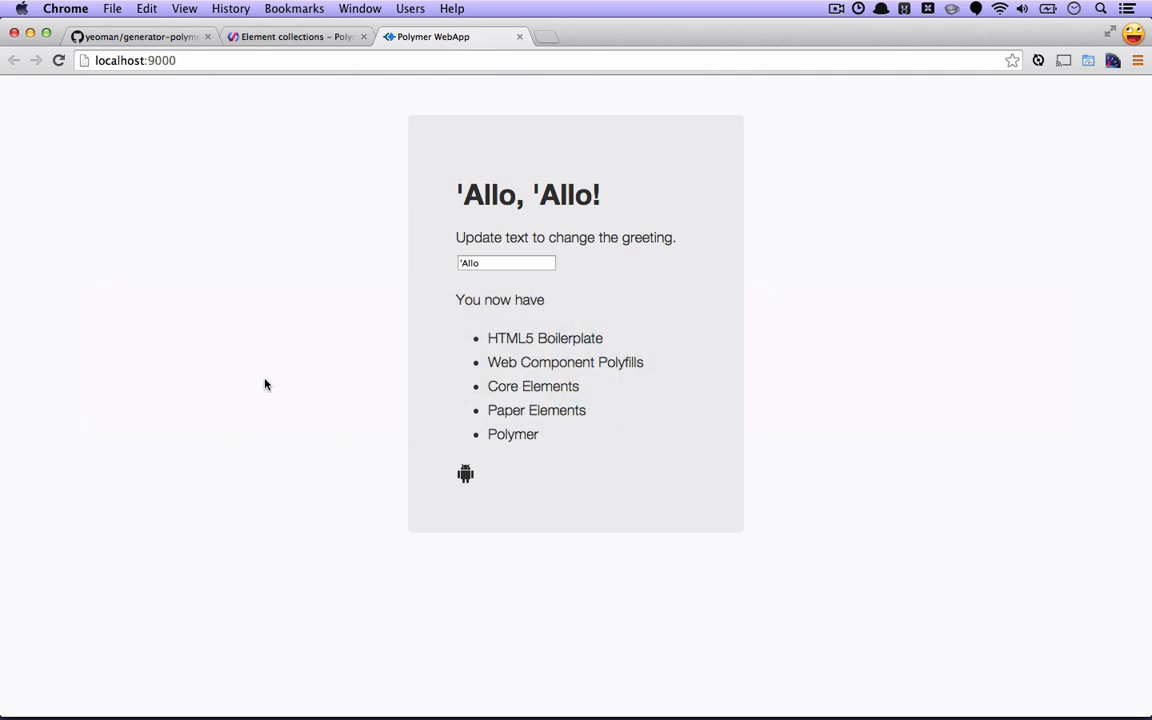
{"action": "mouse_move", "coordinate": [468, 490]}
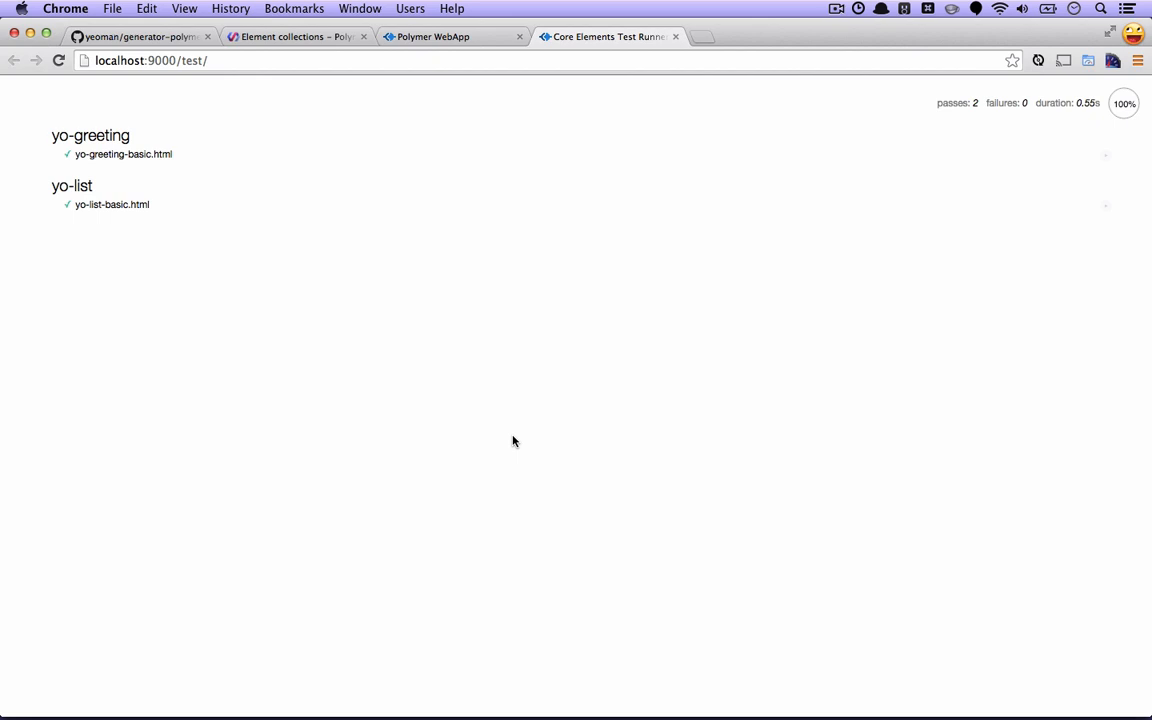
{"action": "mouse_move", "coordinate": [272, 204]}
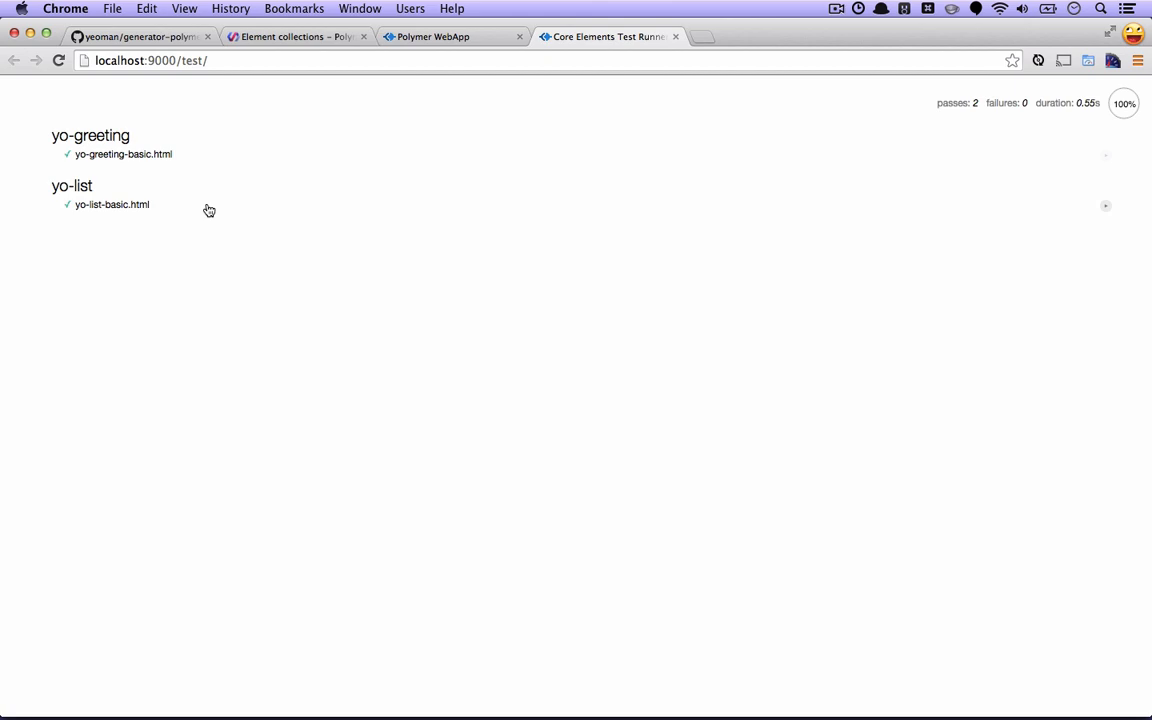
{"action": "mouse_move", "coordinate": [276, 402]}
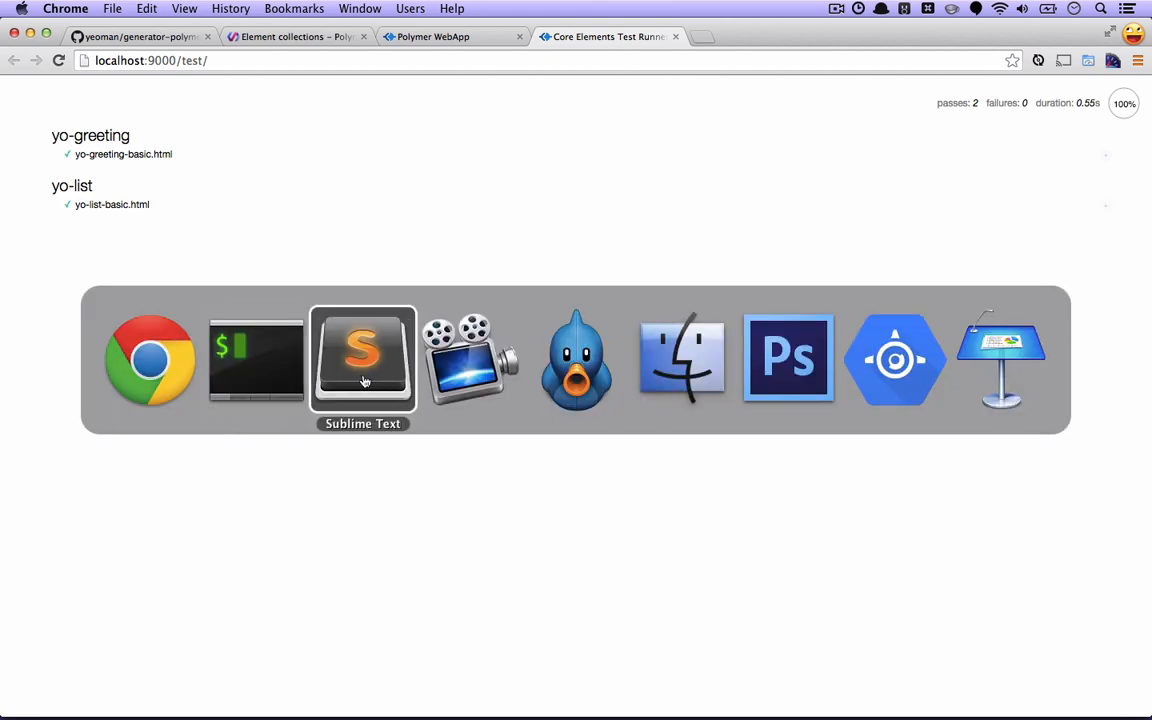
Step: Back in the editor, view yo-greeting-basic.html and yo-list-basic.html from the test folder
{"action": "left_click", "coordinate": [364, 360]}
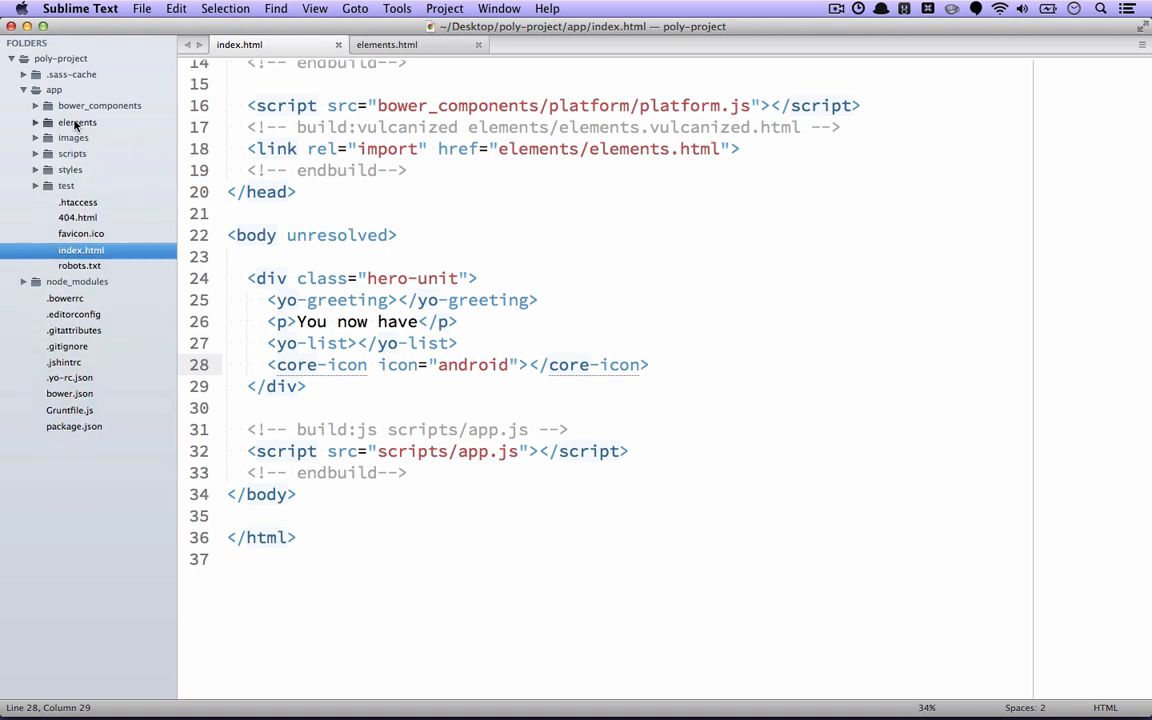
{"action": "left_click", "coordinate": [66, 184]}
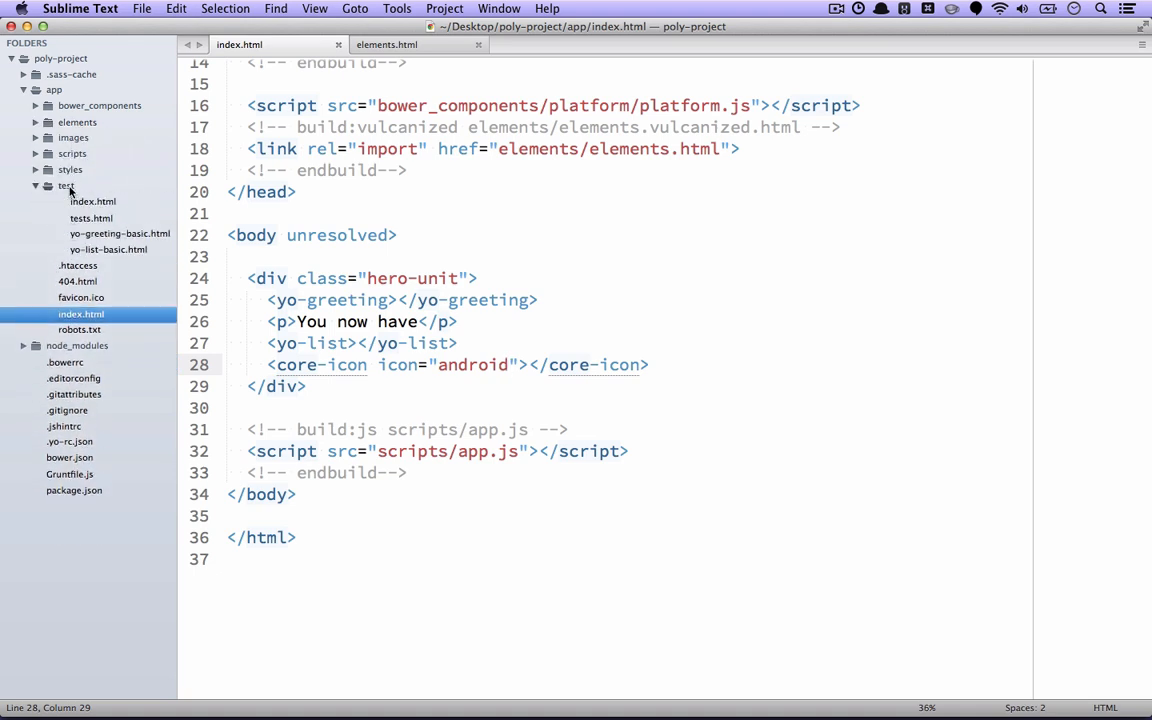
{"action": "left_click", "coordinate": [120, 232]}
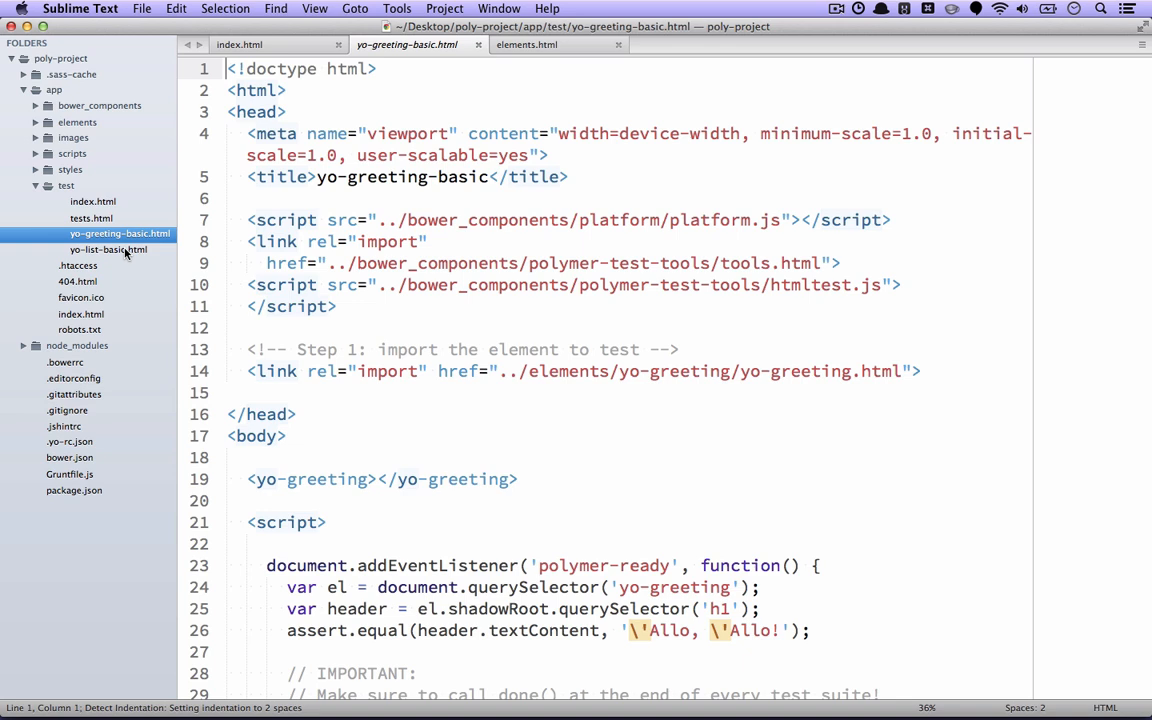
{"action": "left_click", "coordinate": [108, 248]}
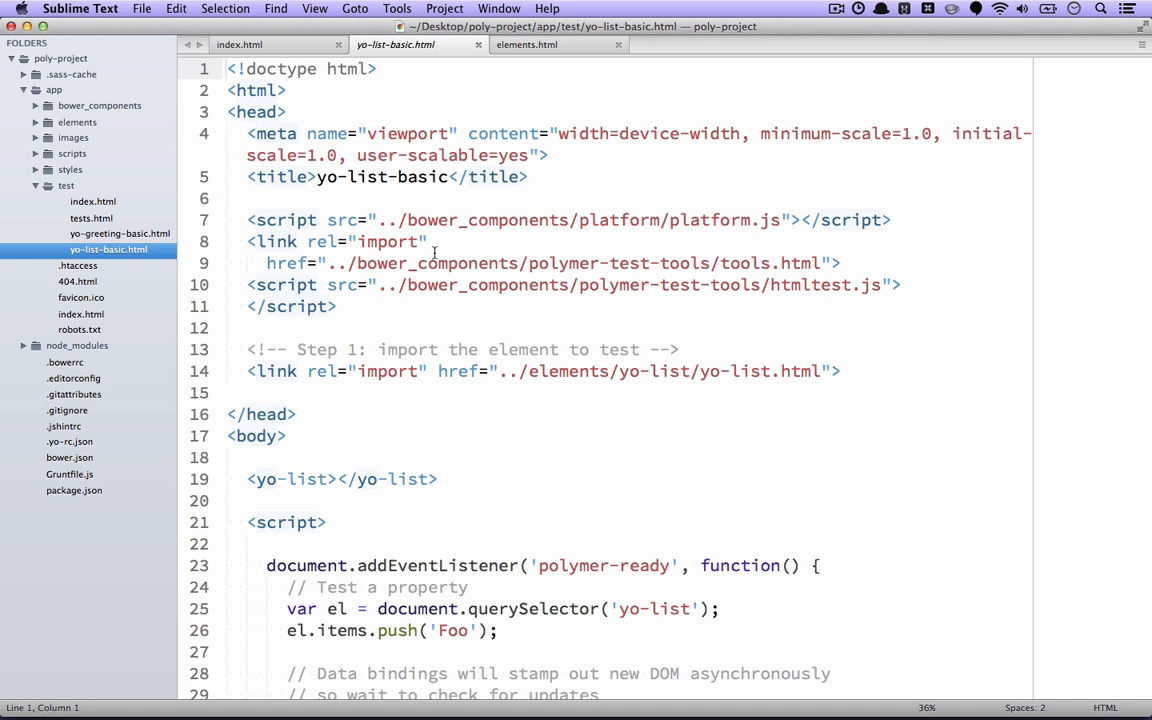
Step: Look through the test file, then close it to return to index.html
{"action": "scroll", "scroll_direction": "down", "scroll_amount": 3}
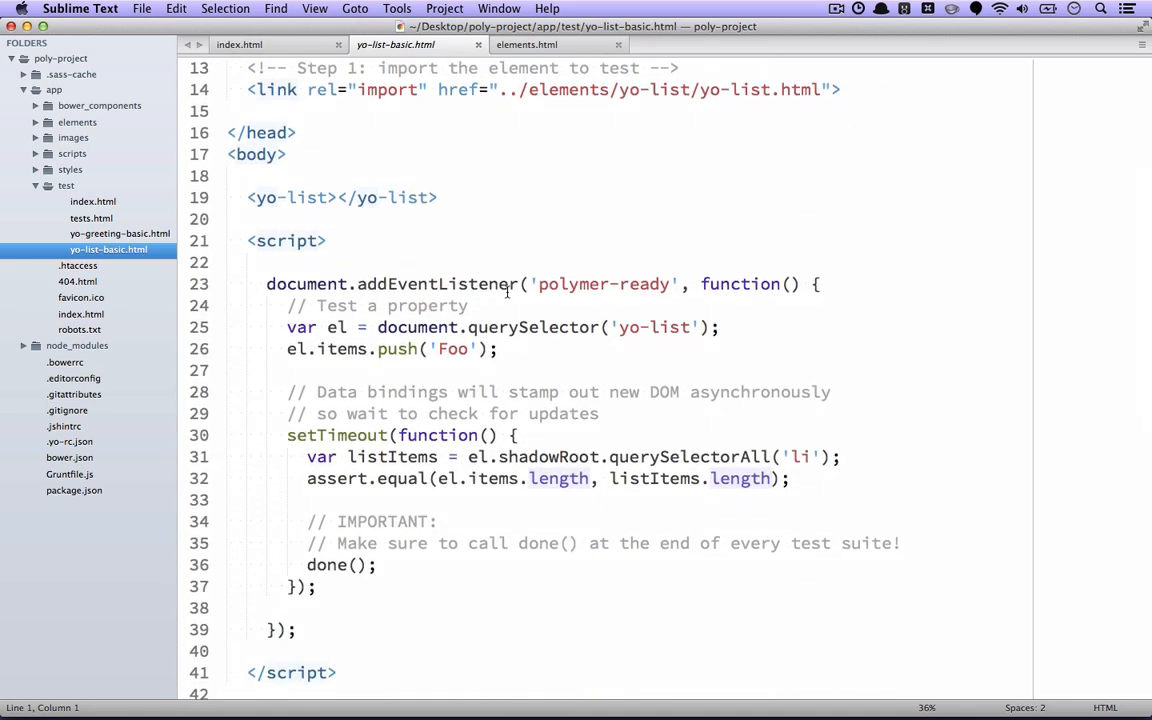
{"action": "left_click", "coordinate": [248, 218]}
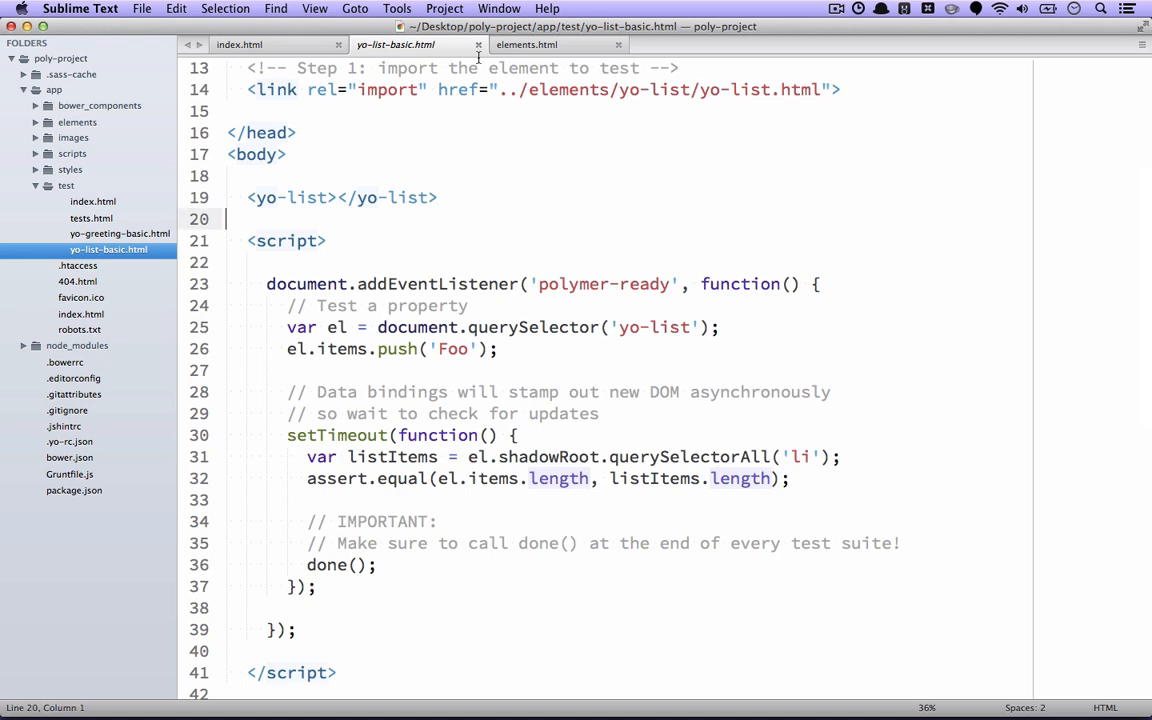
{"action": "left_click", "coordinate": [238, 44]}
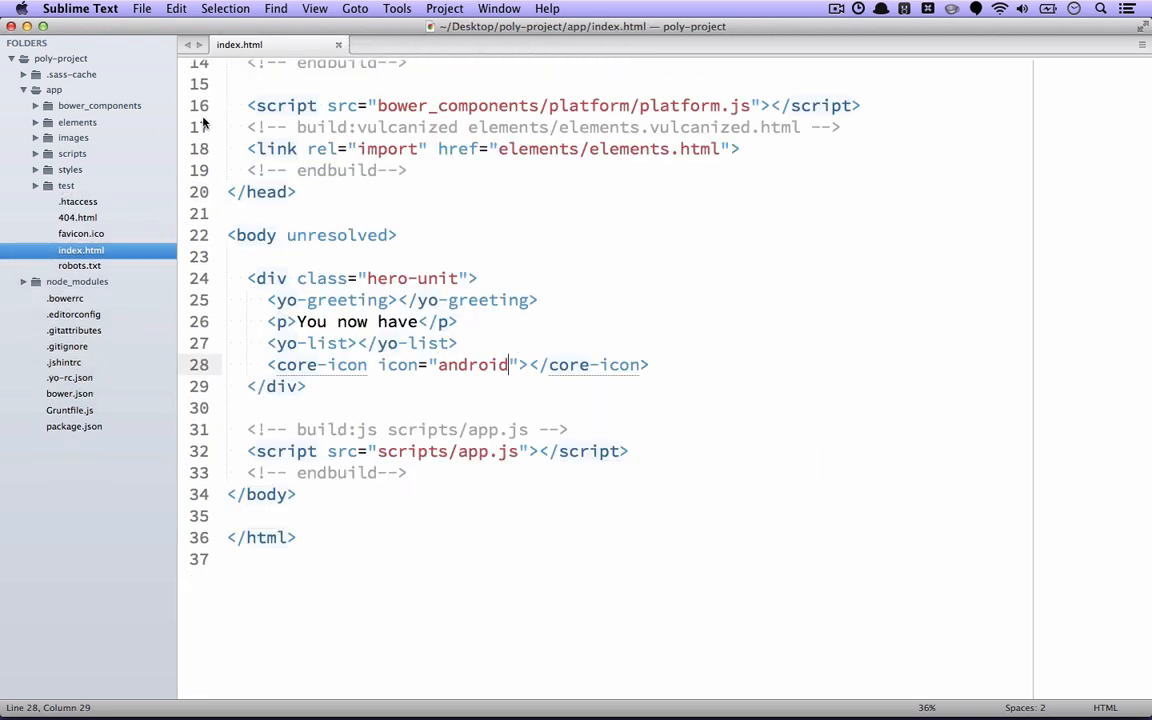
{"action": "mouse_move", "coordinate": [588, 688]}
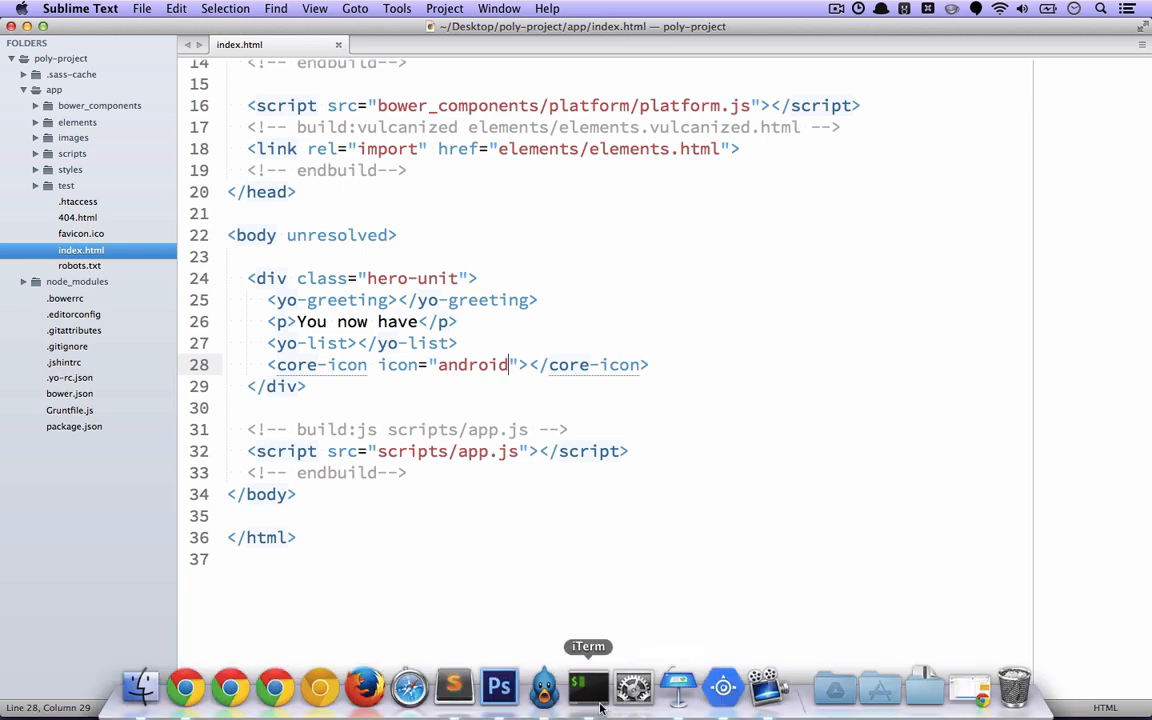
Step: In the terminal run 'yo polymer:el my-element' to scaffold the new element
{"action": "left_click", "coordinate": [588, 688]}
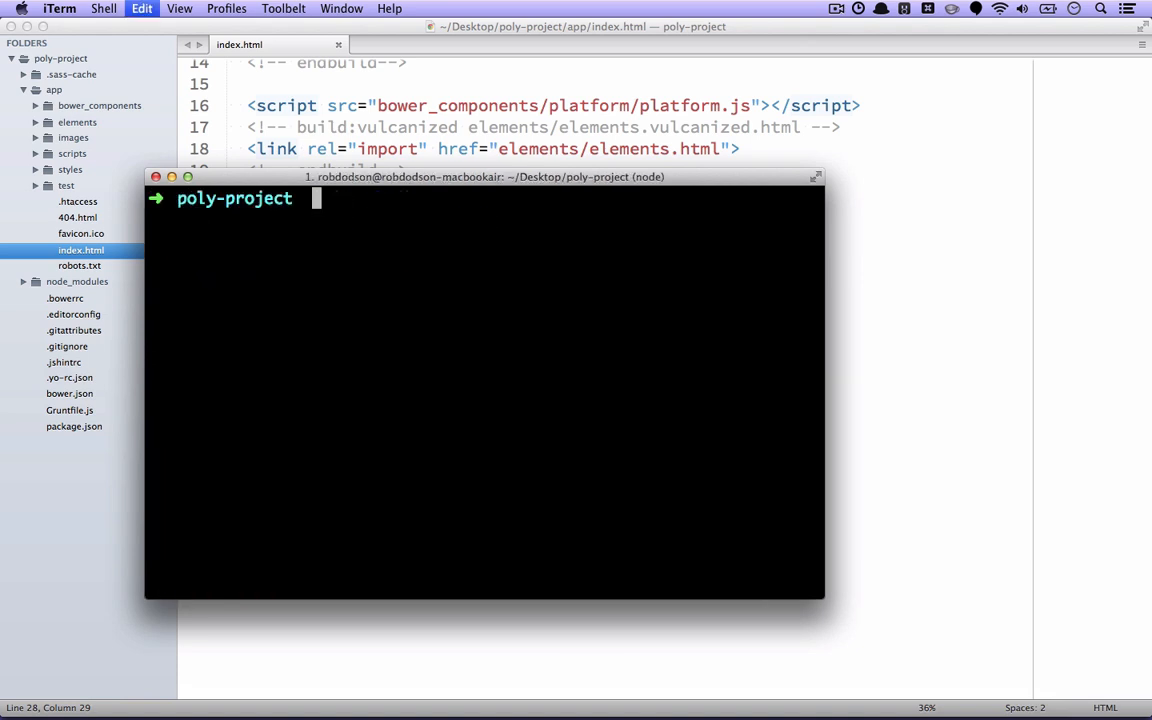
{"action": "type", "text": "yo polymer"}
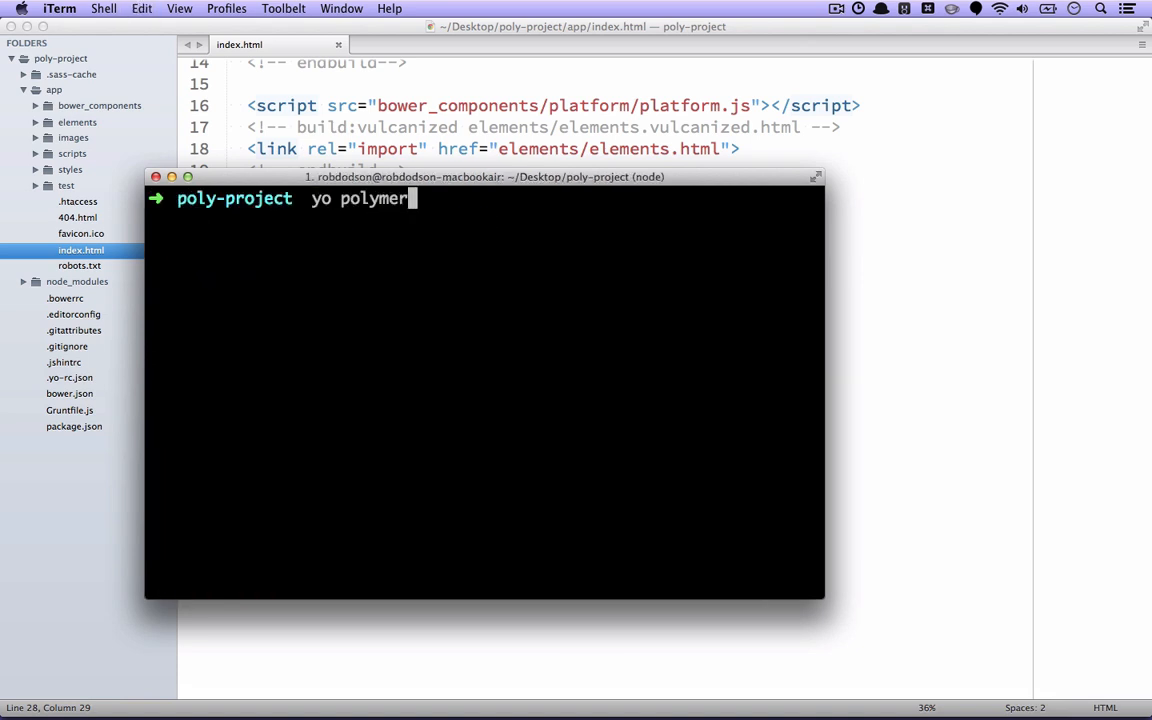
{"action": "type", "text": ":el"}
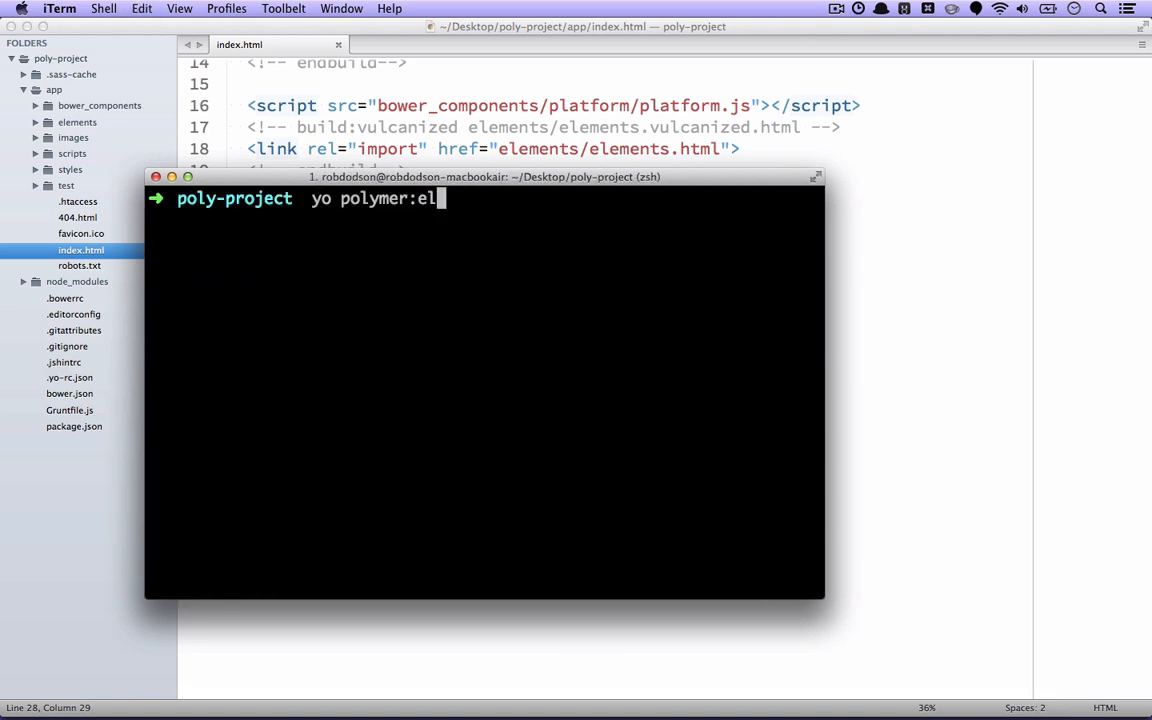
{"action": "type", "text": "\" \""}
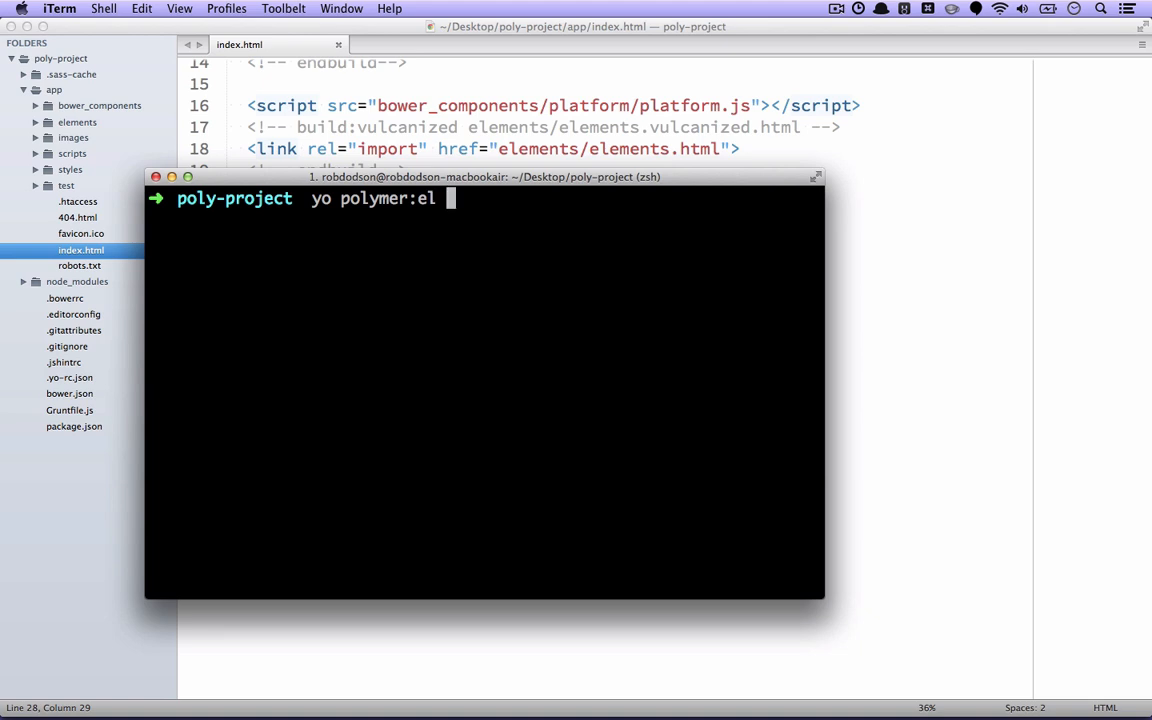
{"action": "type", "text": "my-el"}
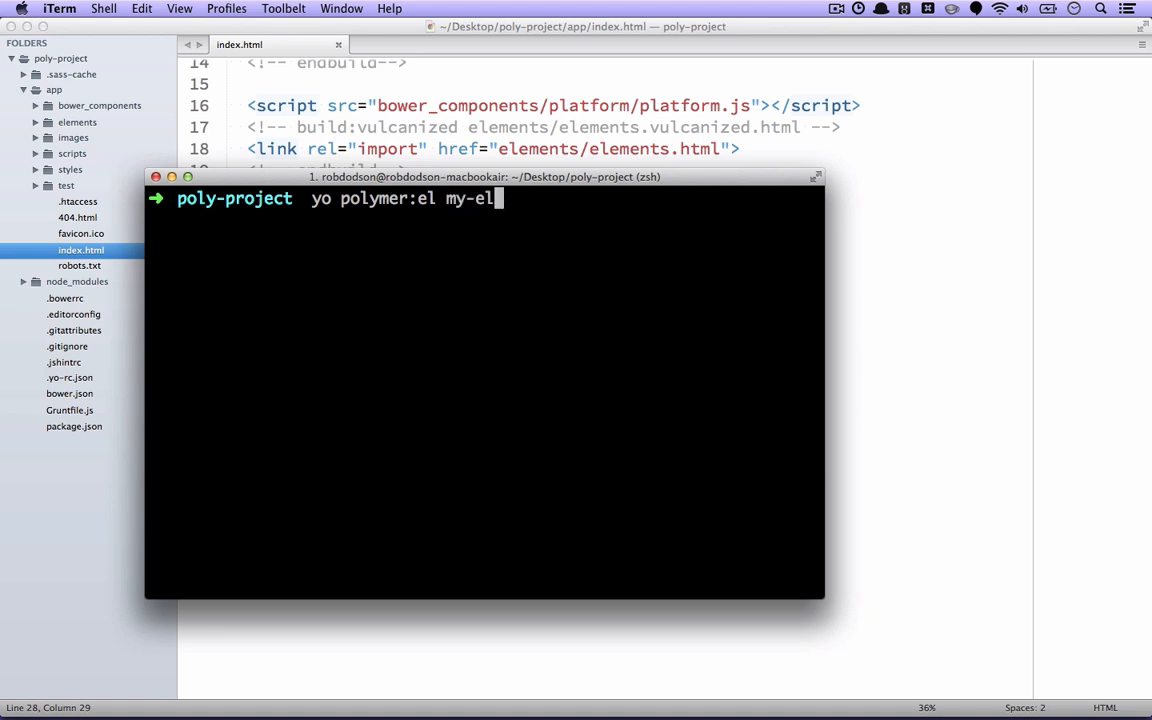
{"action": "type", "text": "ement"}
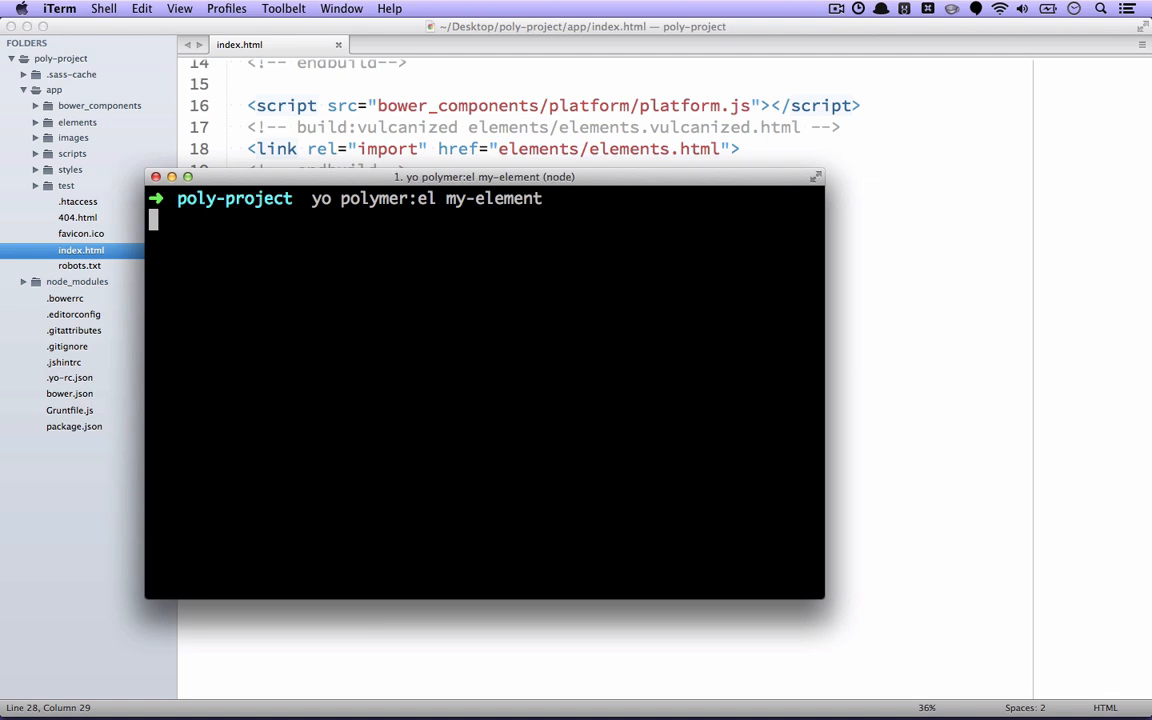
{"action": "key", "text": "enter"}
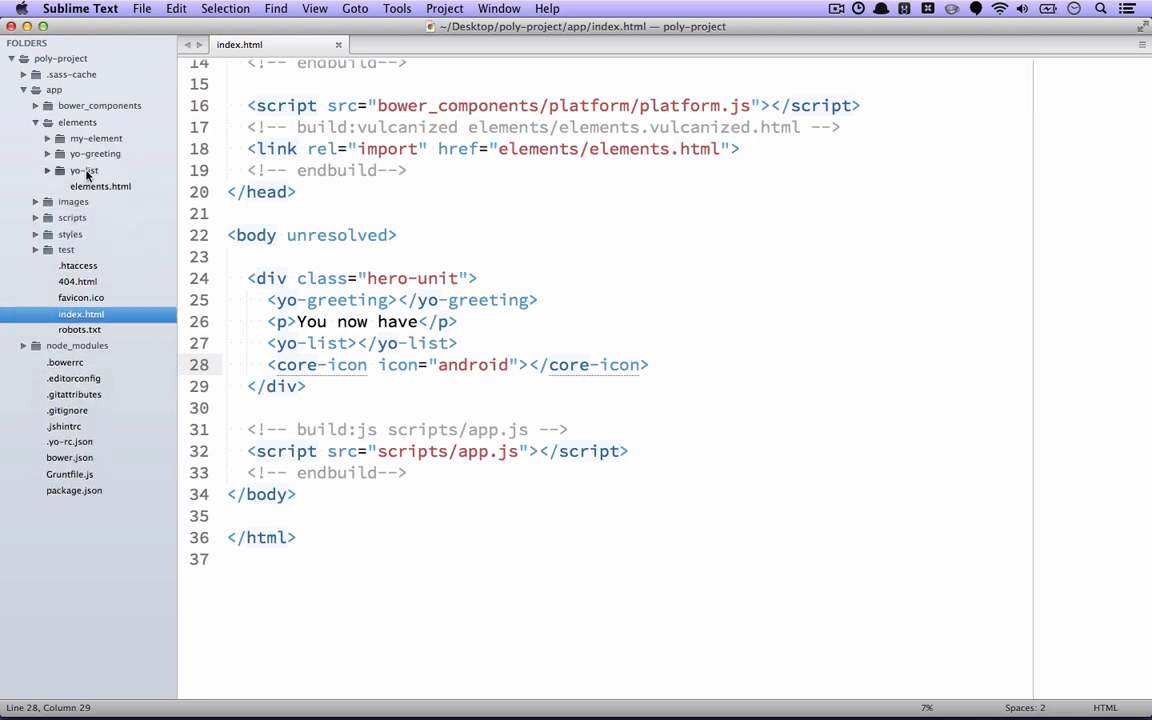
Step: Give my-element.html an <h1>Hello from my-element</h1> heading
{"action": "left_click", "coordinate": [96, 138]}
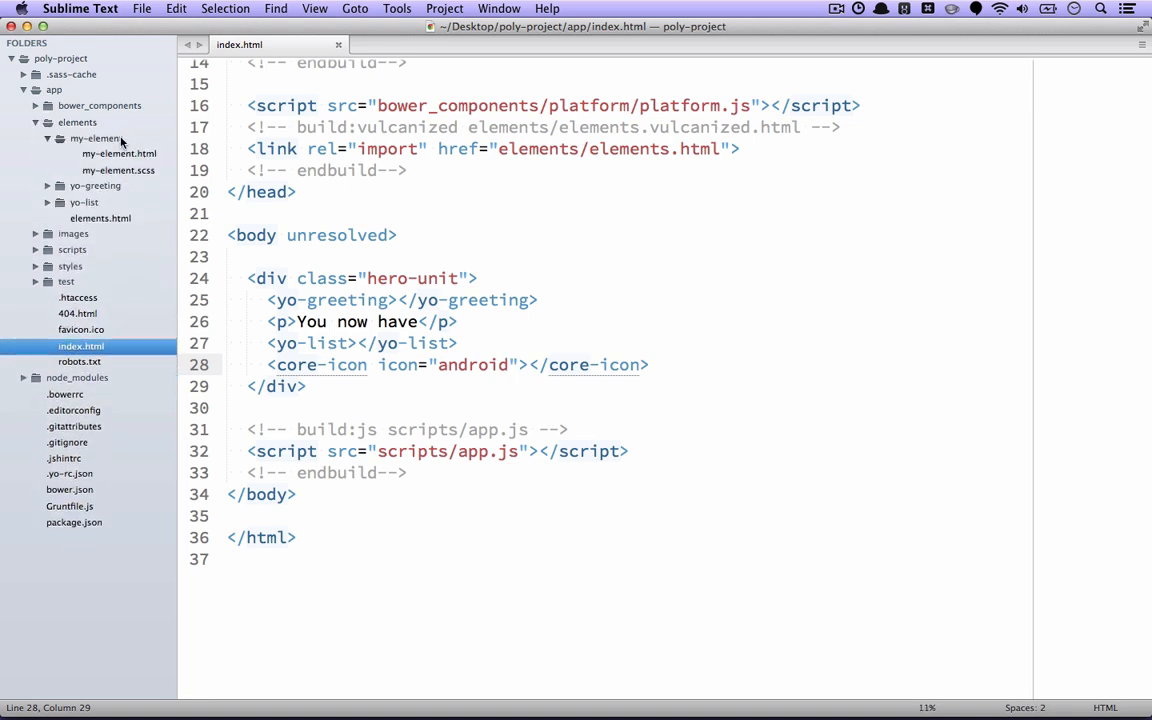
{"action": "left_click", "coordinate": [120, 152]}
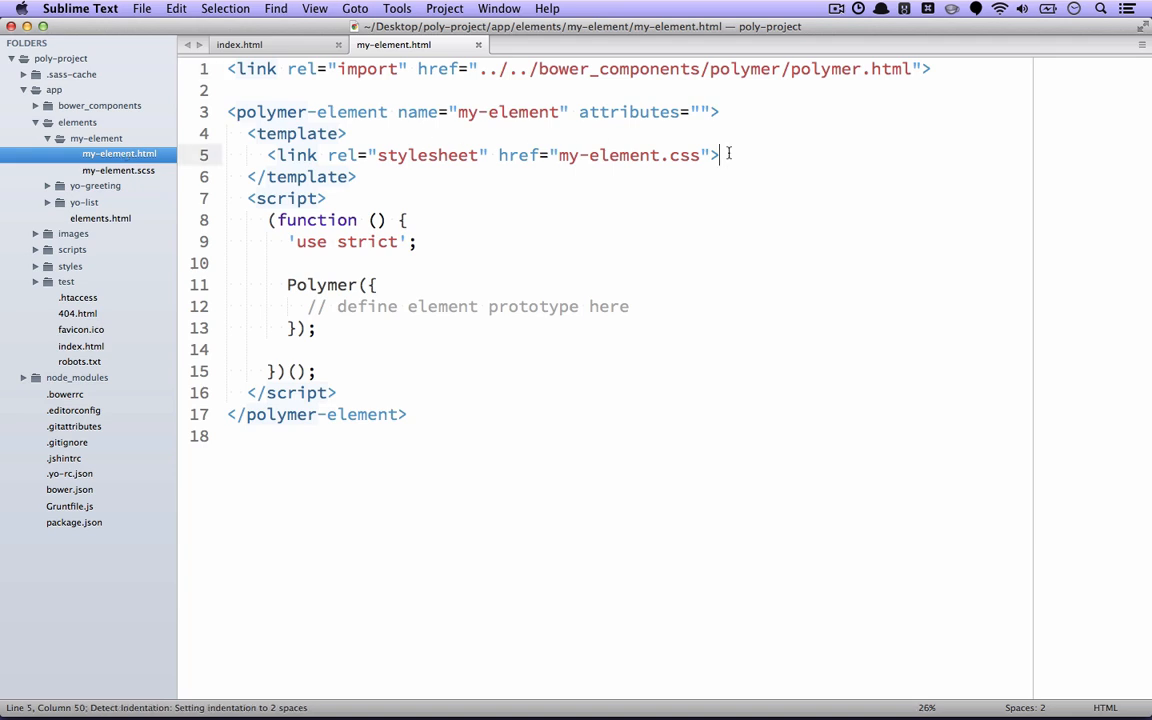
{"action": "type", "text": "<h1>Hello</h1>"}
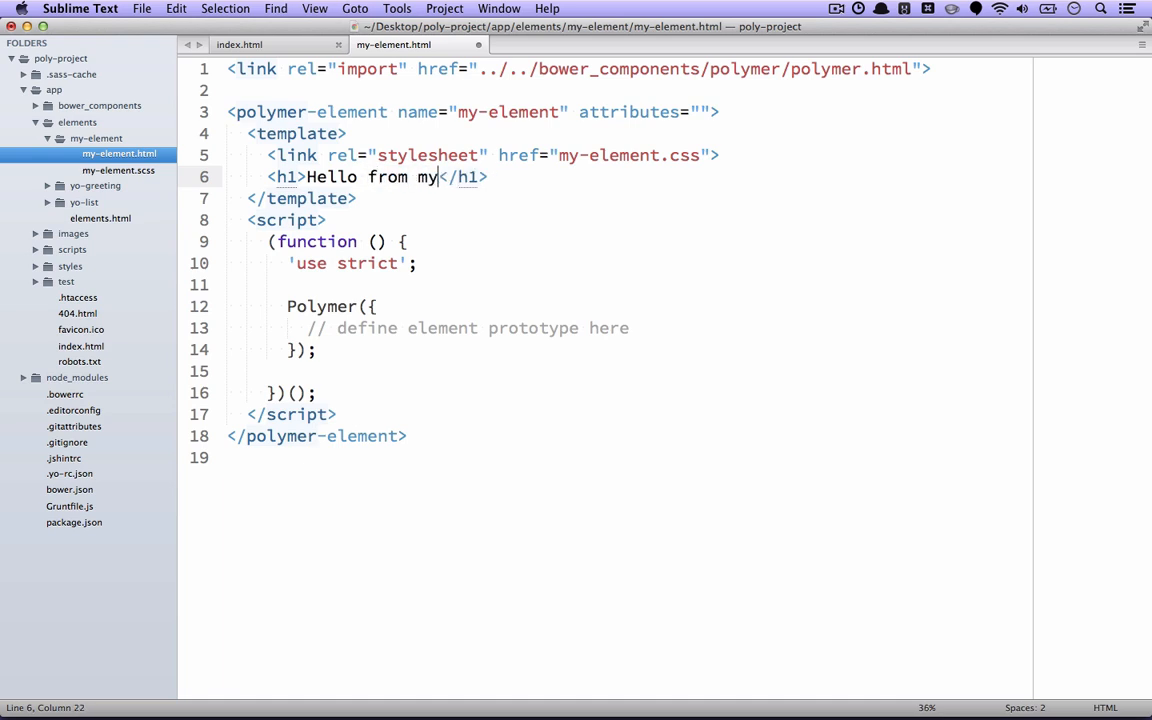
{"action": "type", "text": "-element"}
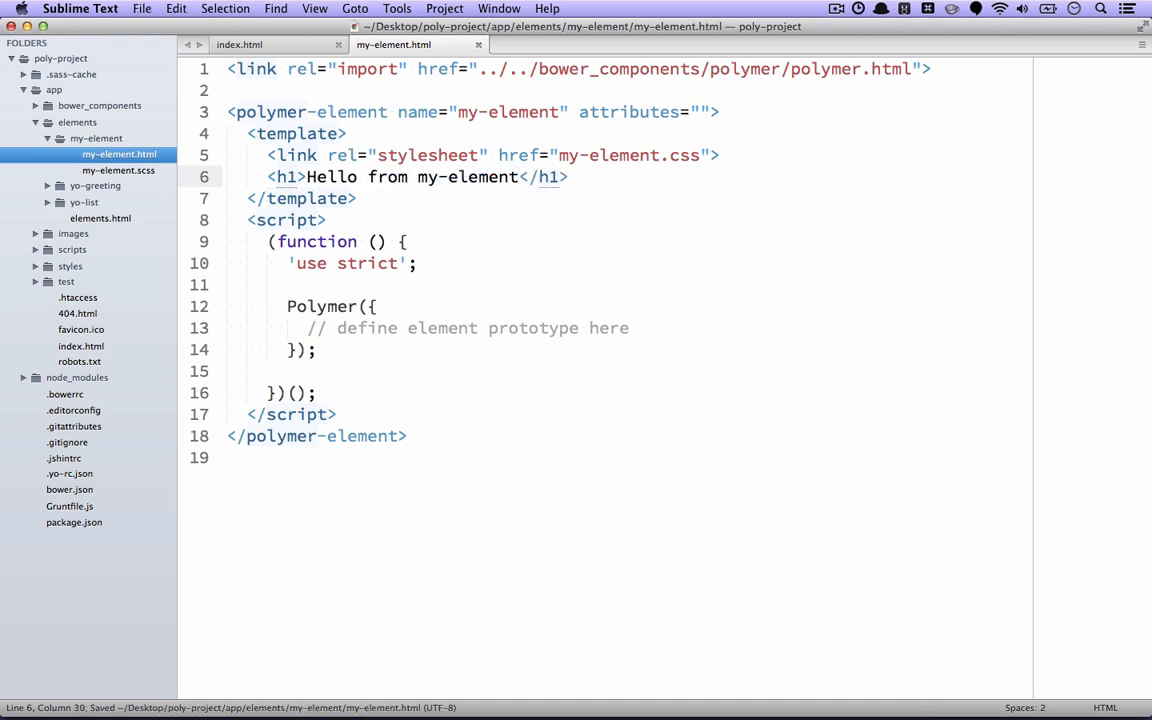
Step: Add color: red to my-element.scss and check the elements.html import
{"action": "left_click", "coordinate": [118, 170]}
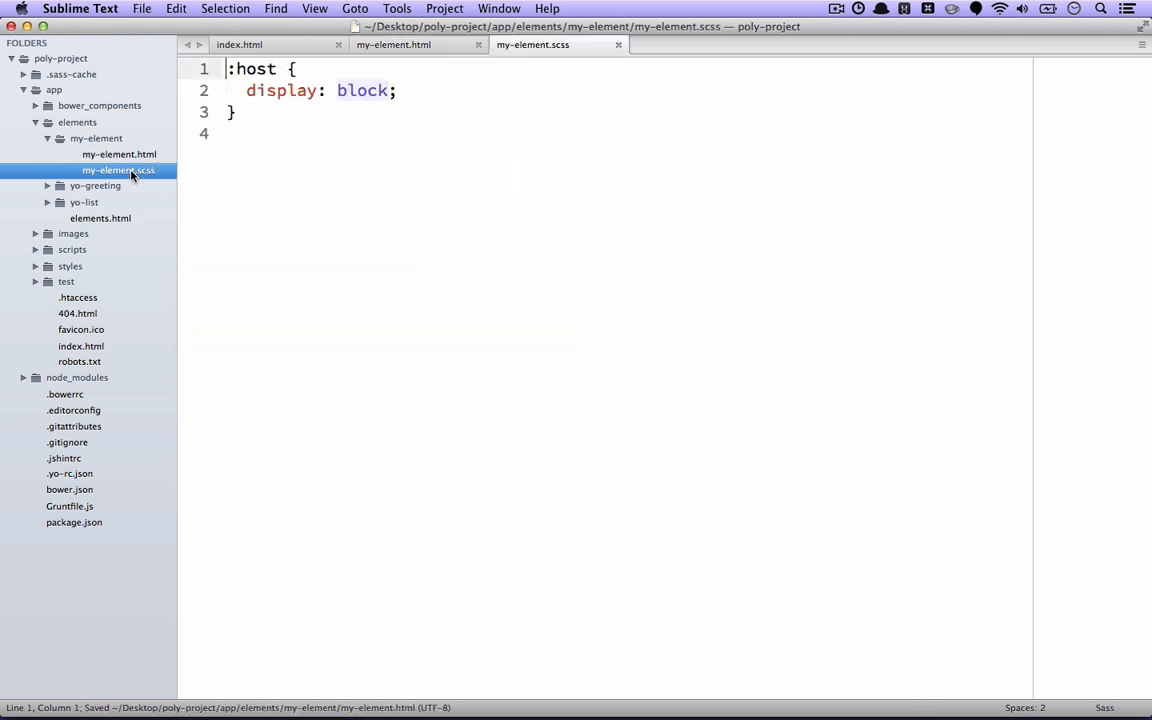
{"action": "type", "text": "c"}
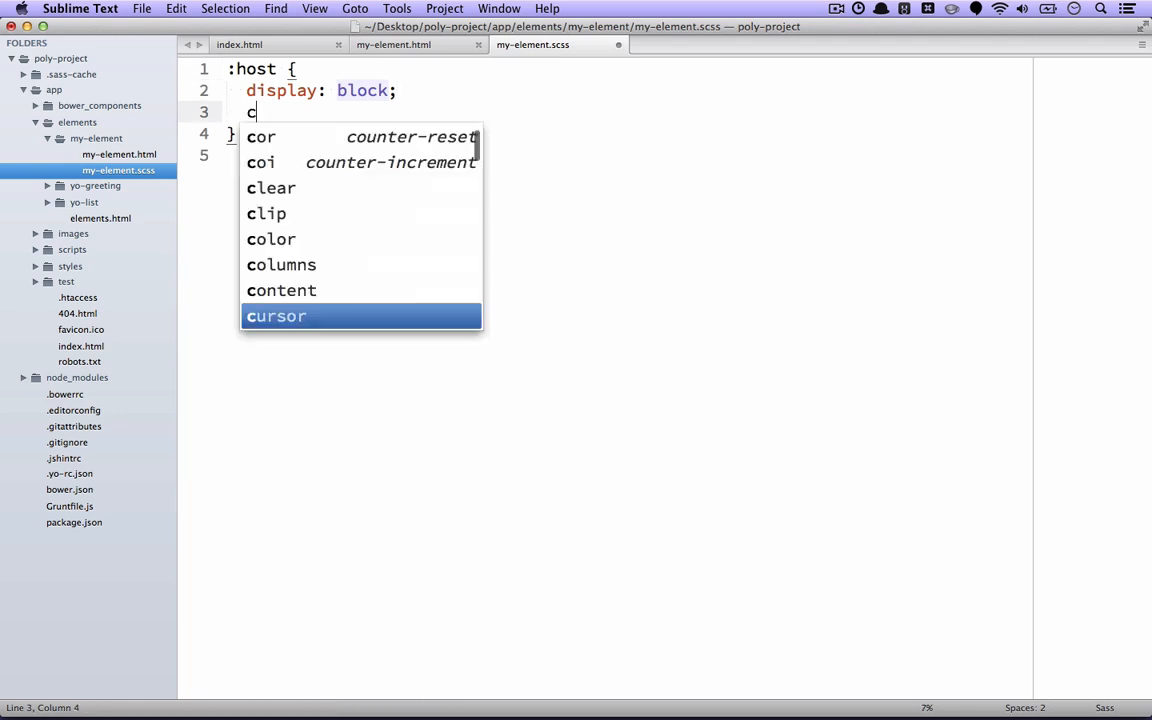
{"action": "type", "text": "olor: re"}
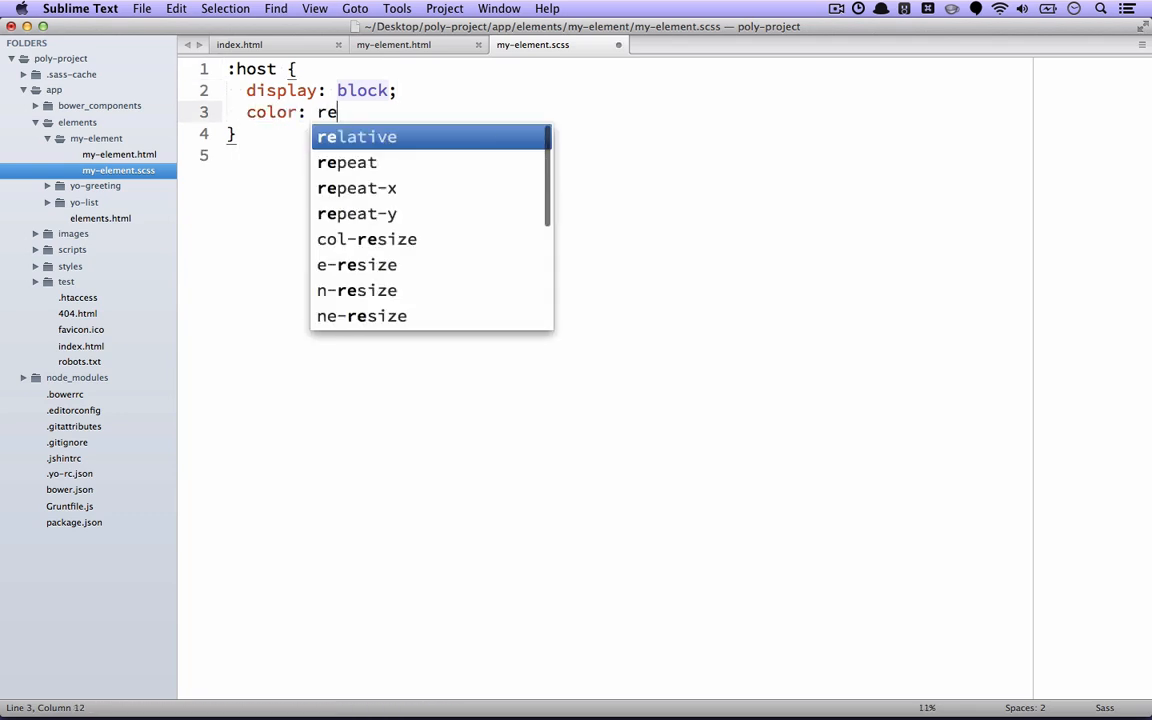
{"action": "left_click", "coordinate": [392, 44]}
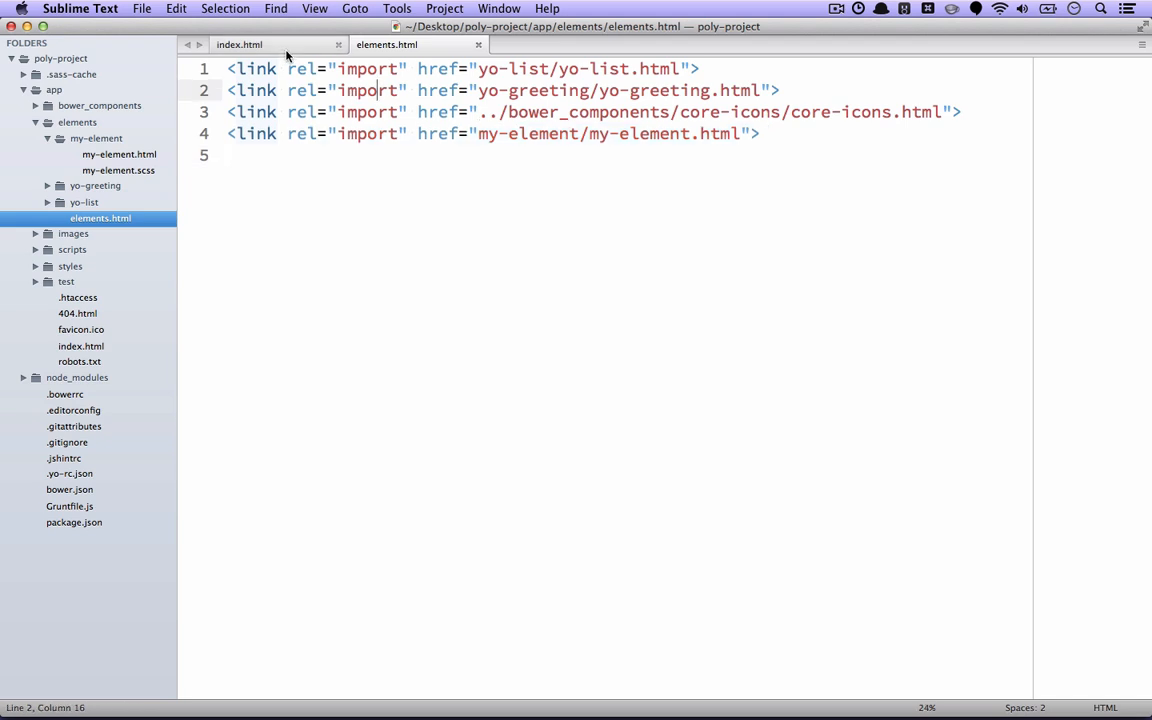
Step: Add a <my-element> tag after the core-icon in index.html and return to the terminal
{"action": "left_click", "coordinate": [240, 44]}
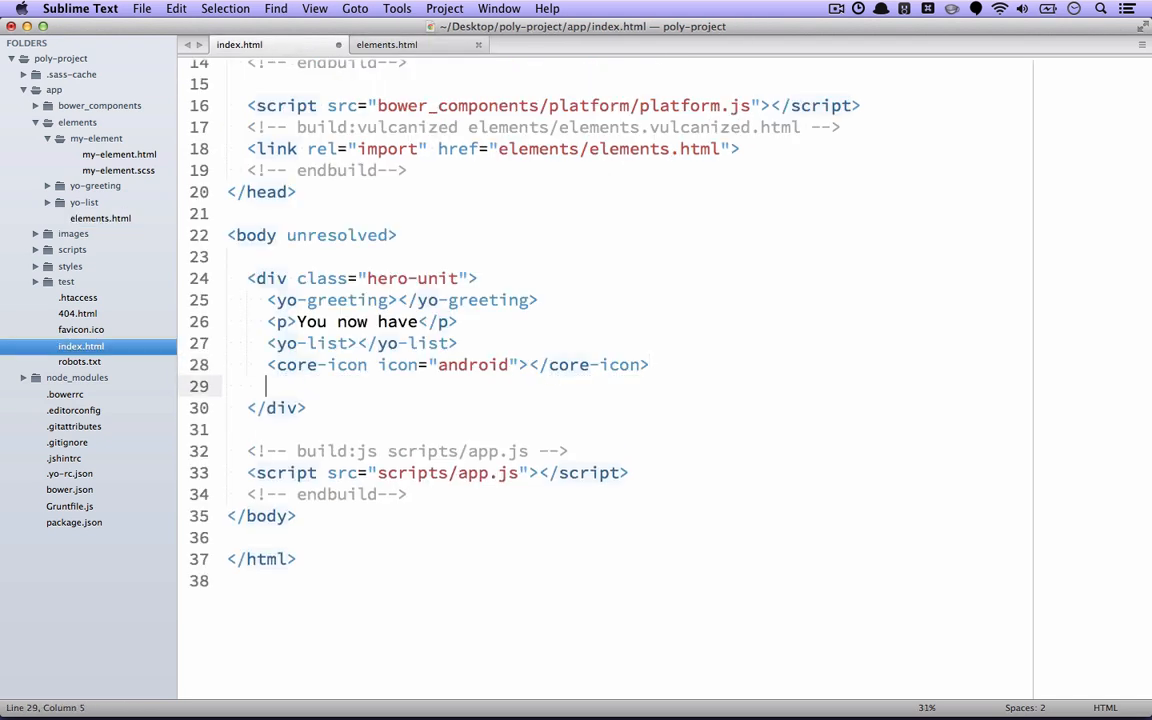
{"action": "type", "text": "<my-element></my-element>"}
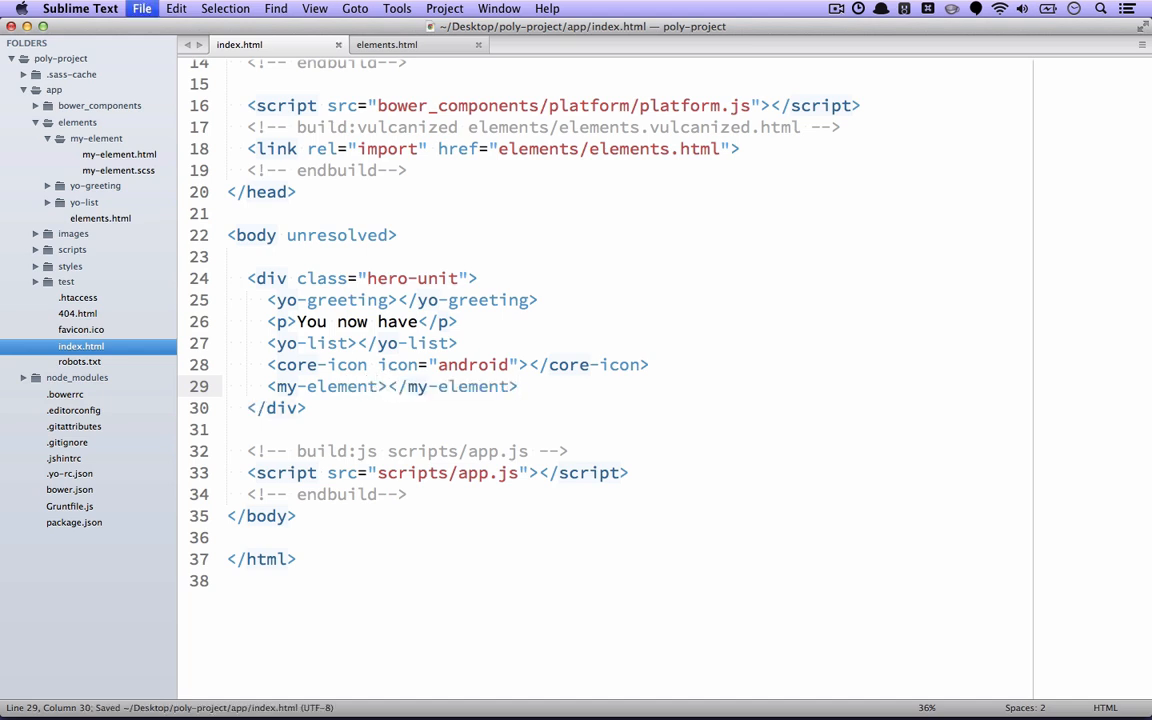
{"action": "left_click", "coordinate": [588, 686]}
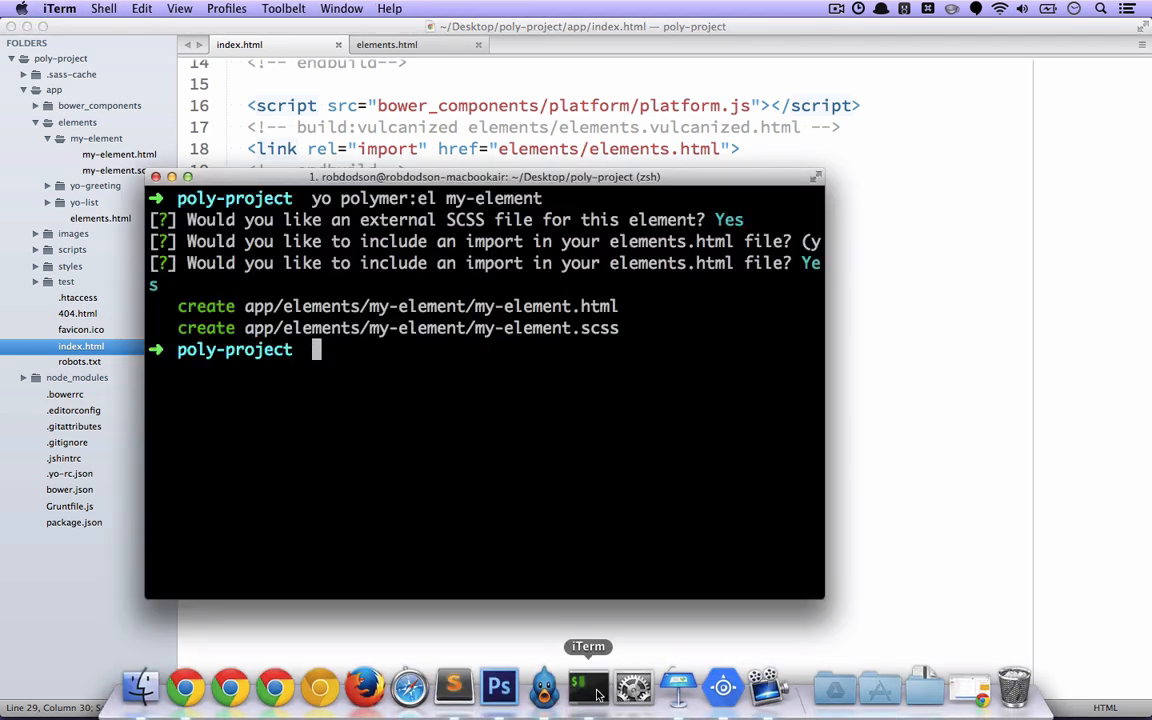
Step: Run grunt serve so Chrome shows the android icon and red my-element heading
{"action": "type", "text": "grunt serv"}
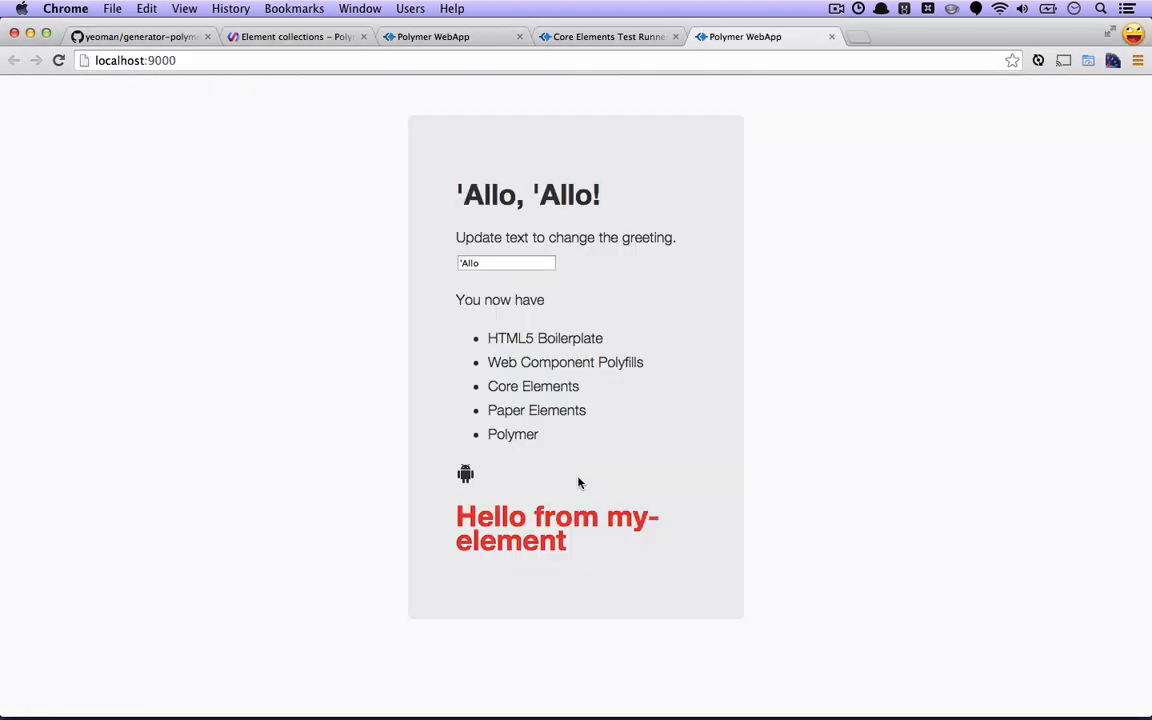
{"action": "mouse_move", "coordinate": [476, 480]}
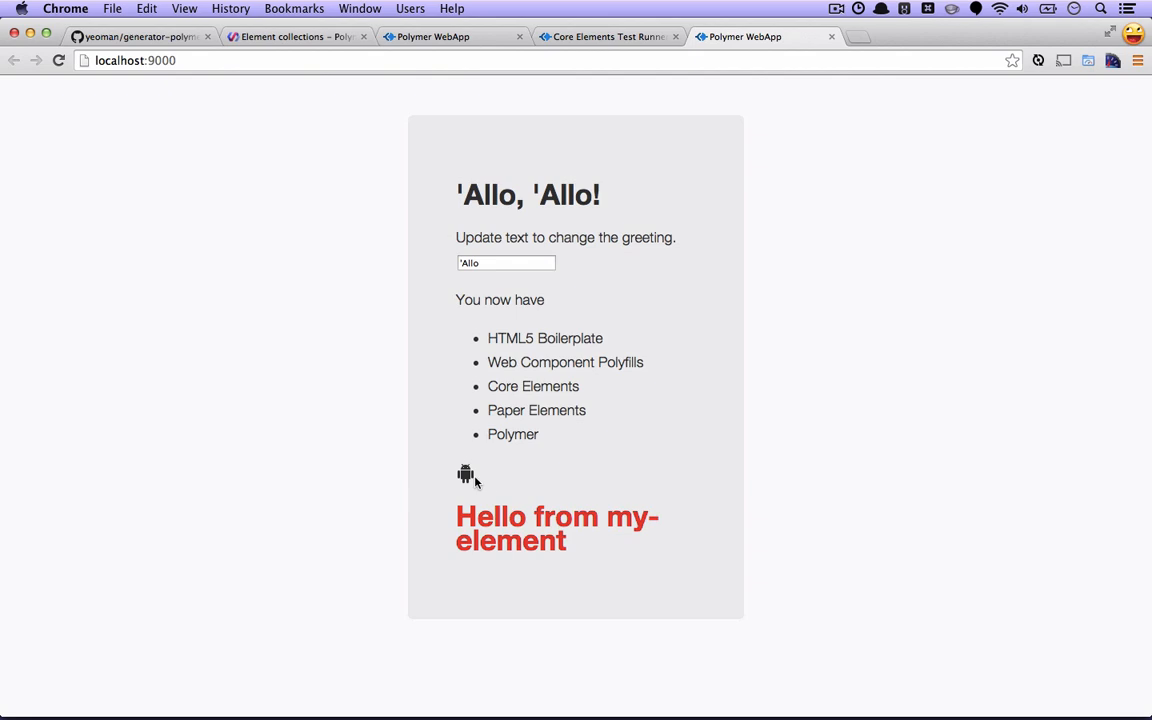
{"action": "mouse_move", "coordinate": [556, 548]}
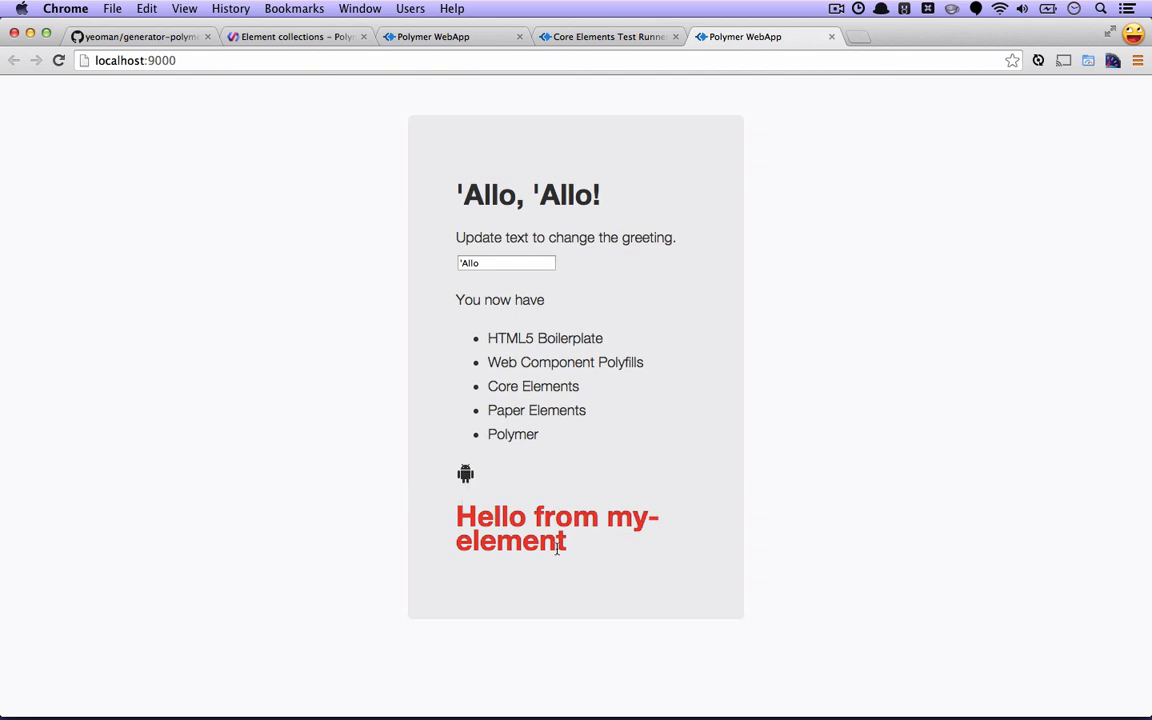